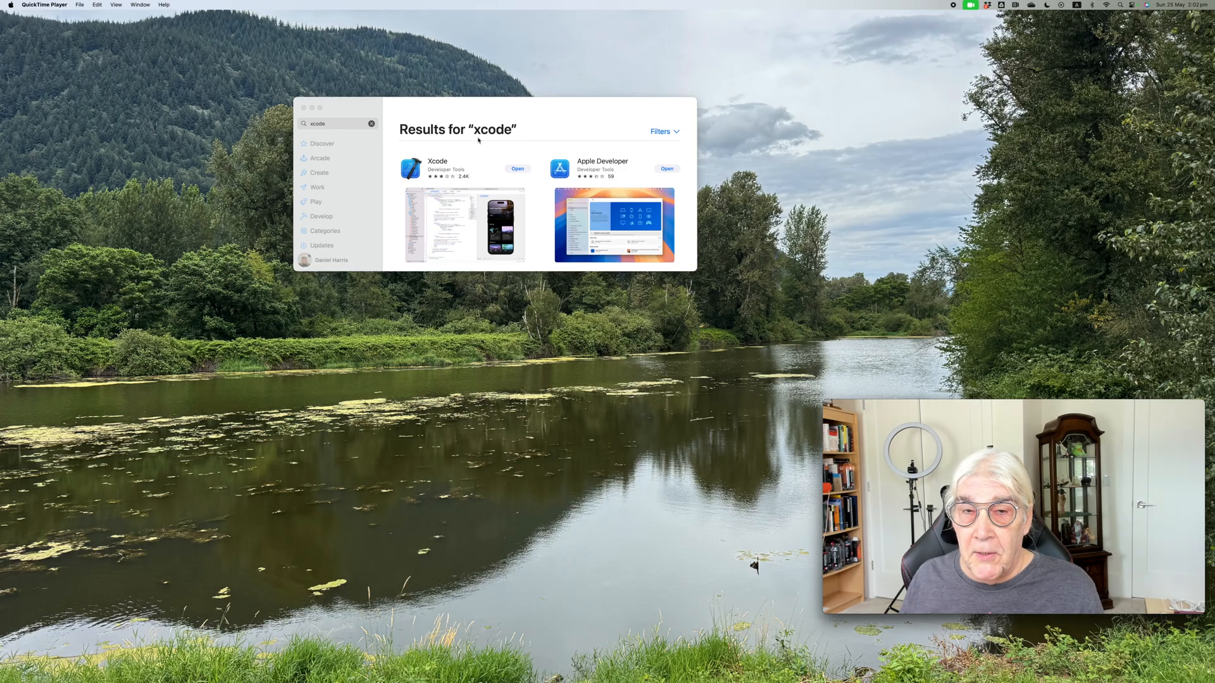
mouse_move(562, 108)
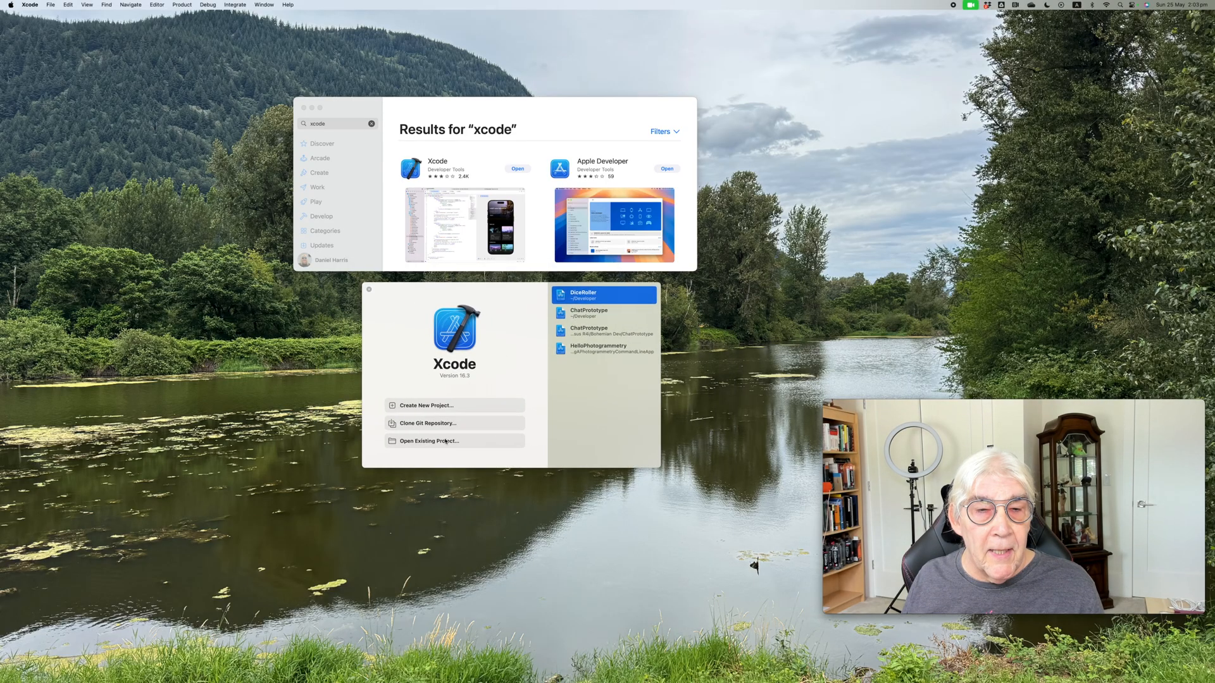
Open DiceRoller.xcodeproj from the welcome window's Open Existing Project option.
click(429, 441)
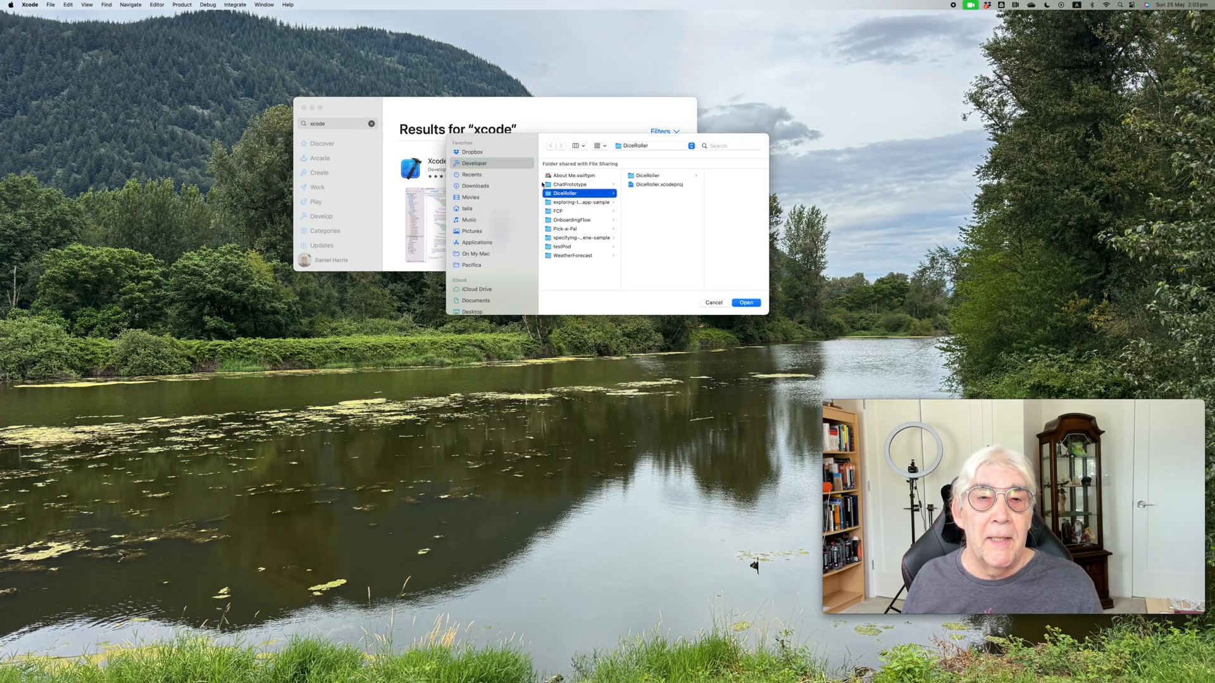
click(659, 184)
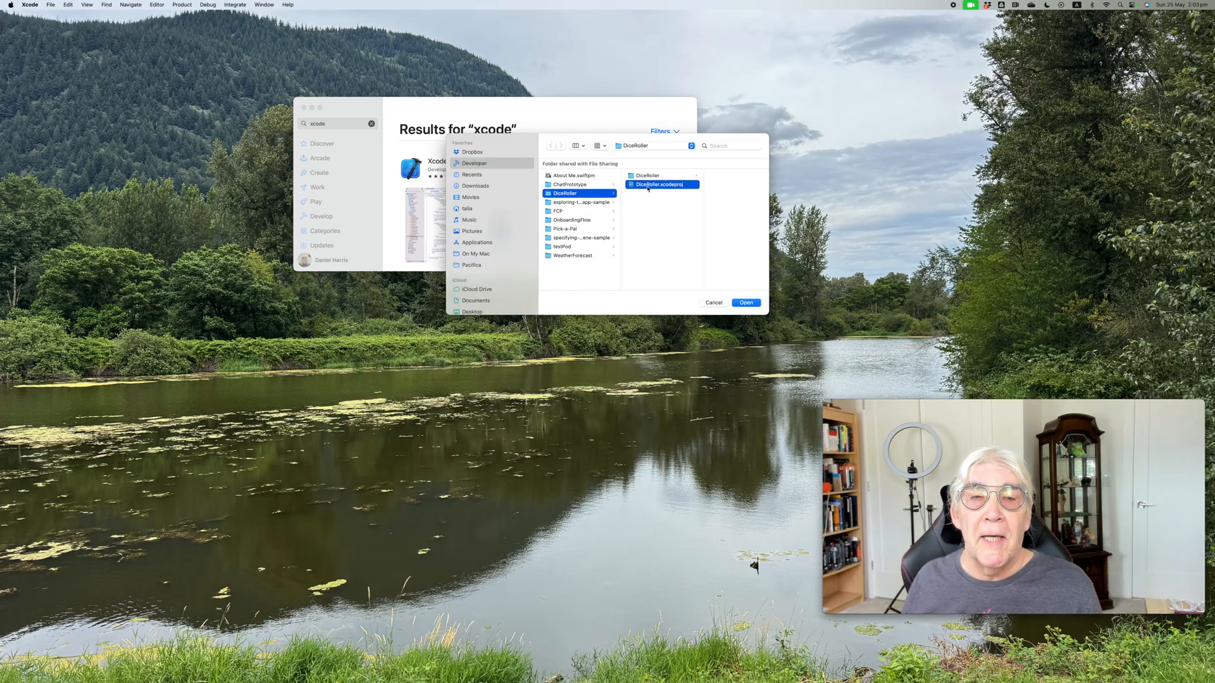
click(713, 302)
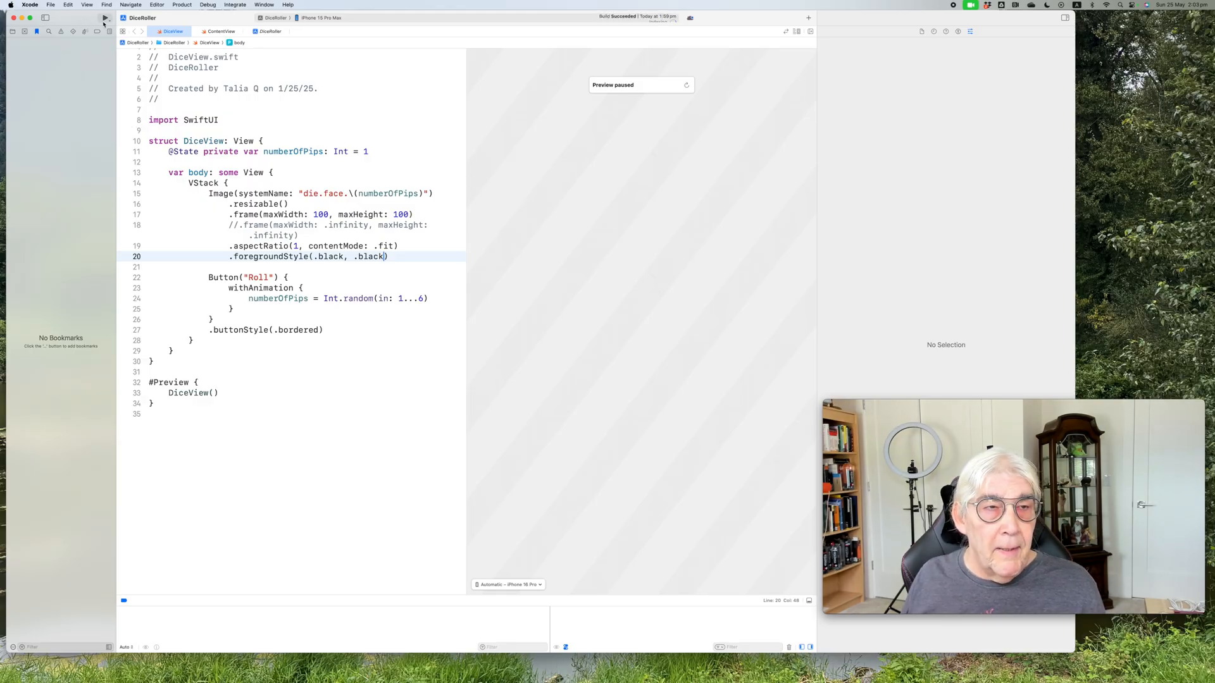
Run DiceRoller on the iPhone 15 Pro Max, getting past the device-unlock alert.
click(103, 17)
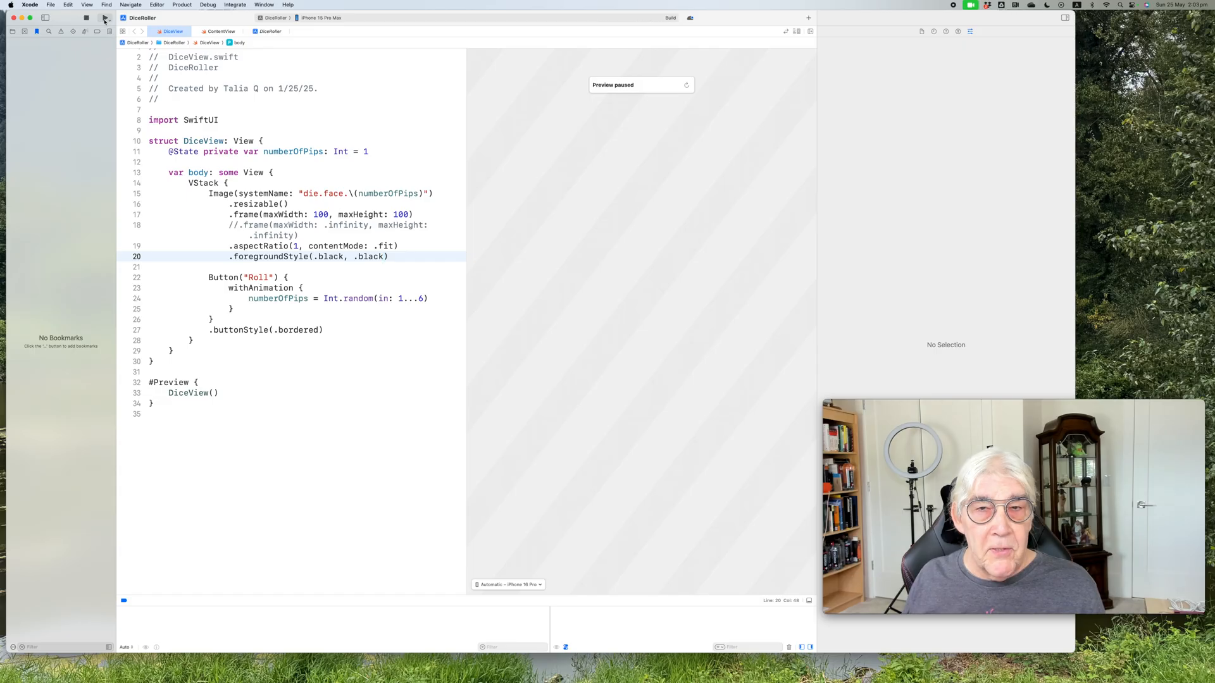
click(84, 17)
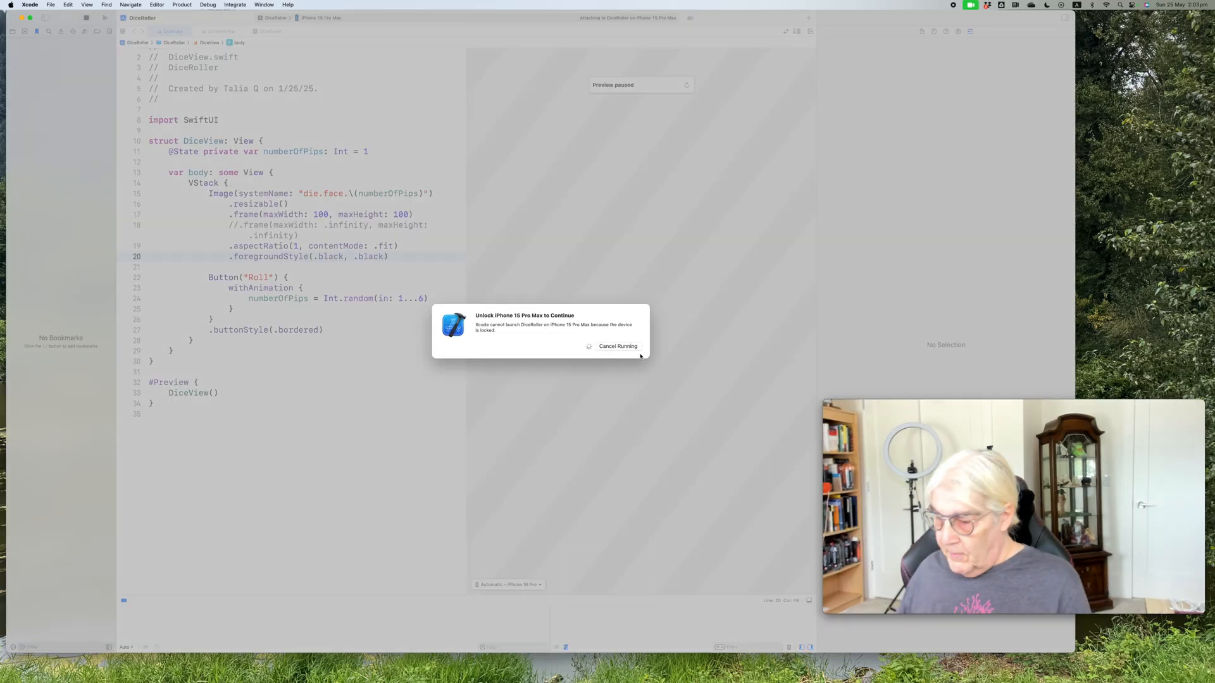
click(618, 346)
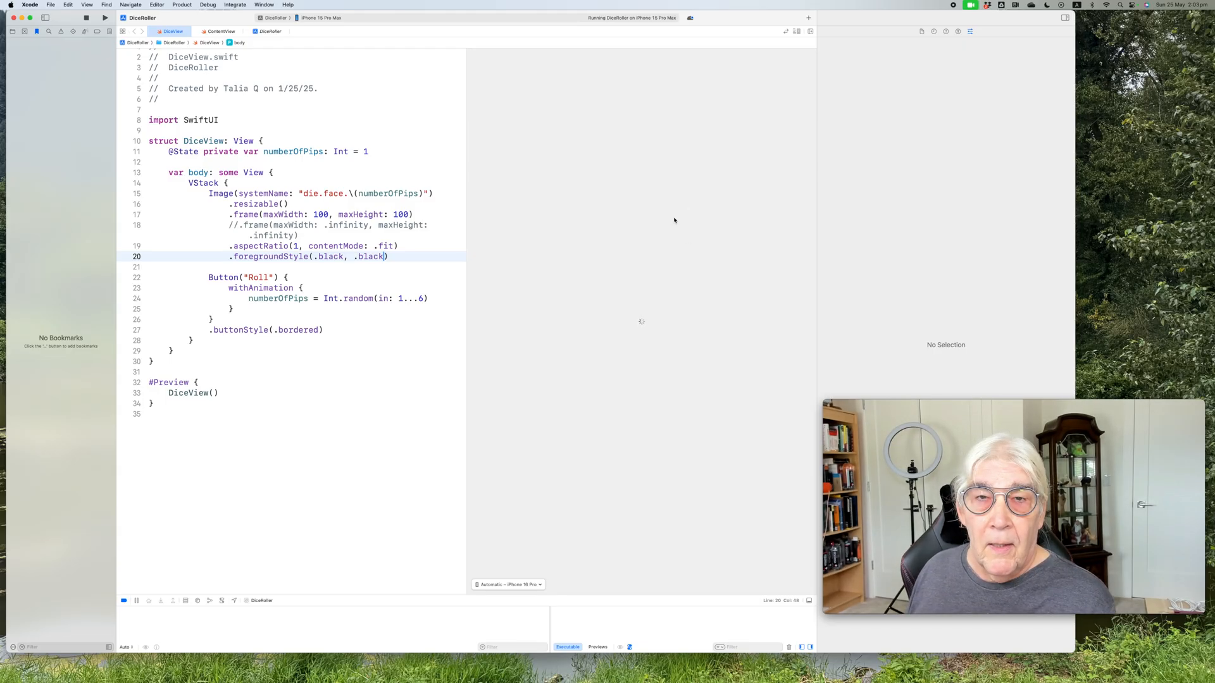
mouse_move(677, 222)
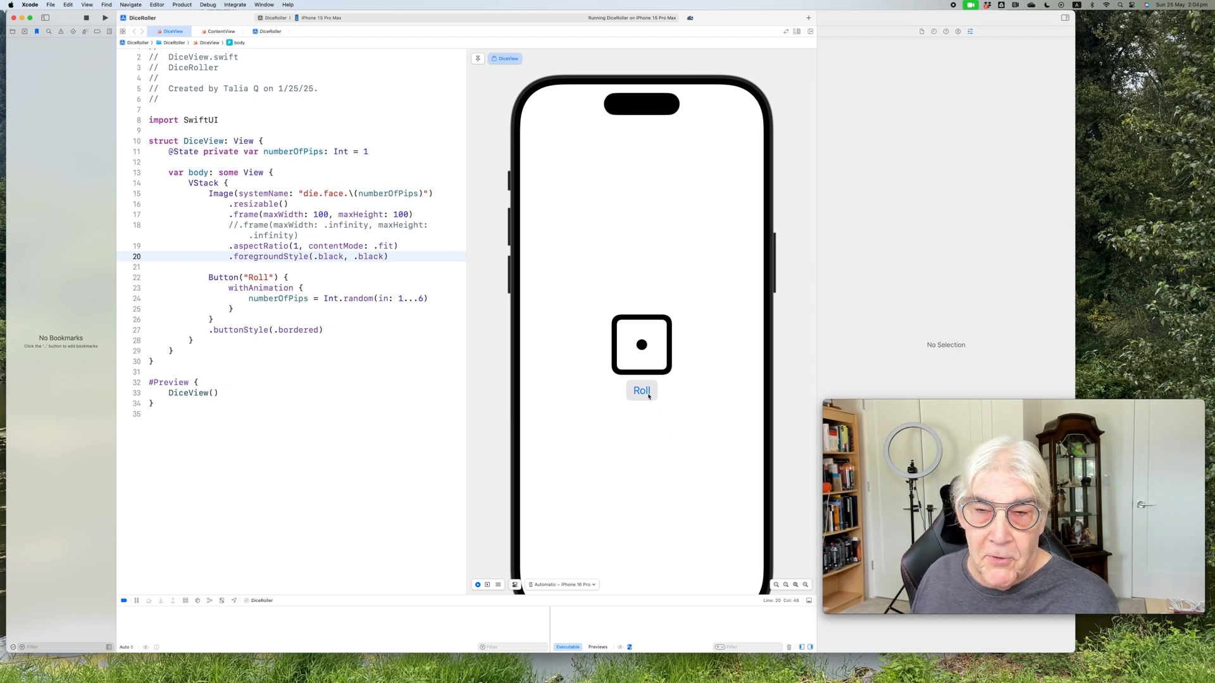
Roll the die three times with the Roll button in the DiceView canvas preview.
click(642, 390)
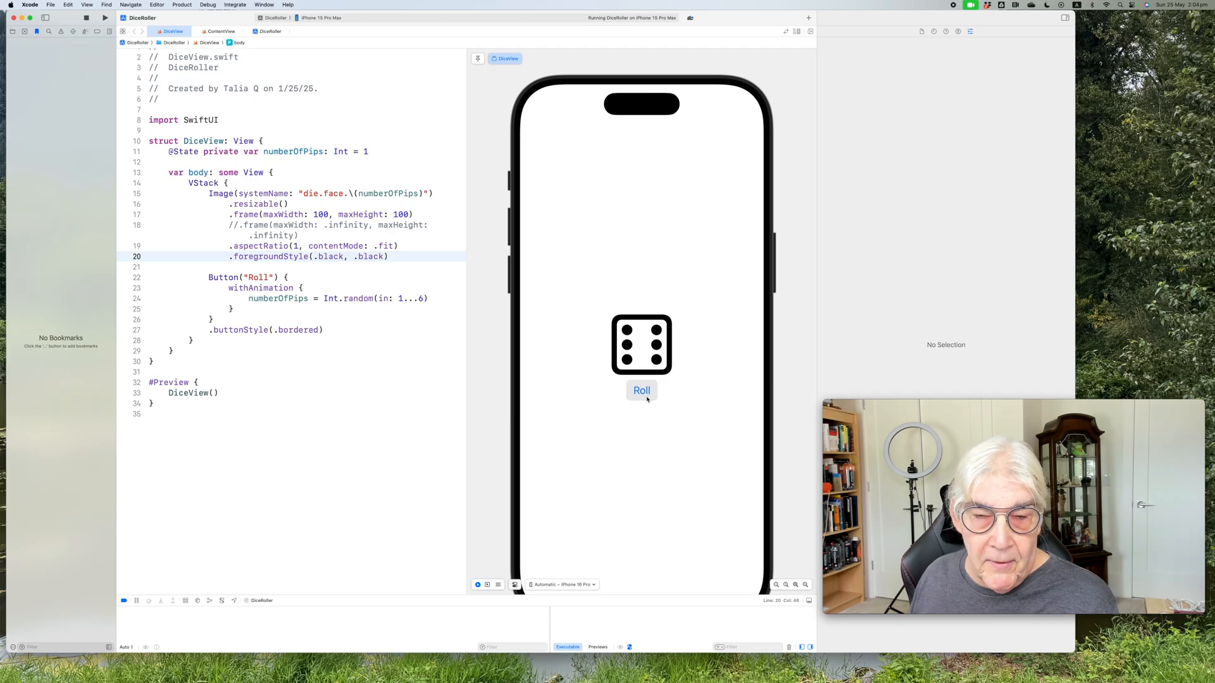
mouse_move(653, 138)
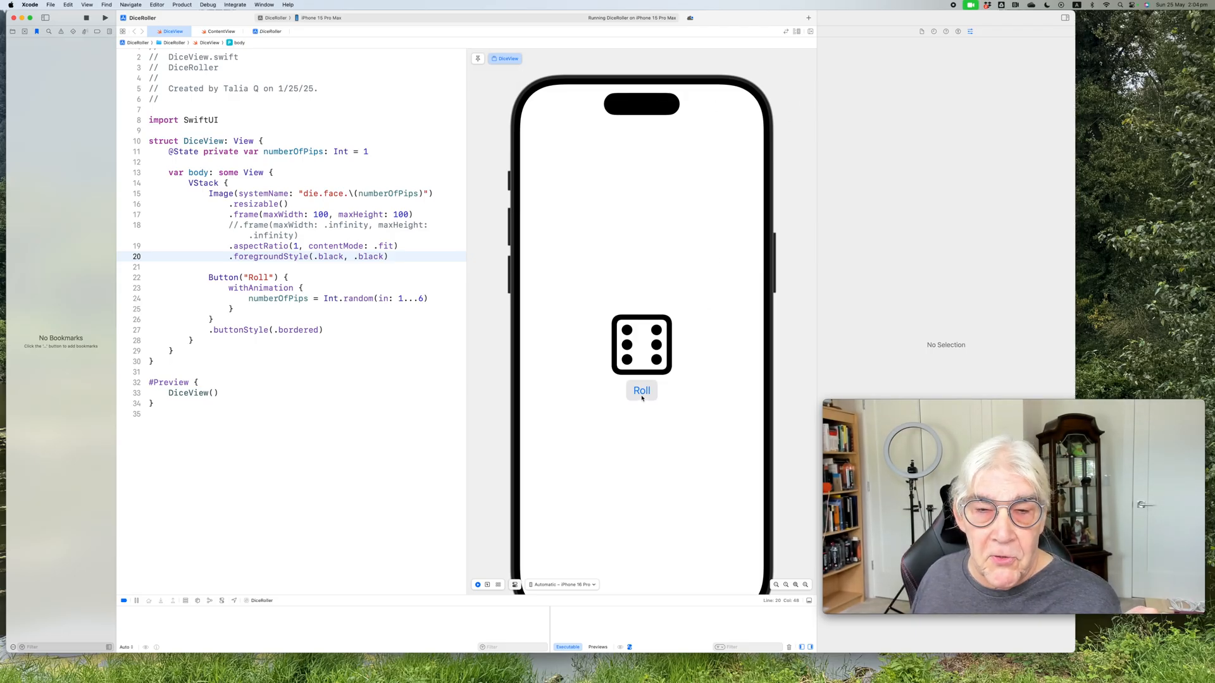
click(642, 390)
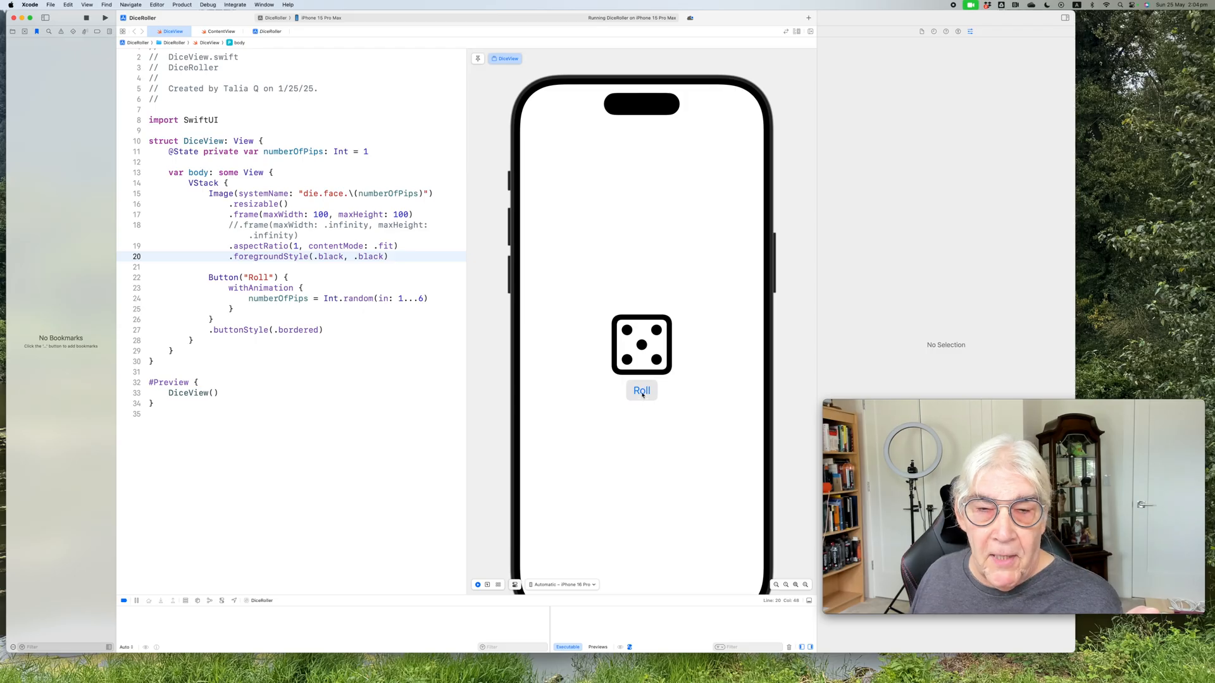
click(642, 390)
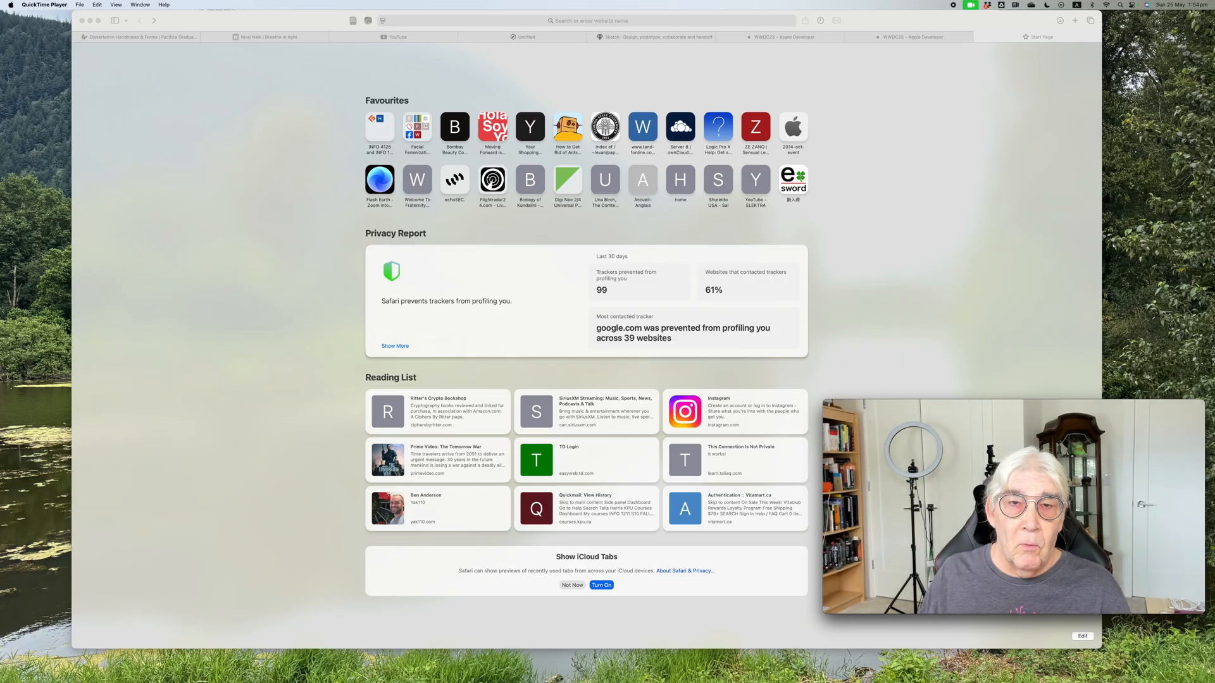
Search Google for 'apple swift tutorials' and open the App Dev Tutorials result.
click(586, 21)
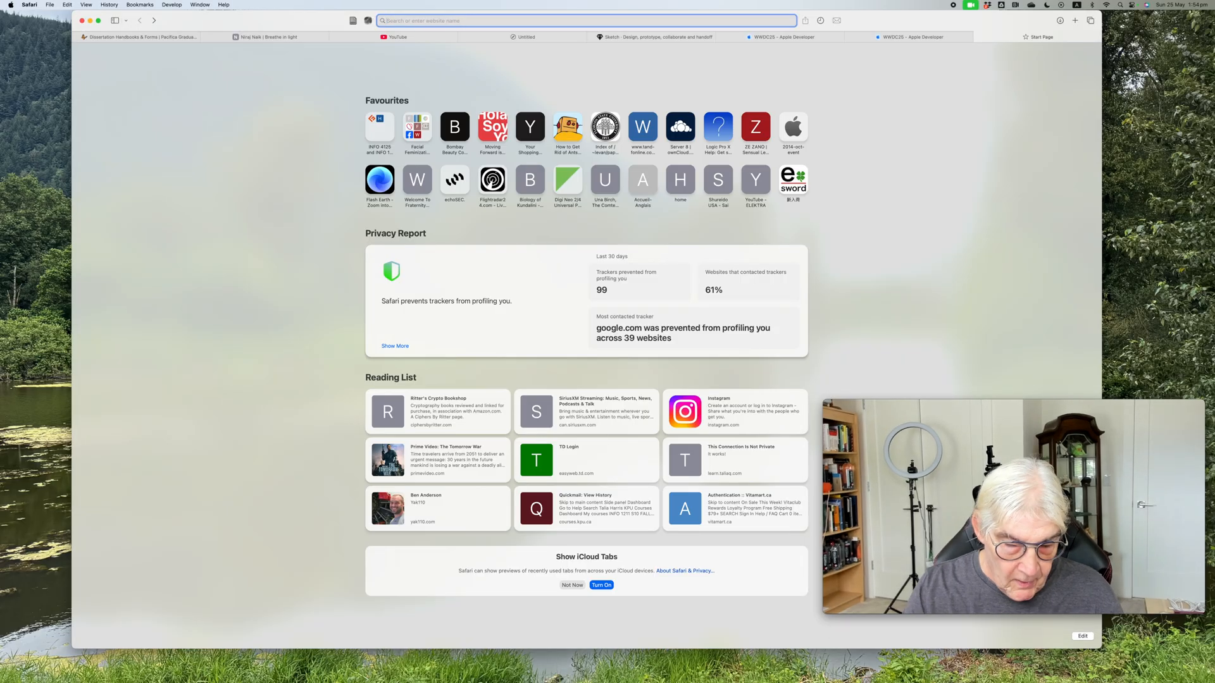
text(a)
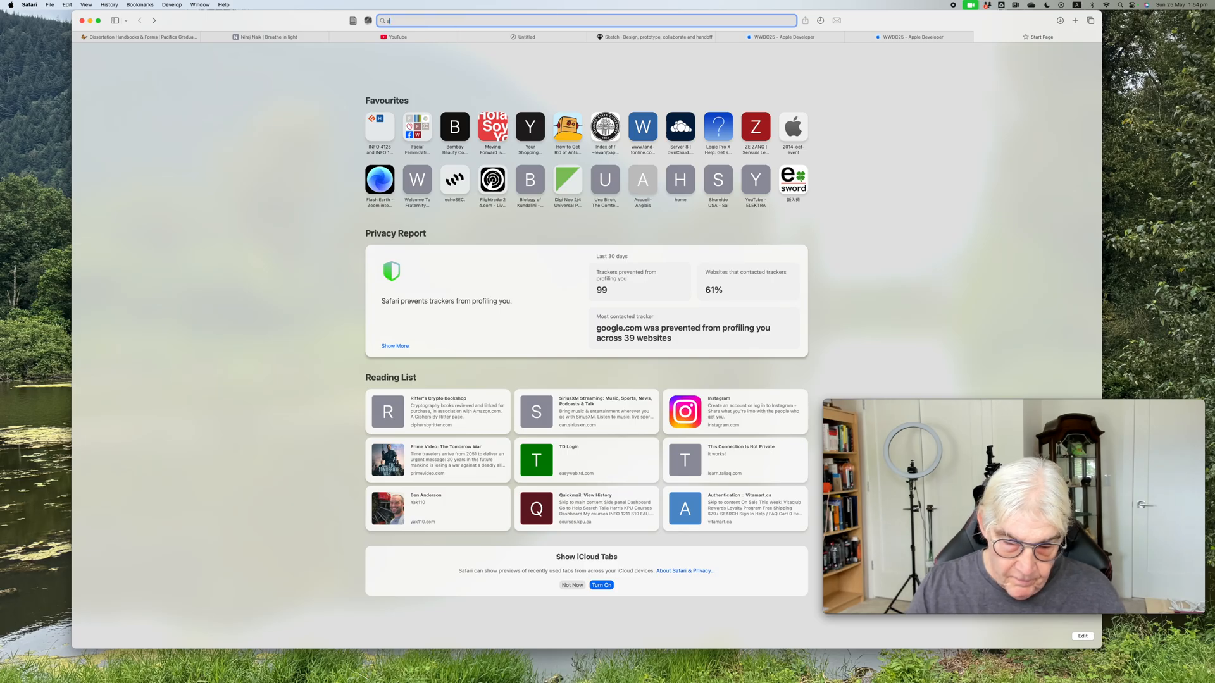
text(apple swift tutorials)
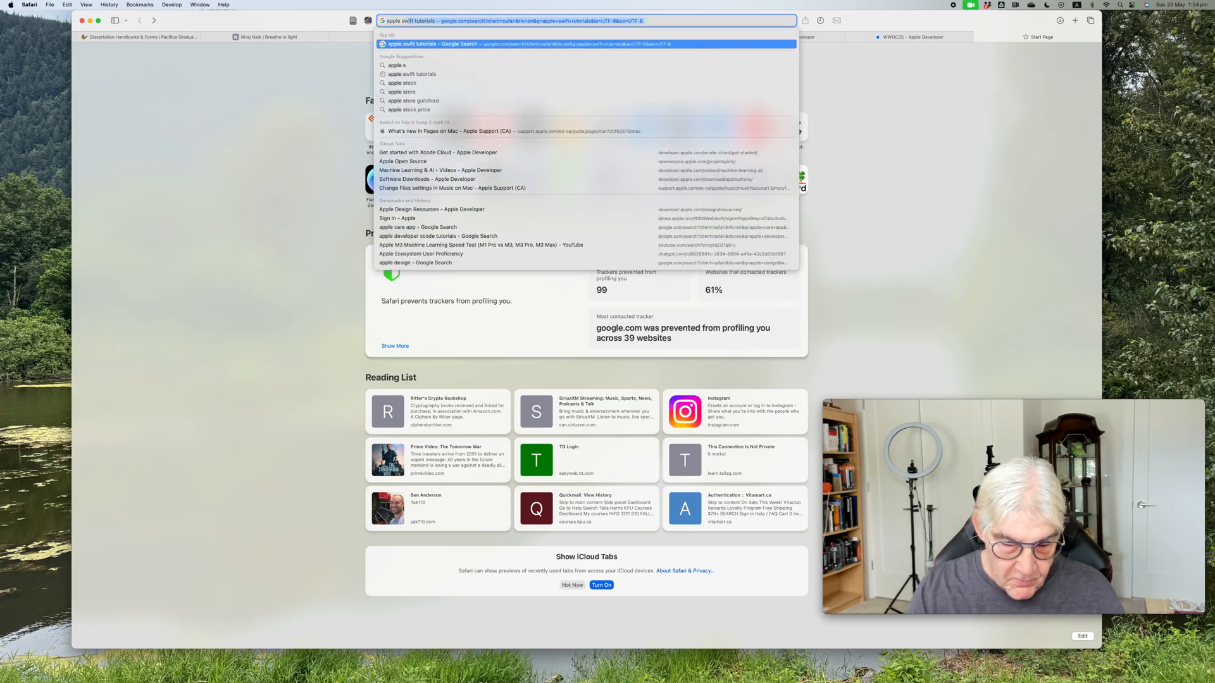
key(Backspace)
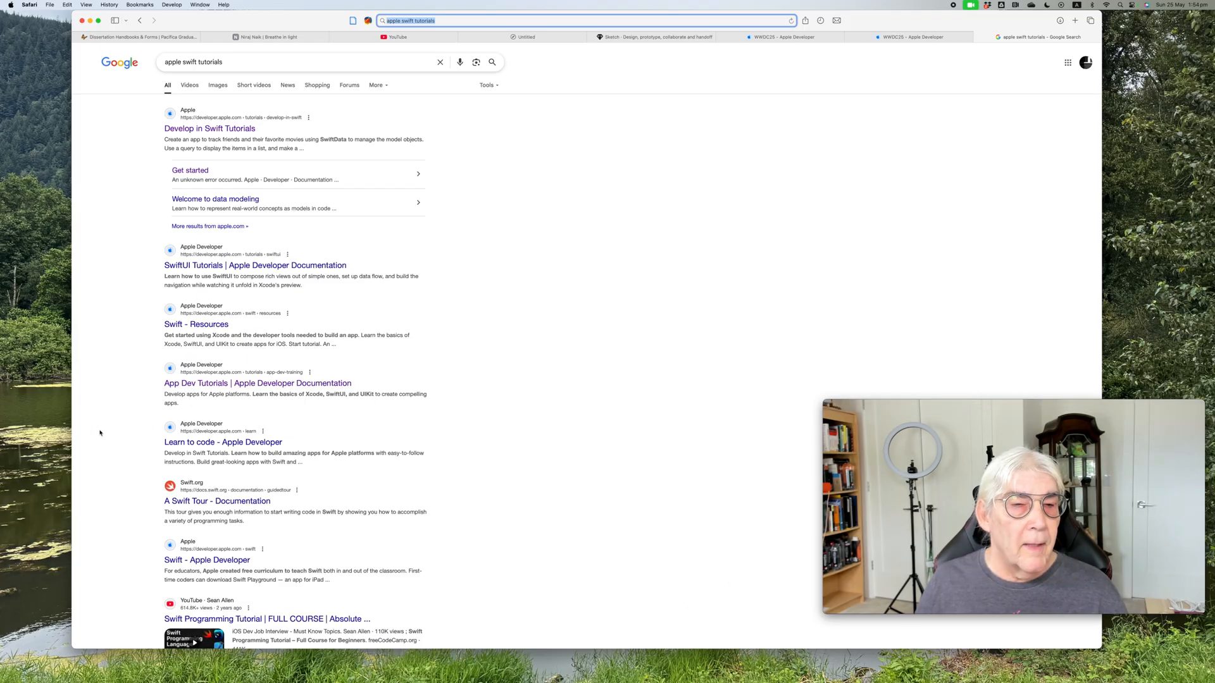
click(257, 383)
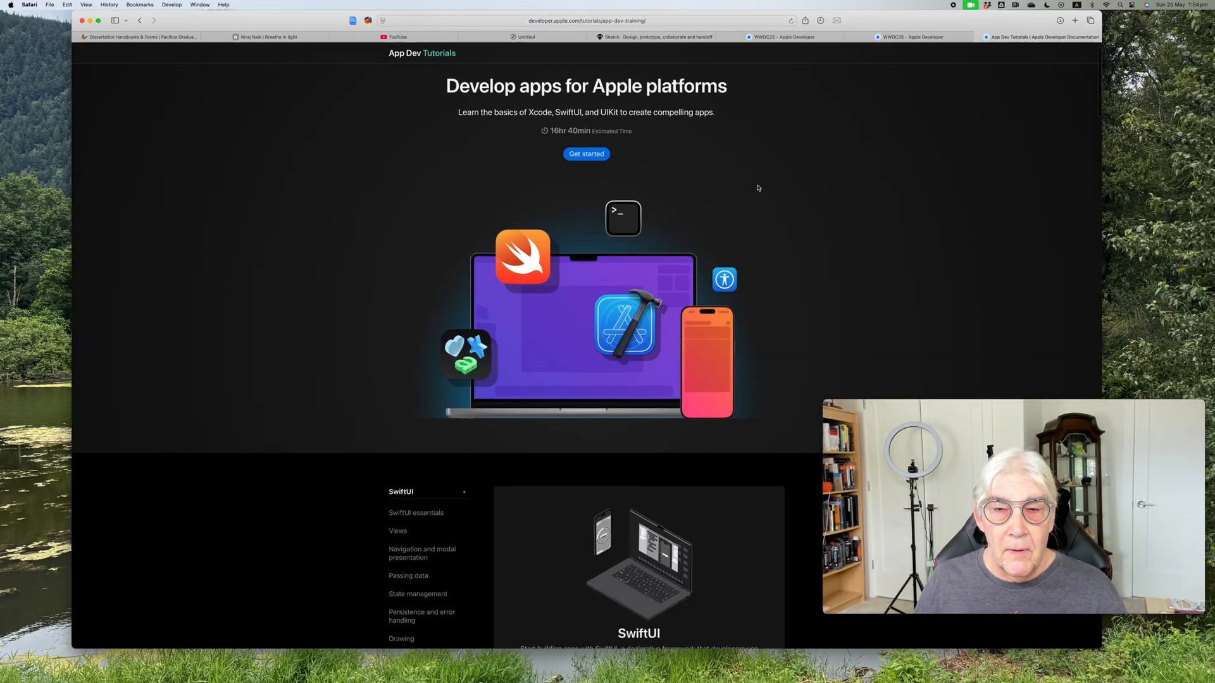
Scroll through the SwiftUI chapter list and start the Getting started with Scrumdinger module.
scroll(down, 3)
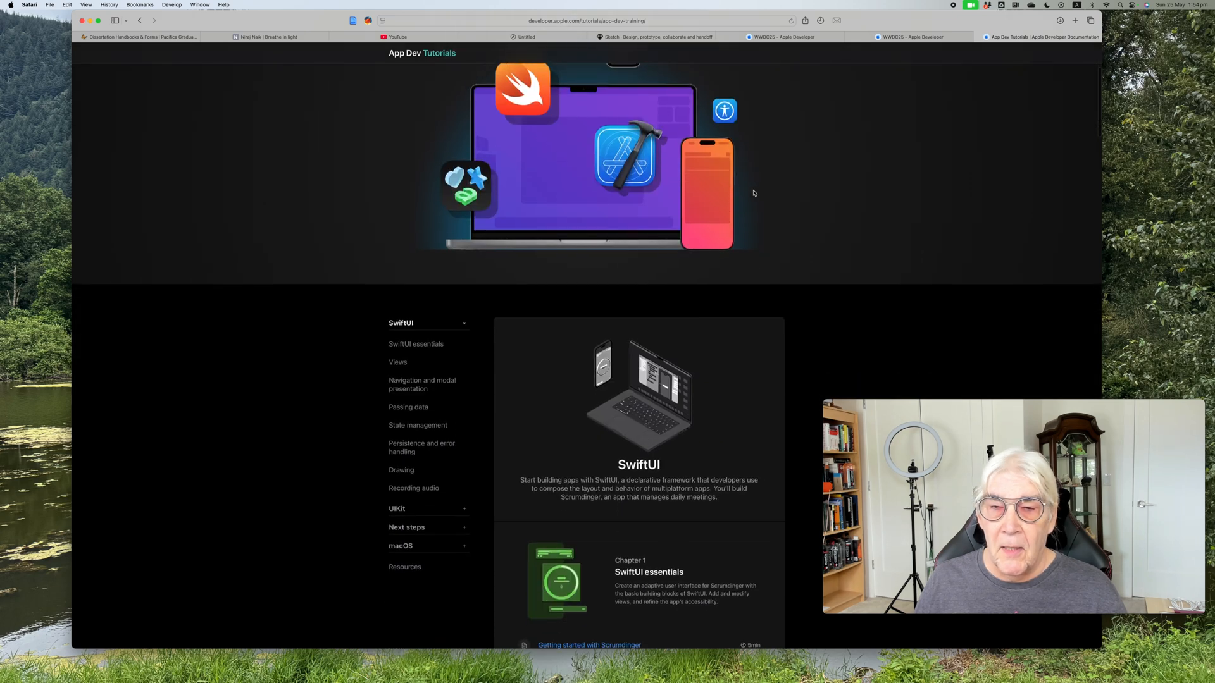
scroll(down, 3)
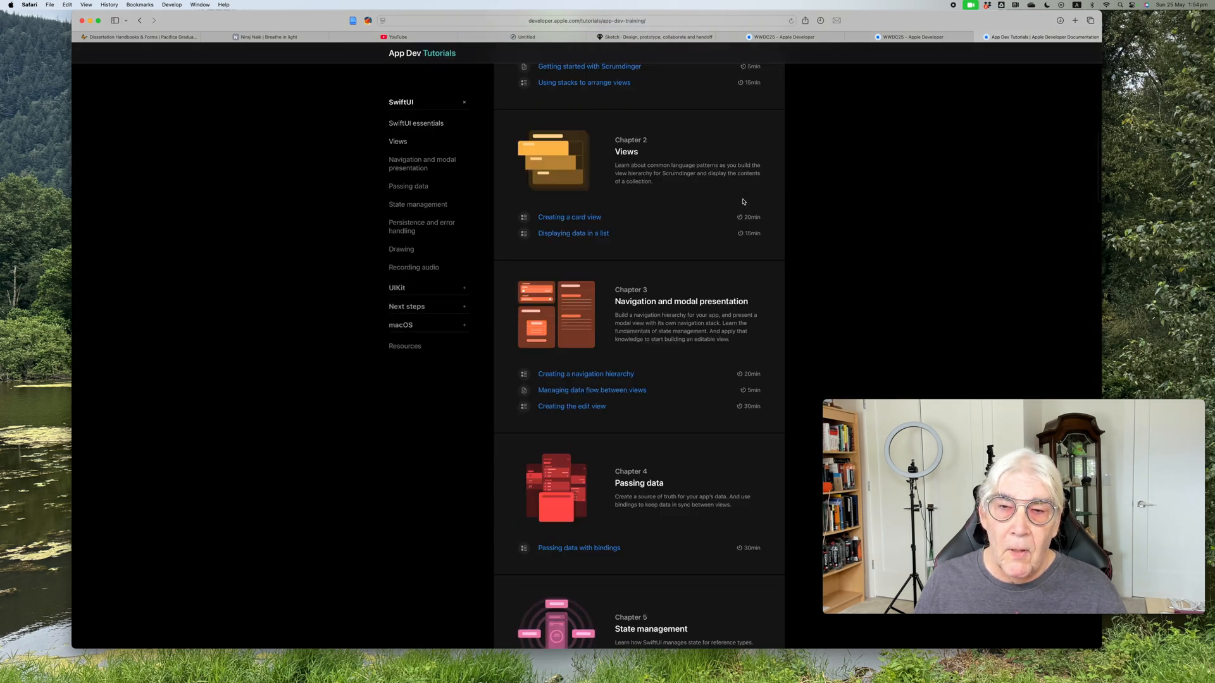
scroll(down, 3)
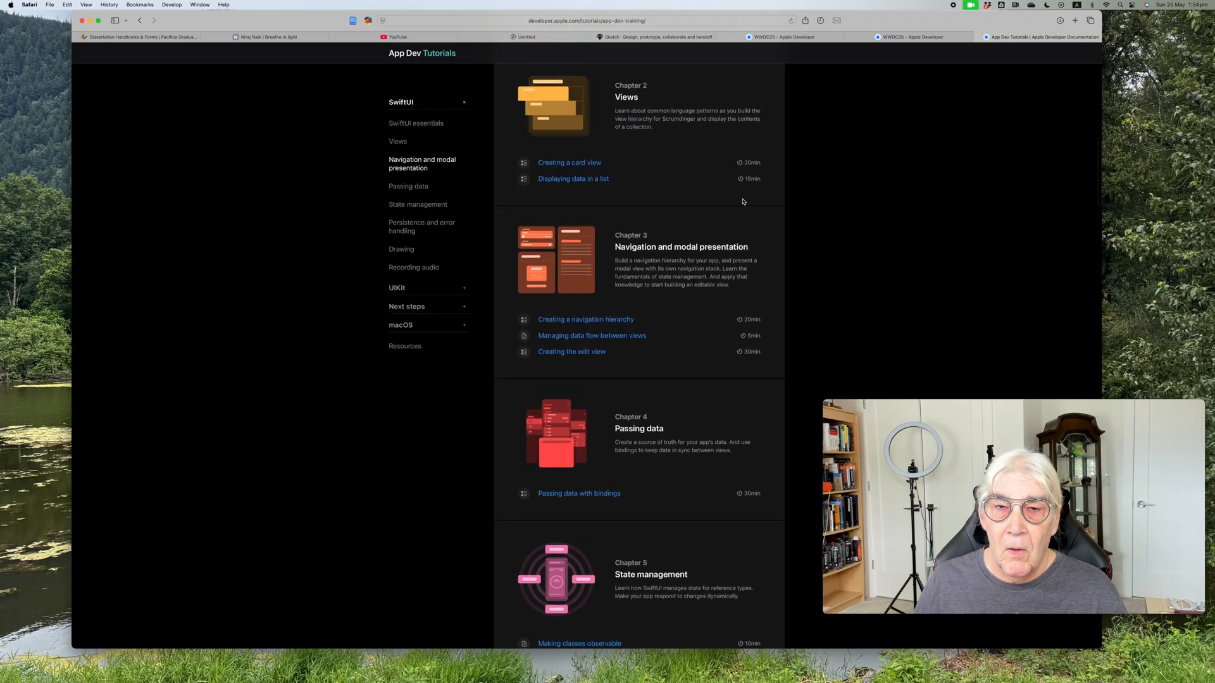
scroll(up, 3)
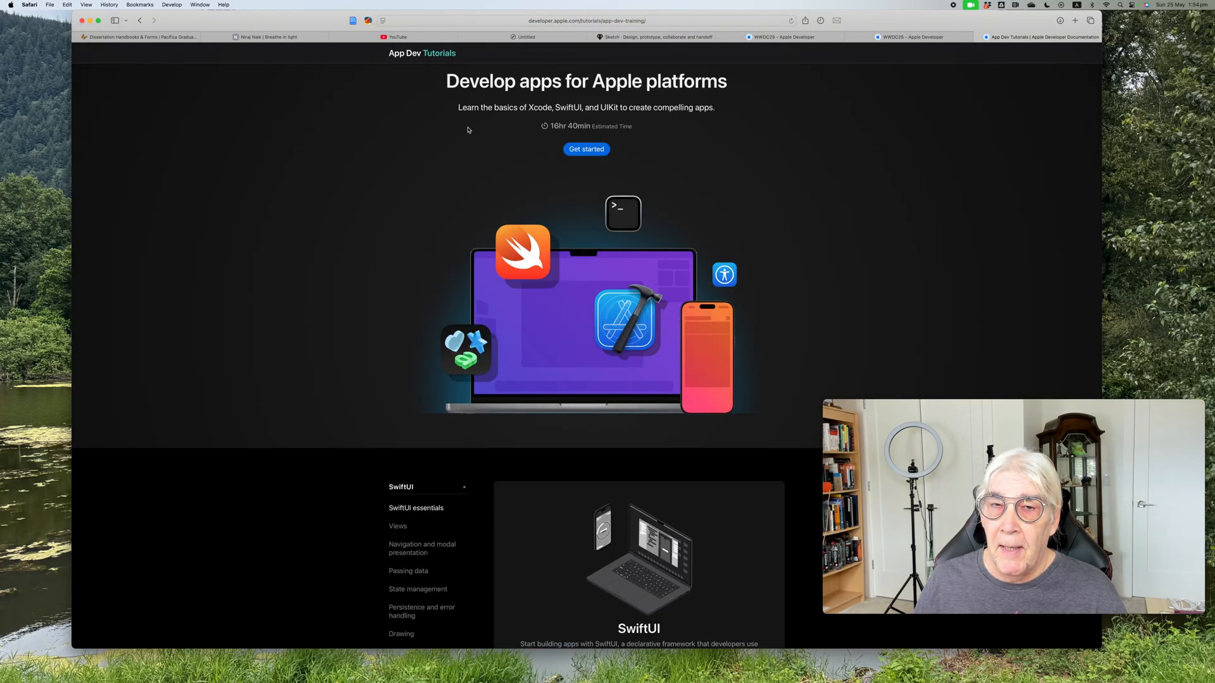
mouse_move(431, 139)
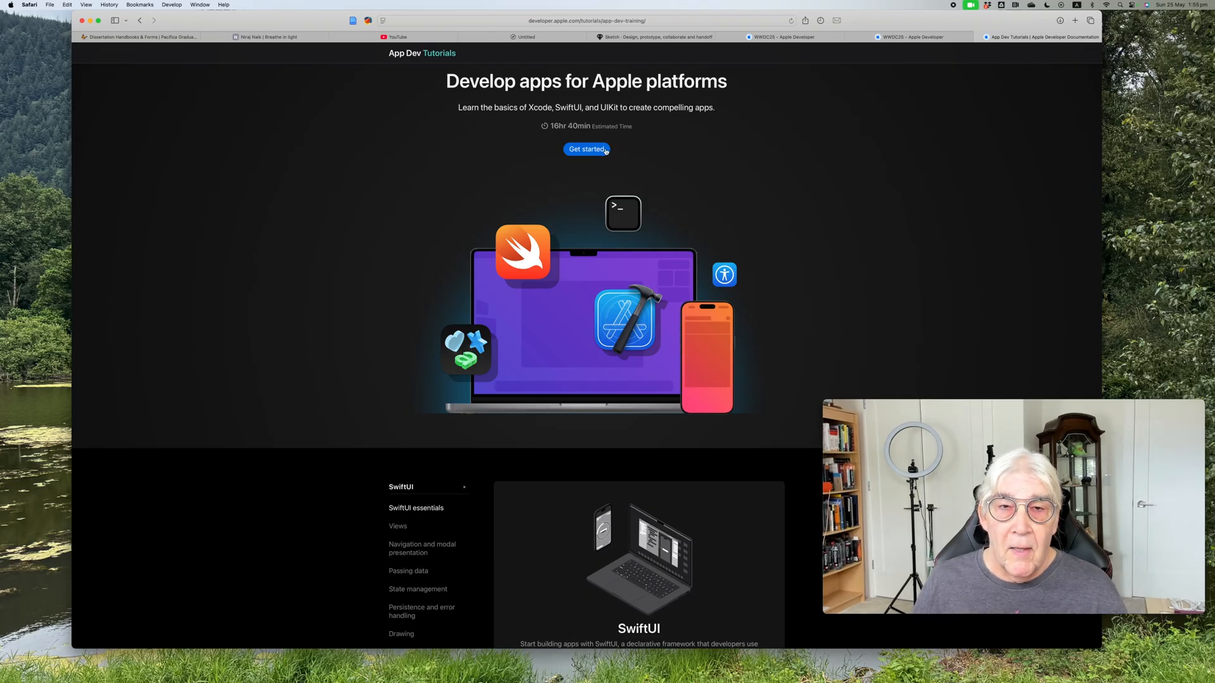
click(586, 149)
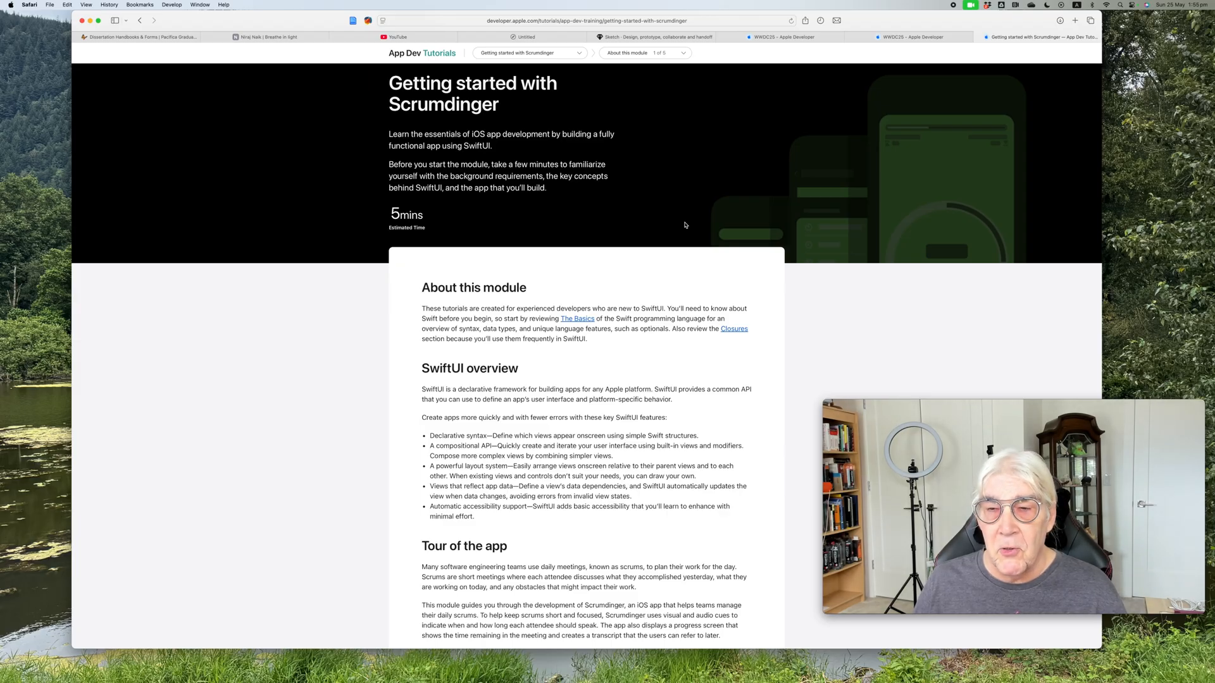
mouse_move(650, 186)
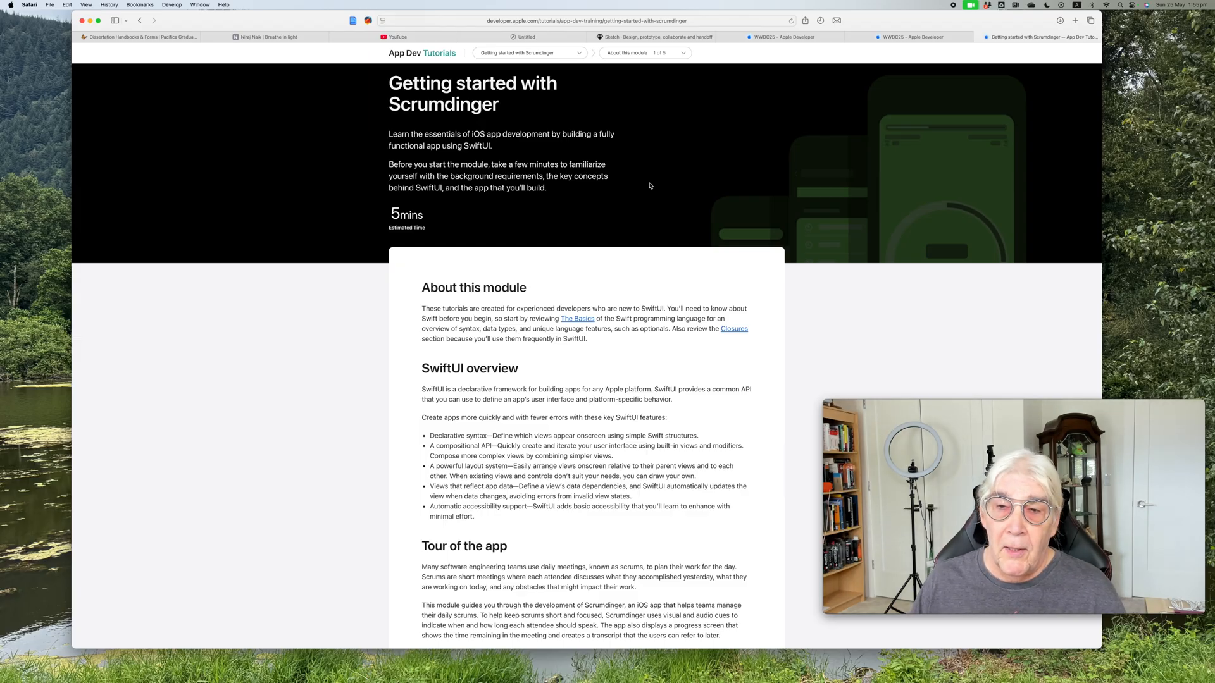
mouse_move(863, 284)
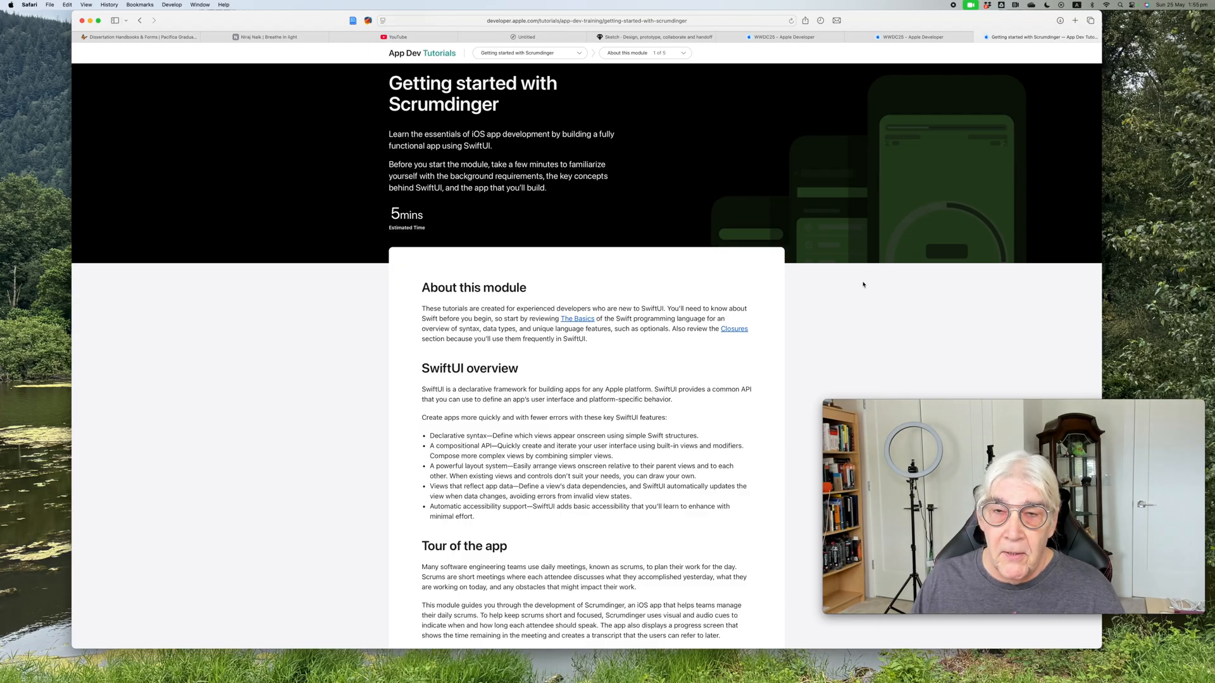
mouse_move(853, 288)
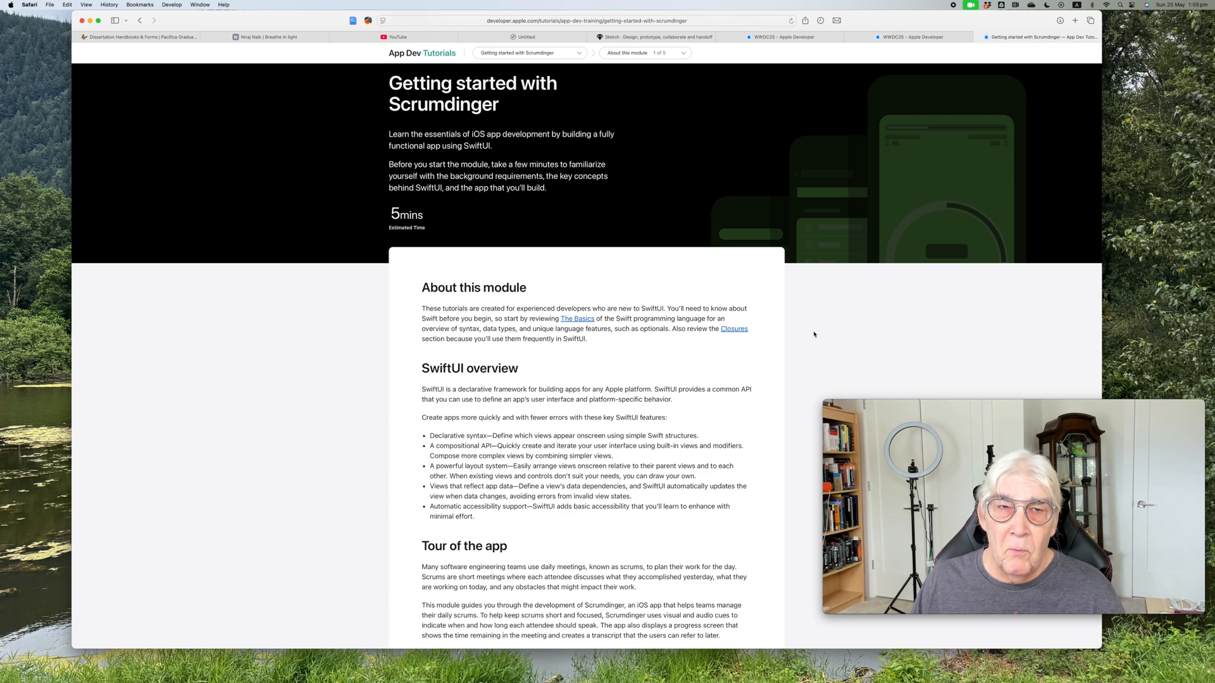
mouse_move(817, 332)
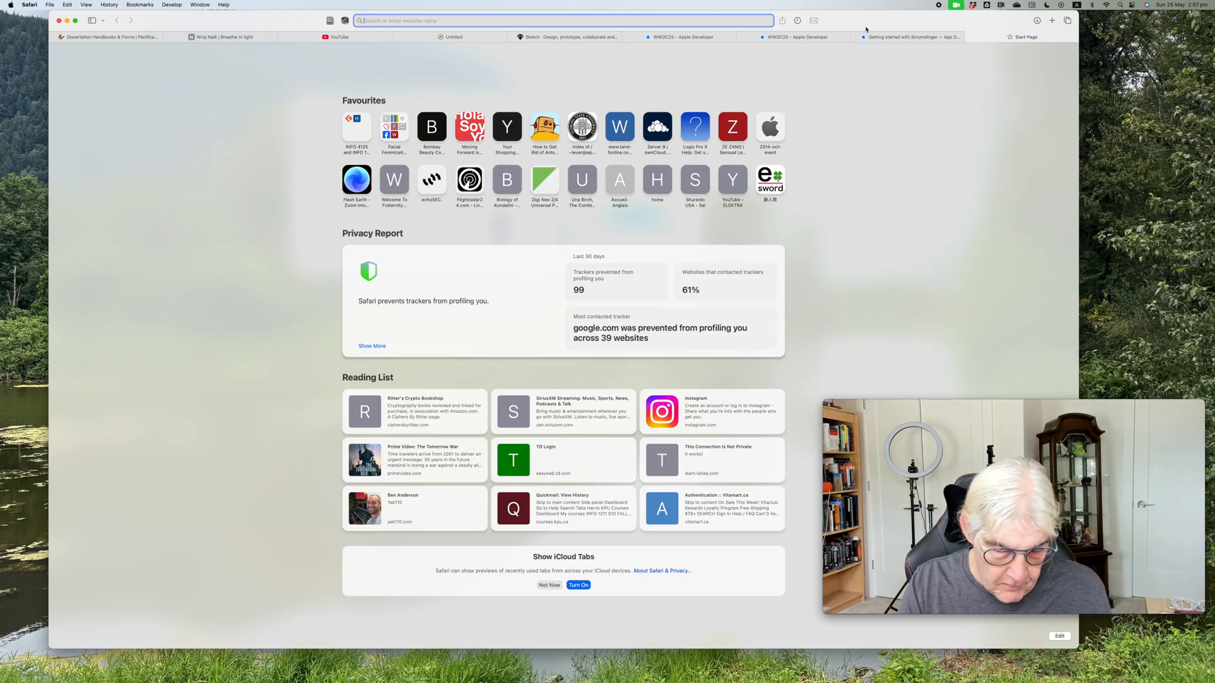
Search Google for 'apple dev des' and open the Design - Apple Developer result.
text(apple swift tutorials)
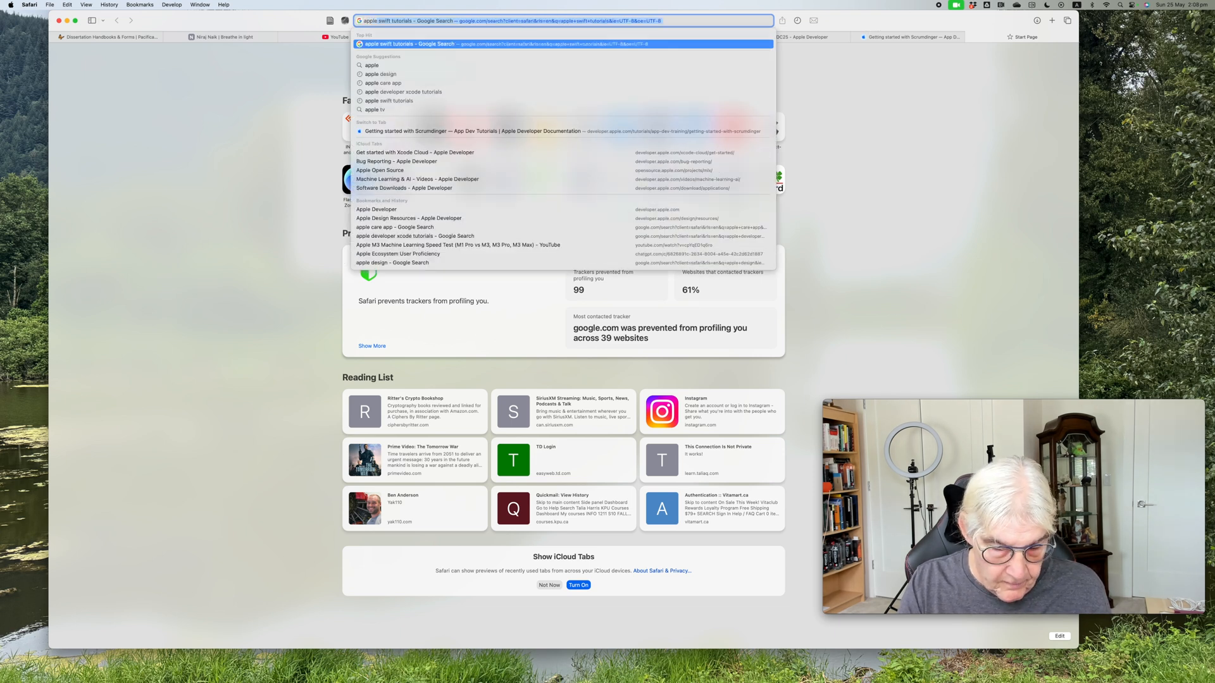
text(apple dev des)
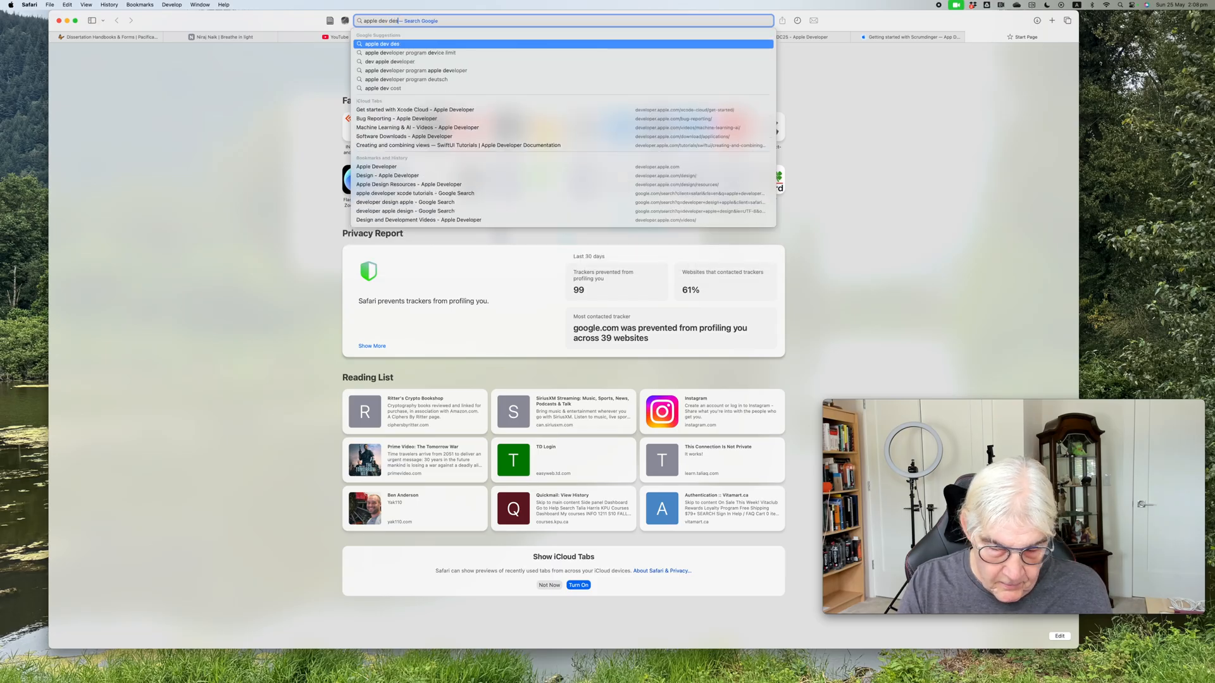
key(Return)
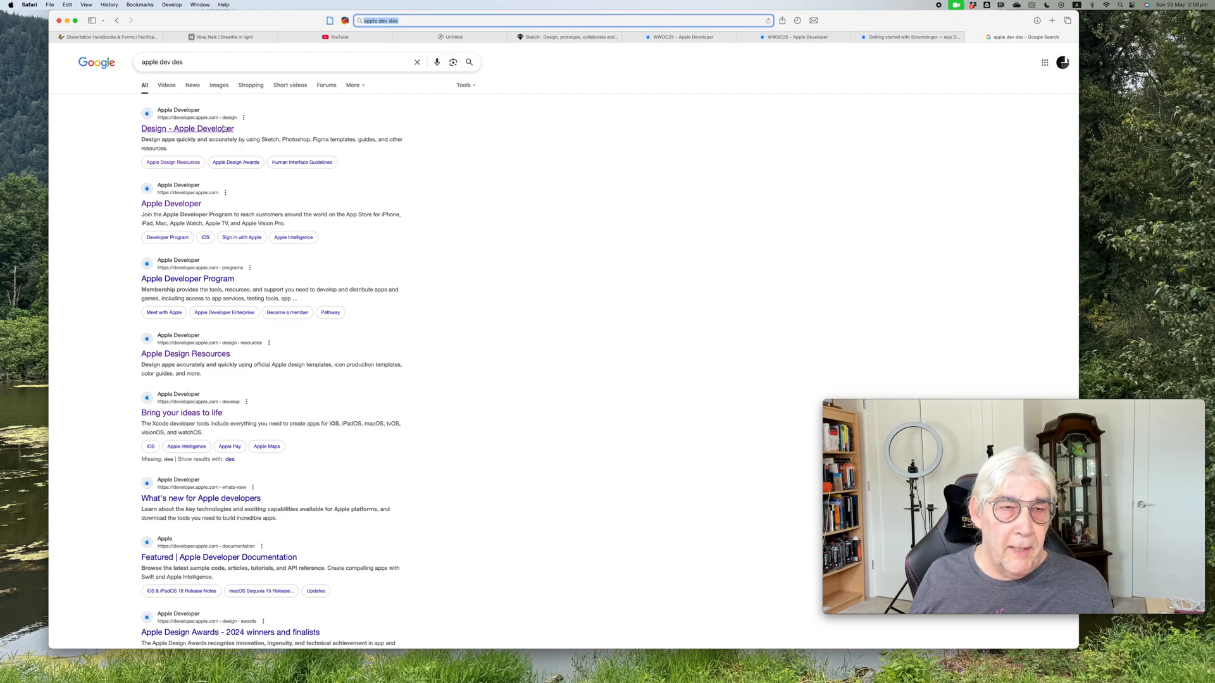
click(187, 128)
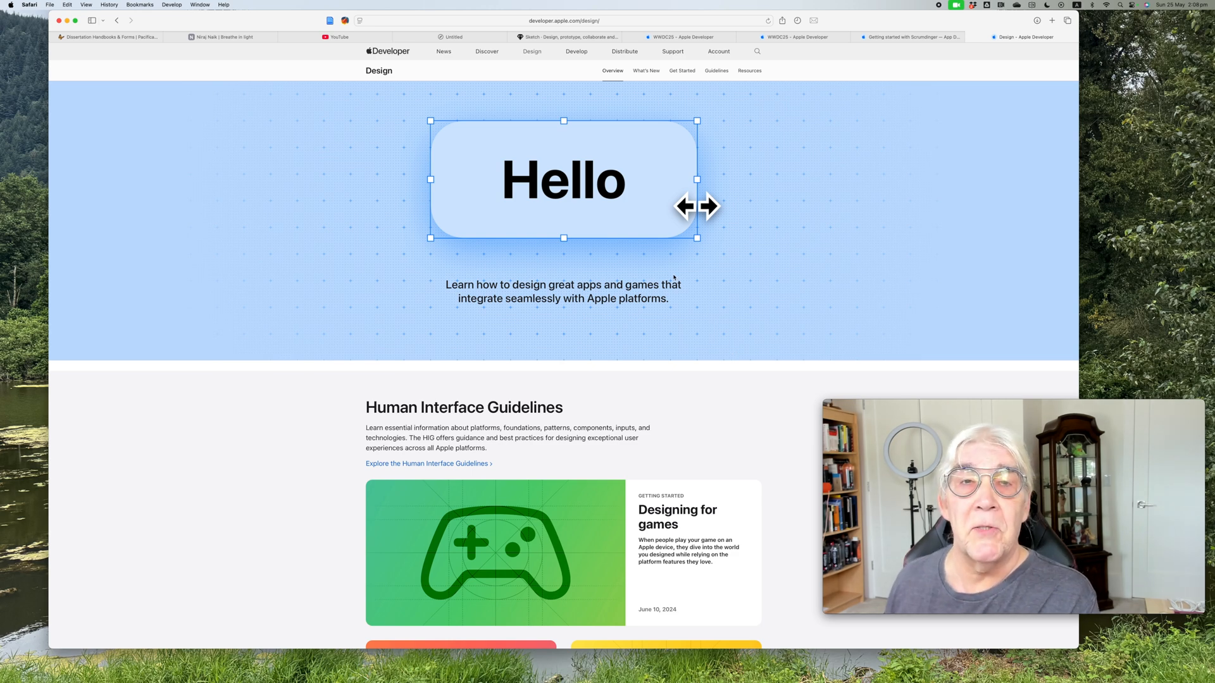
mouse_move(624, 84)
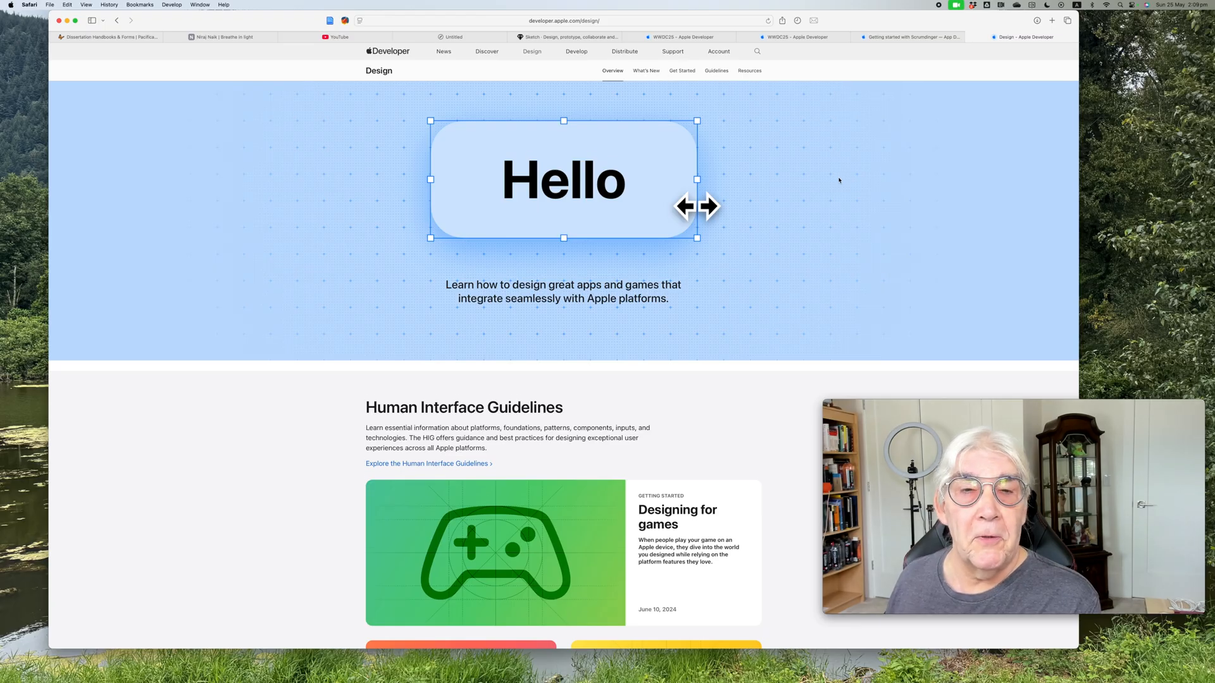
Scroll through the Apple Developer Design overview page.
scroll(down, 3)
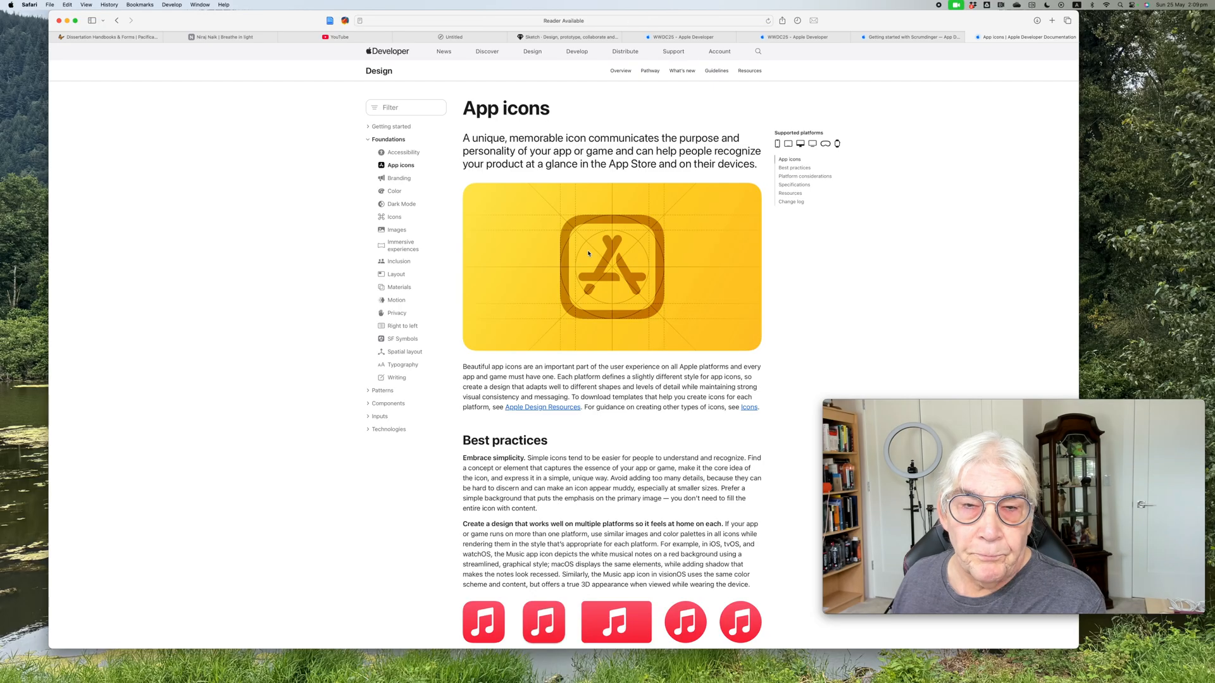
scroll(down, 3)
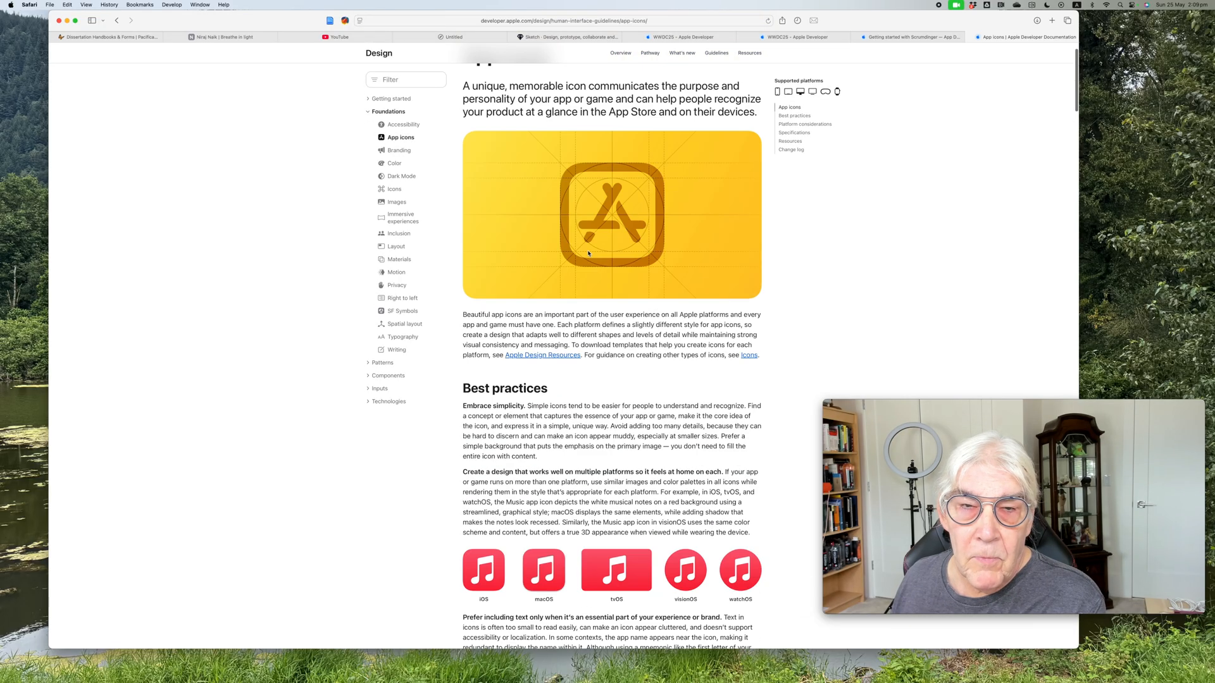
scroll(down, 3)
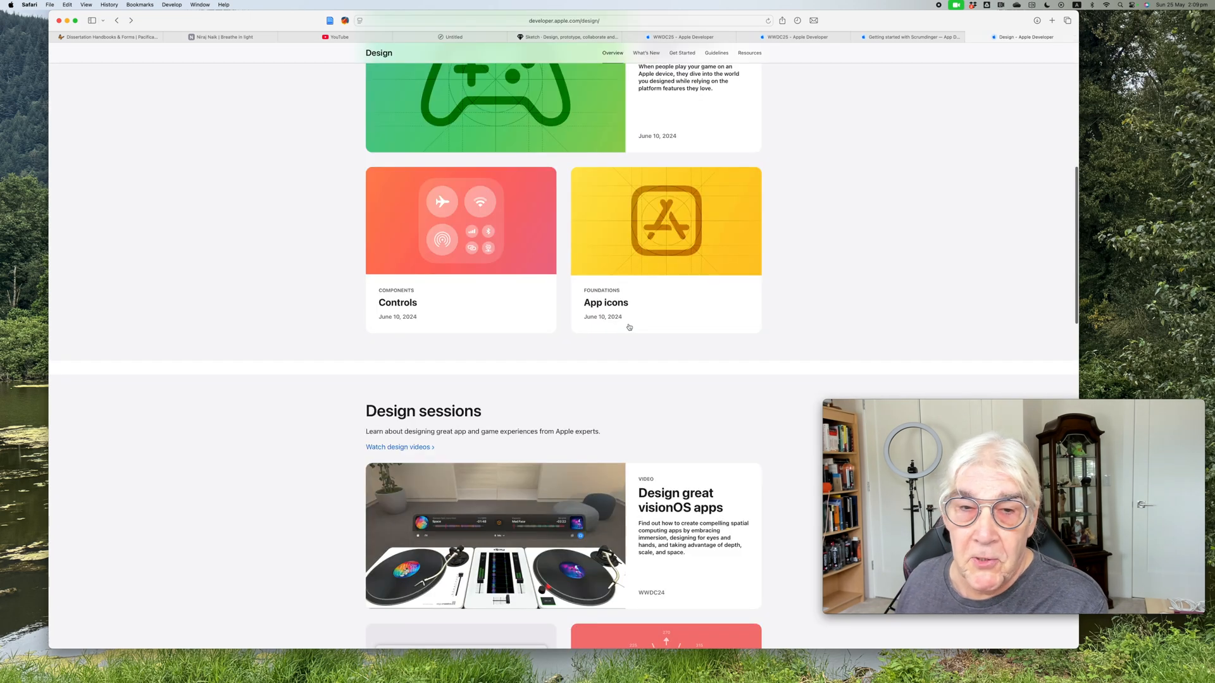
scroll(down, 3)
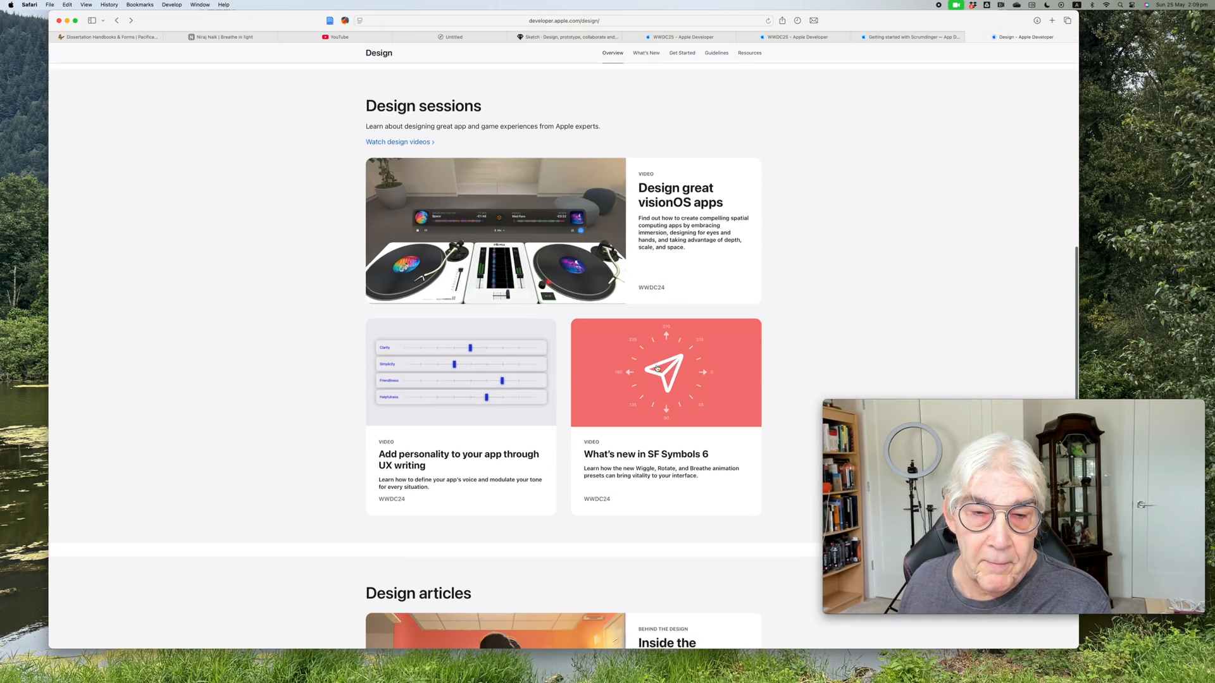
scroll(down, 3)
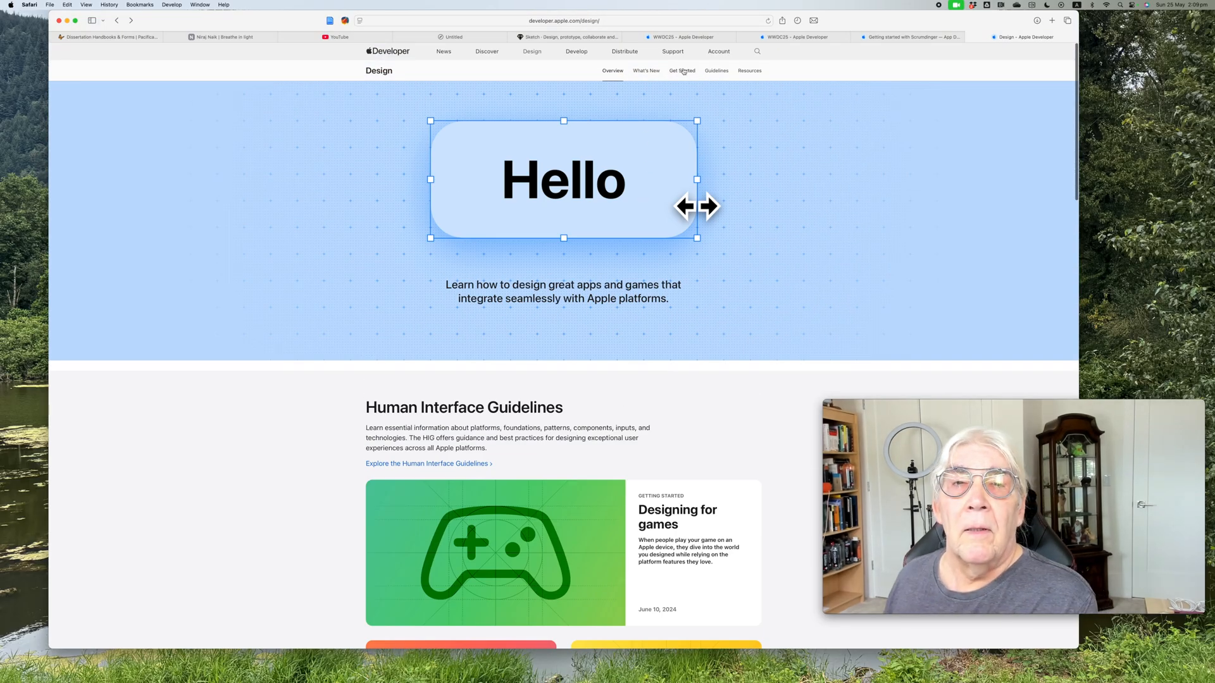
Open Get Started in the Design sub-navigation and scroll its Design Pathway videos.
click(682, 70)
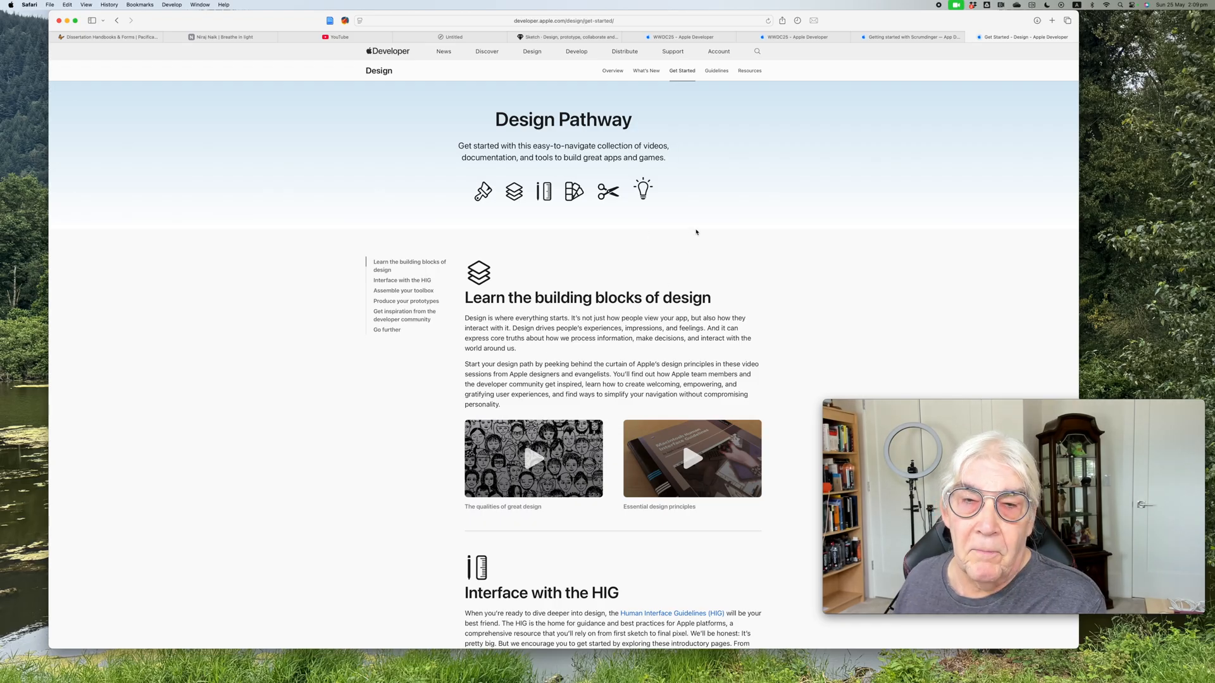
scroll(down, 3)
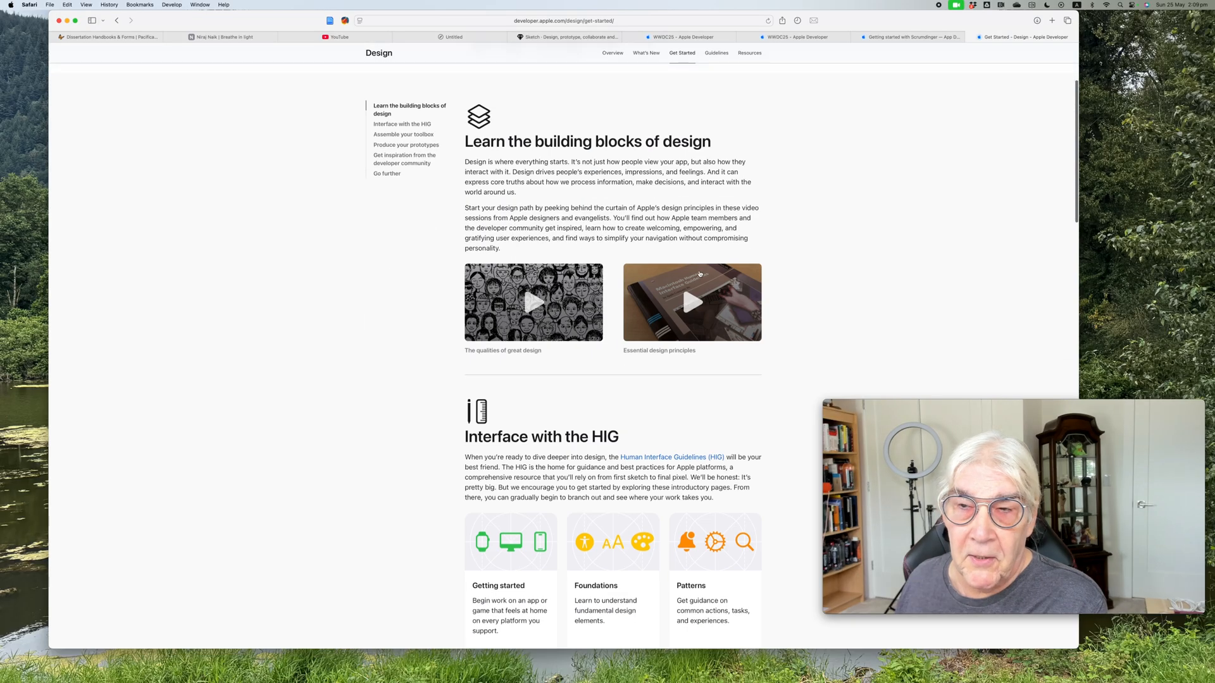
scroll(down, 3)
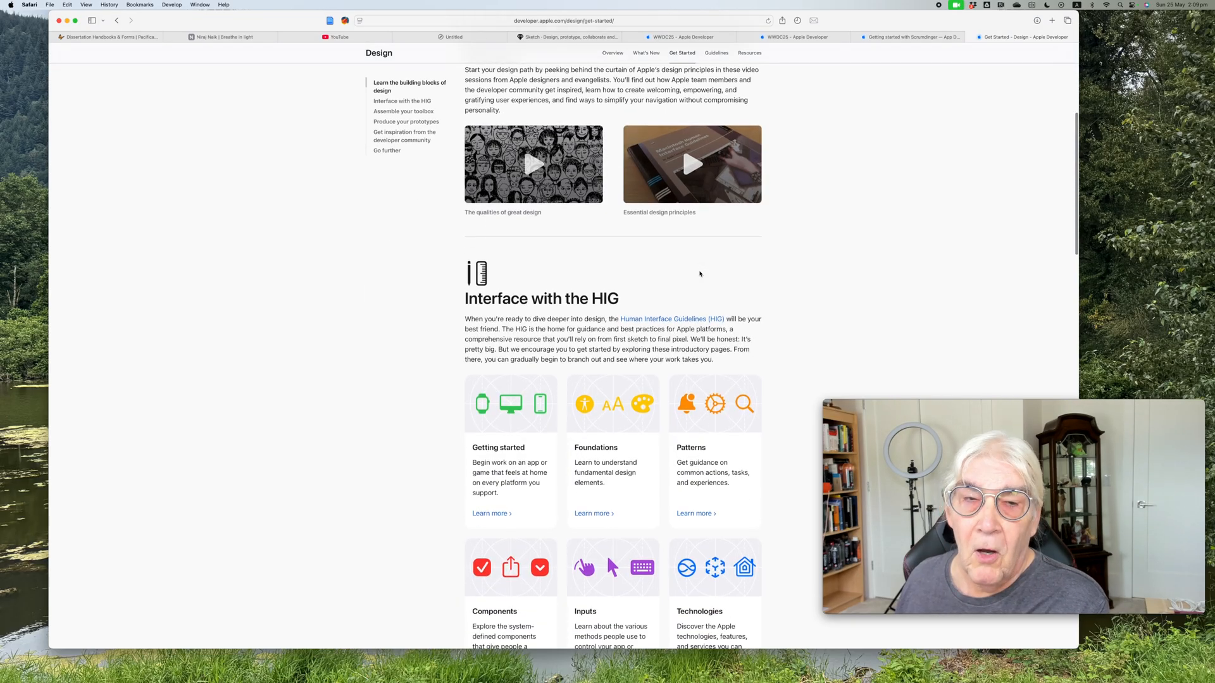
scroll(down, 3)
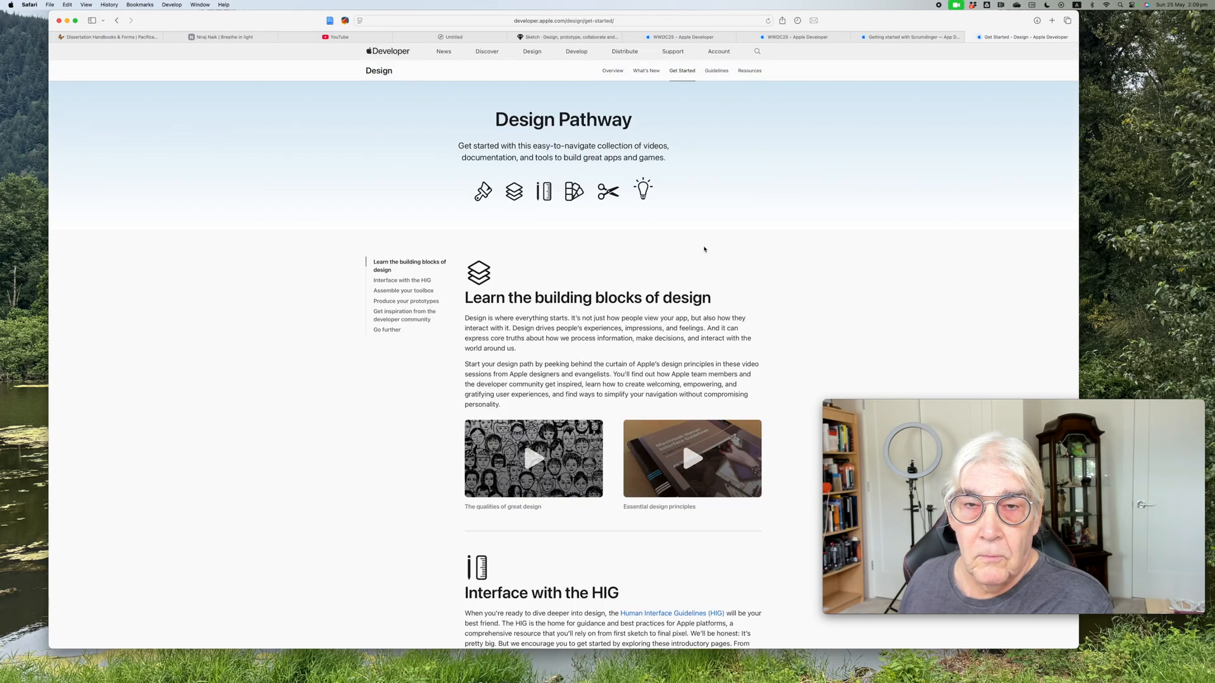
Visit the Human Interface Guidelines, then switch to the Resources page.
click(716, 71)
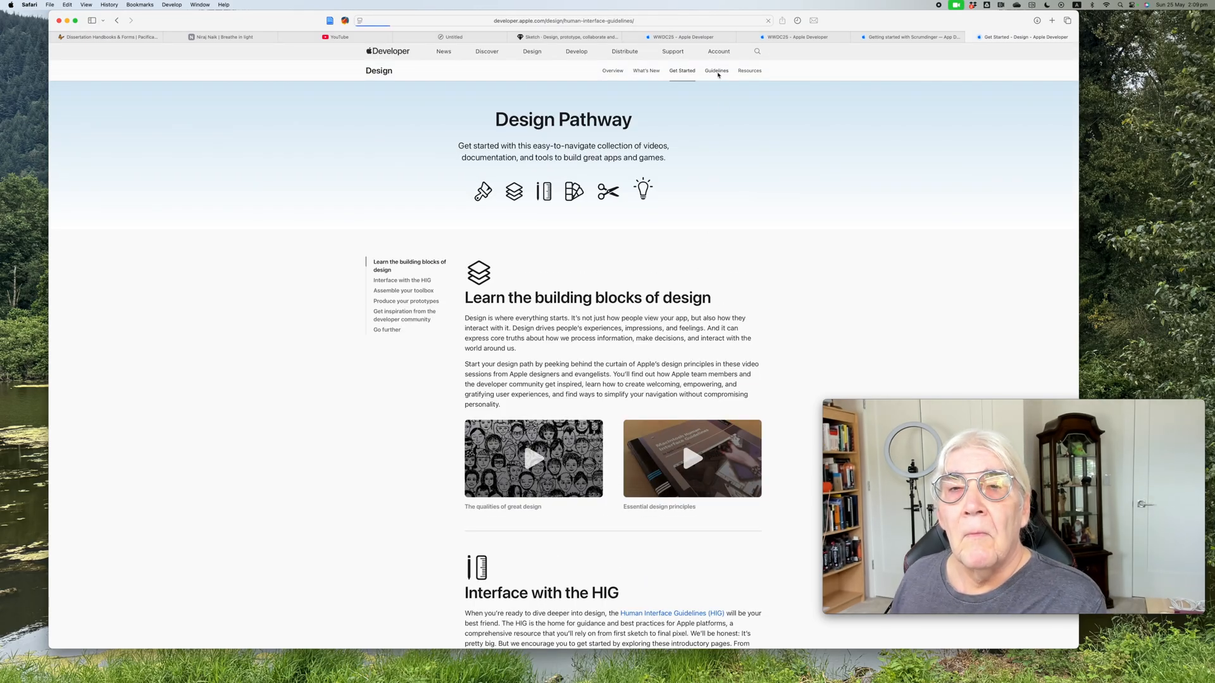
click(715, 70)
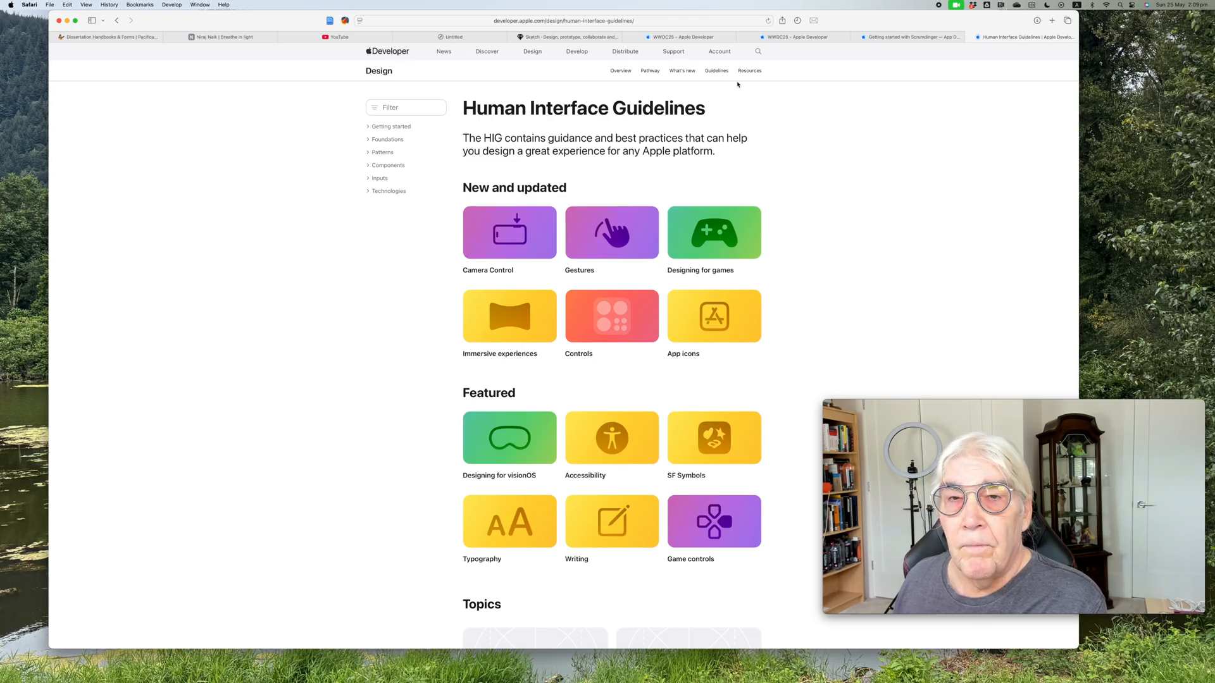
click(749, 71)
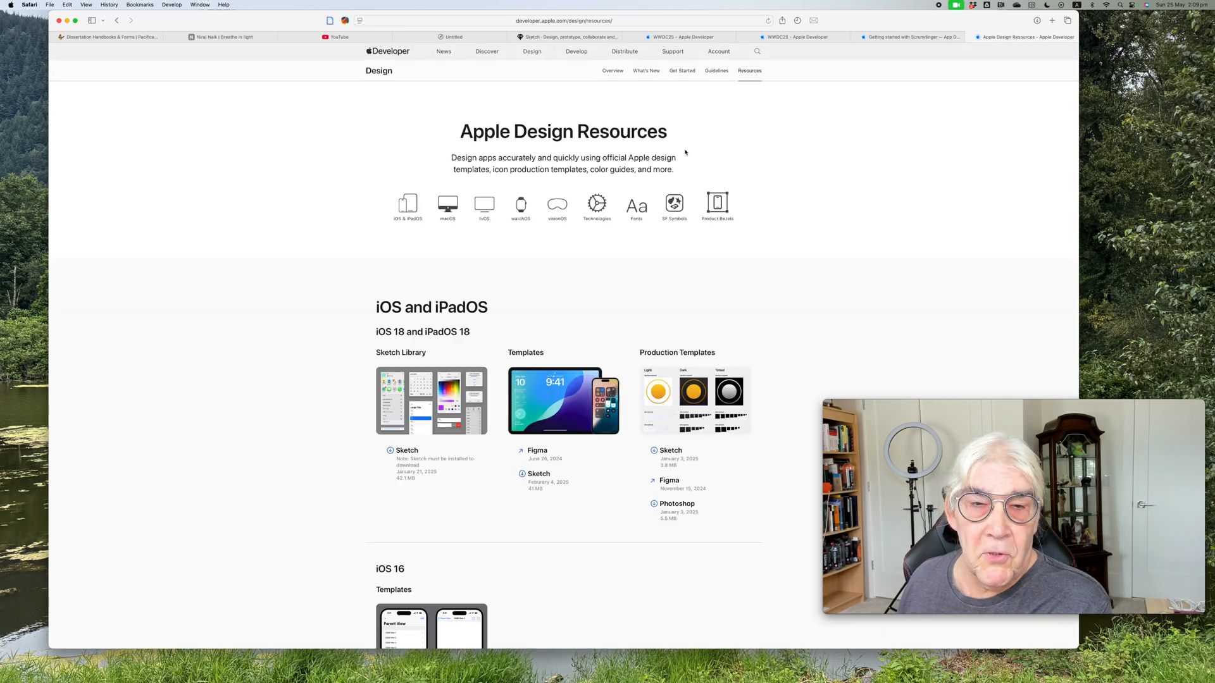
scroll(down, 3)
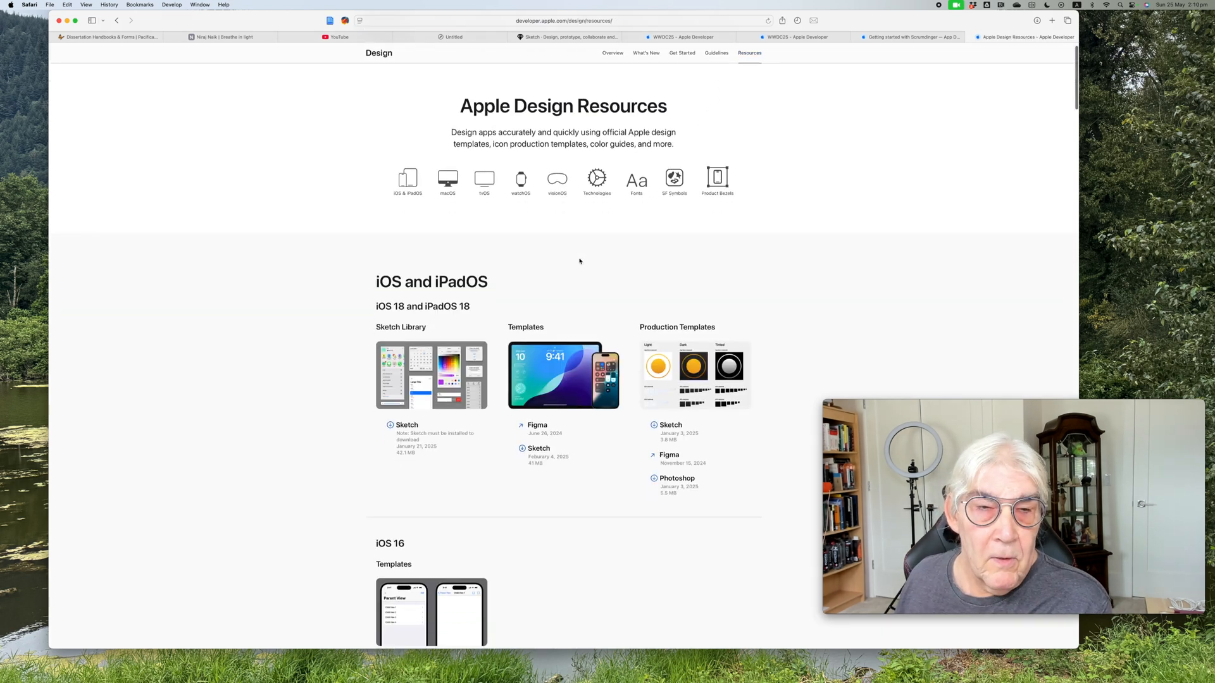
scroll(down, 3)
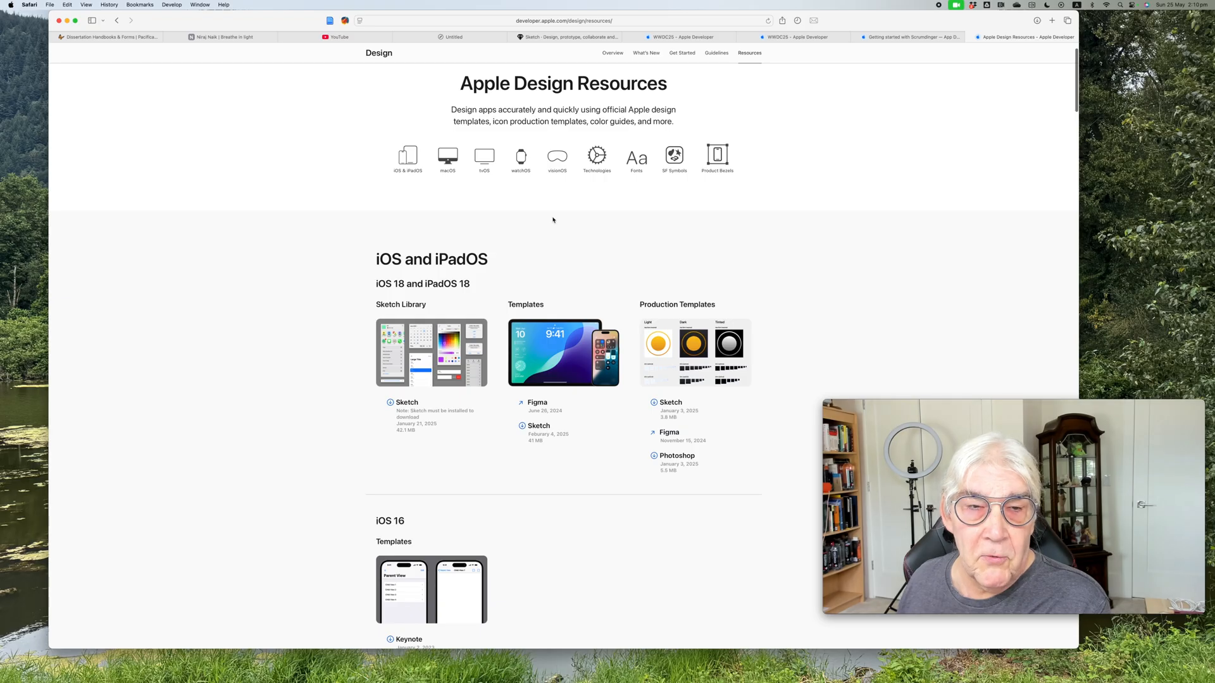
scroll(down, 3)
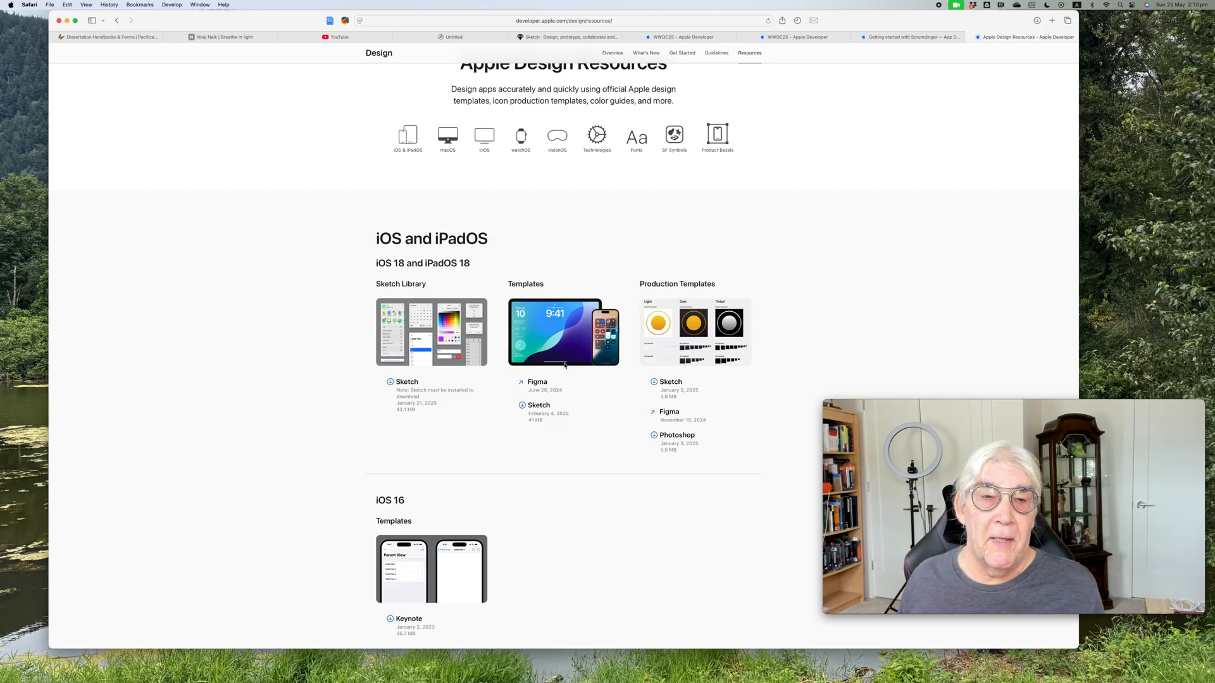
mouse_move(558, 380)
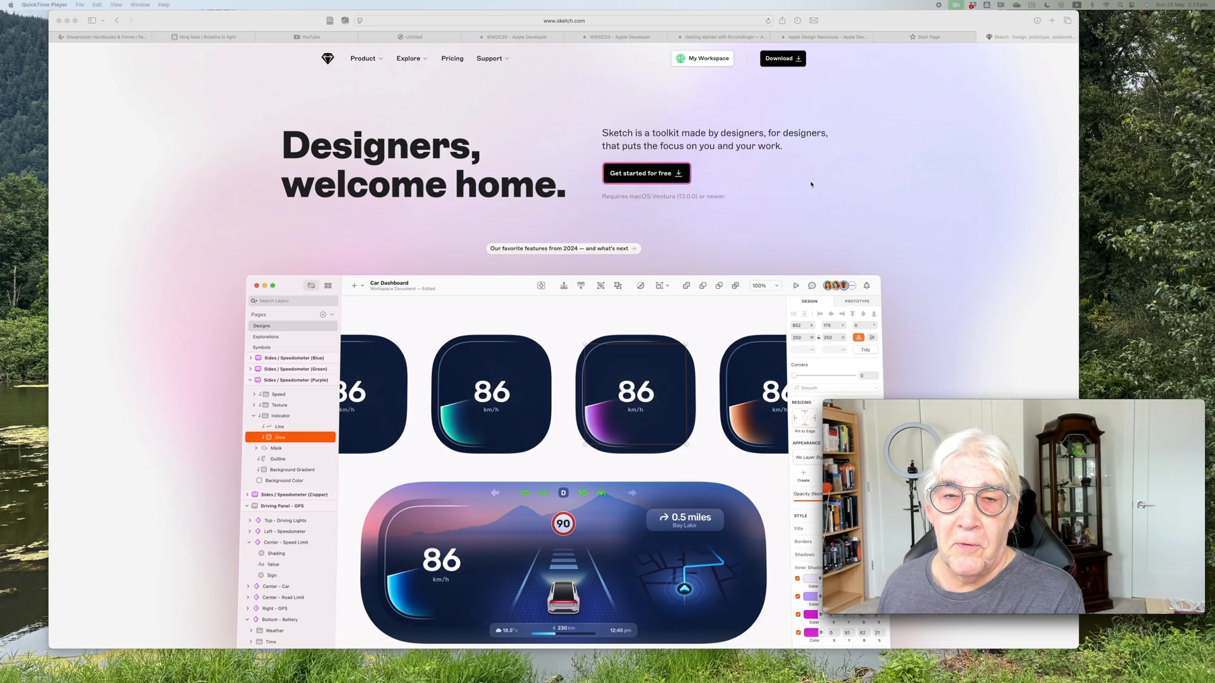
mouse_move(868, 93)
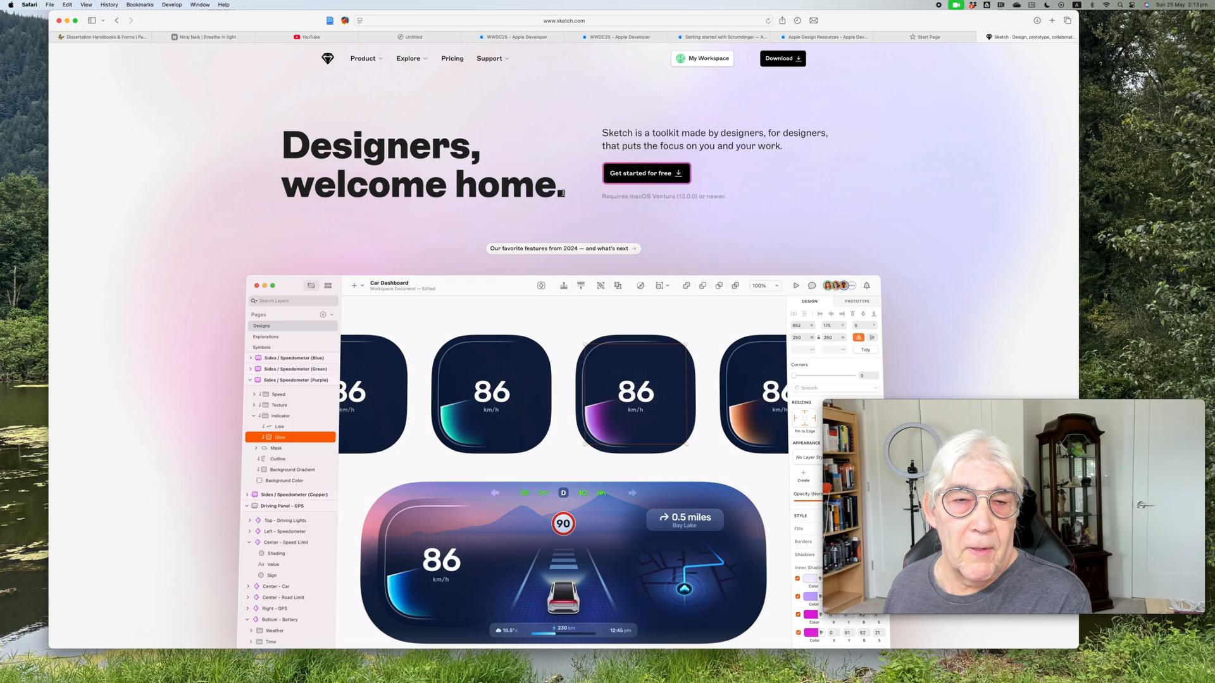
scroll(down, 3)
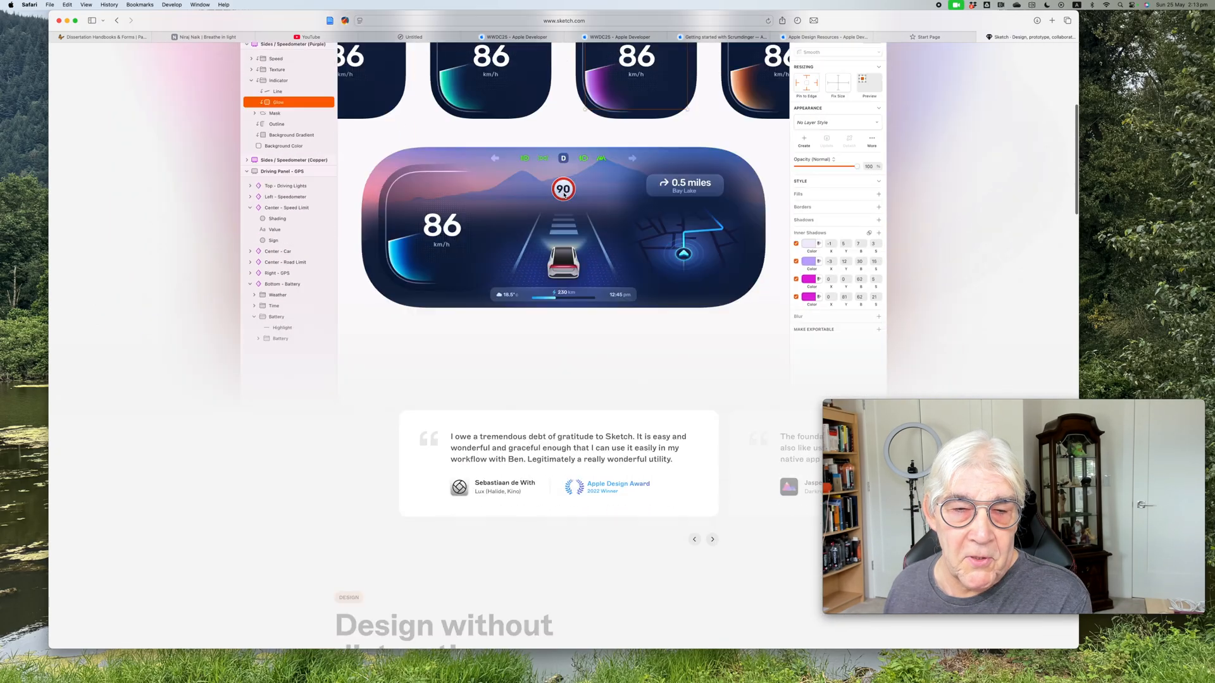
scroll(down, 3)
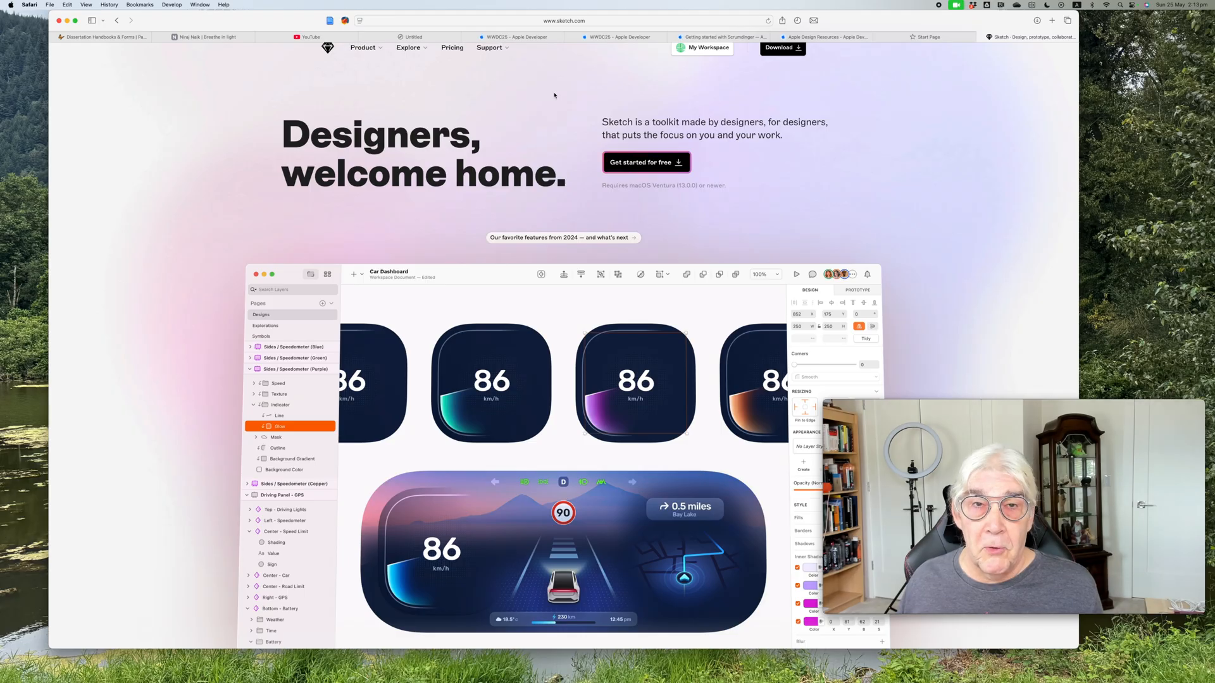
mouse_move(550, 101)
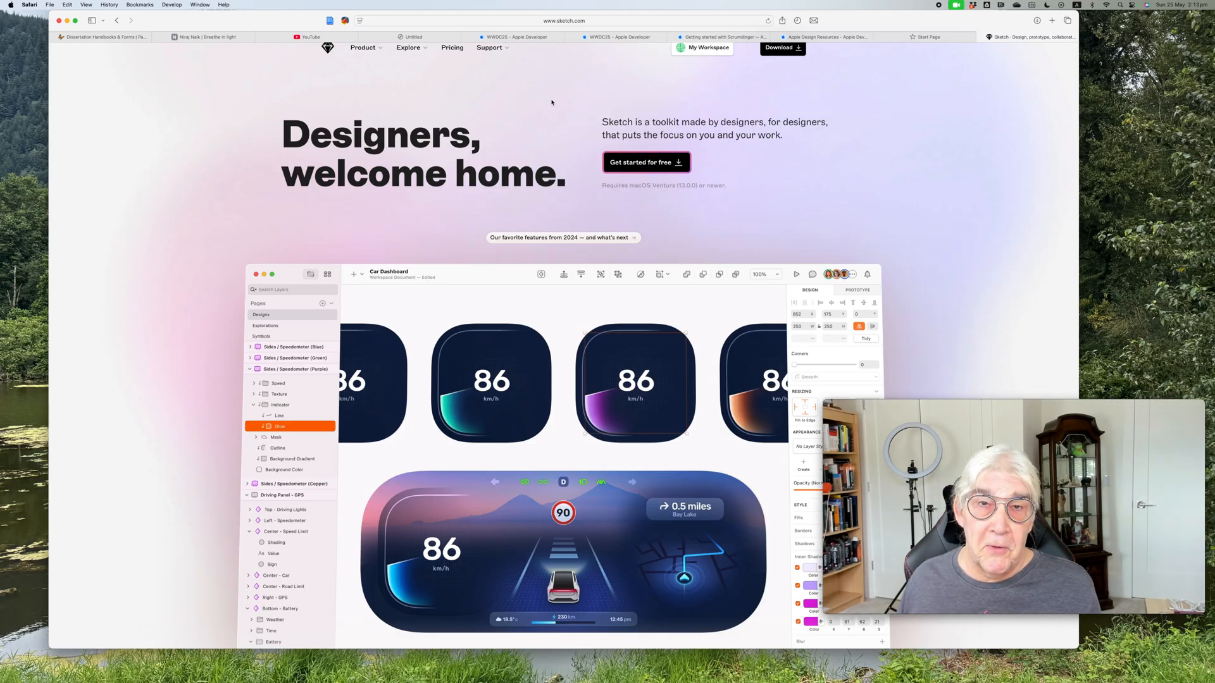
mouse_move(528, 100)
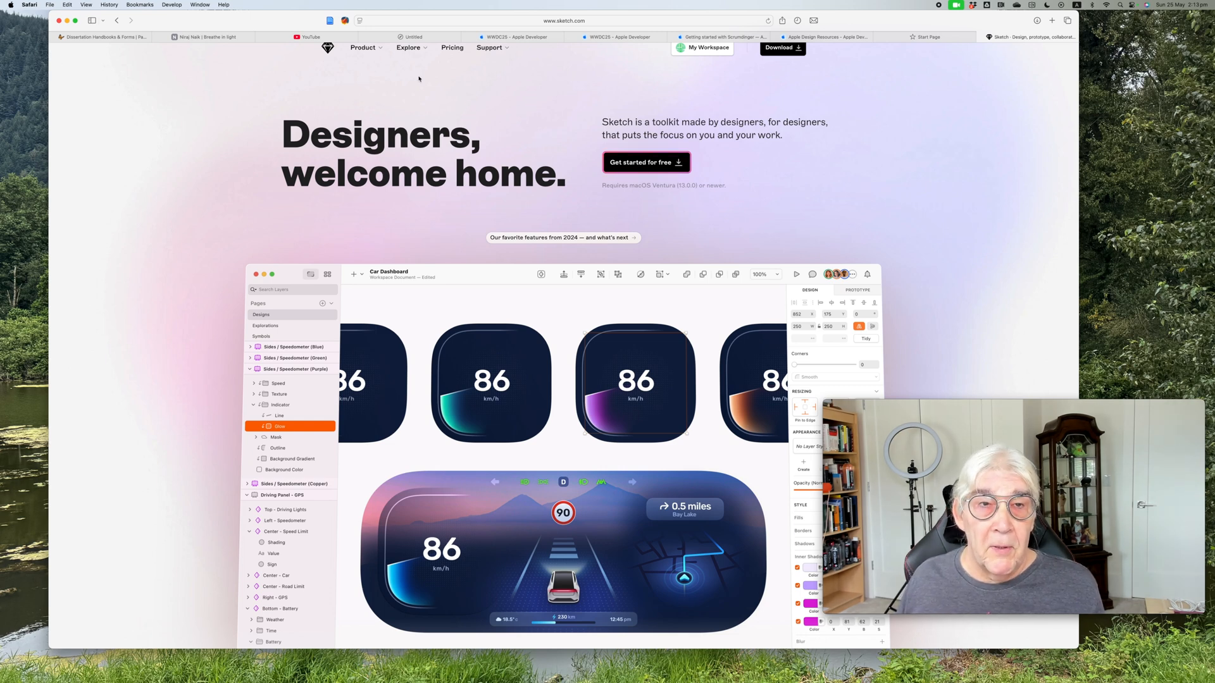
Pick Sketch 101 under Explore > Courses and start the course.
click(410, 47)
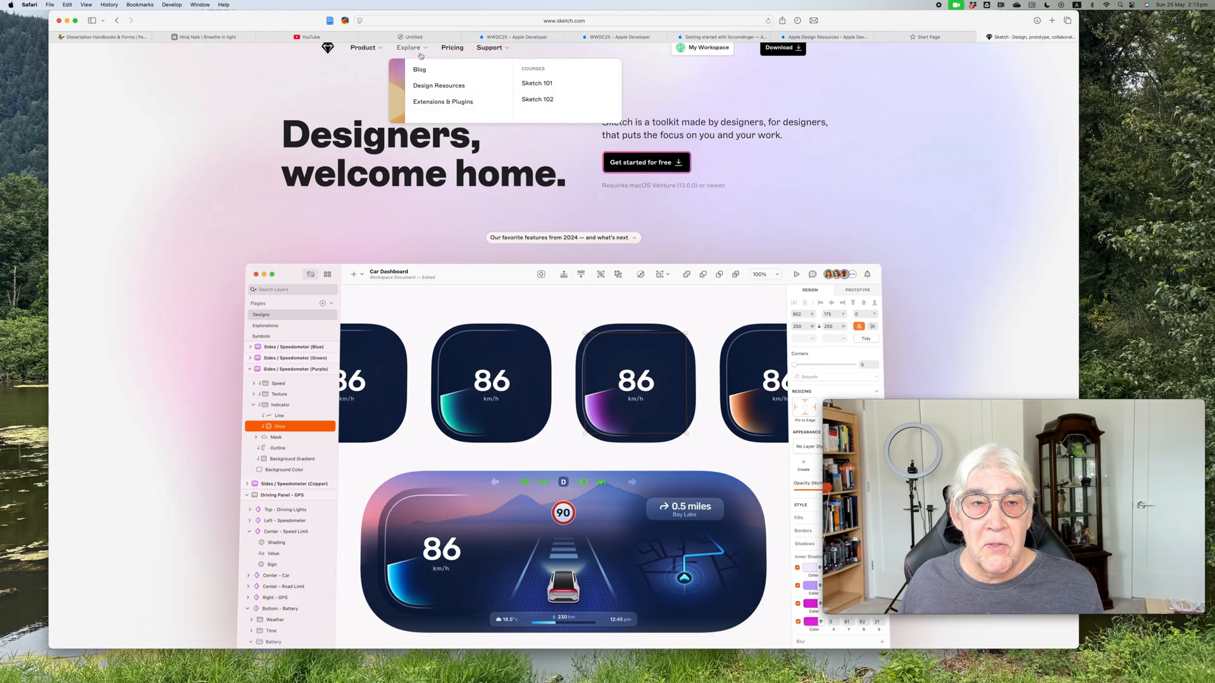
mouse_move(420, 69)
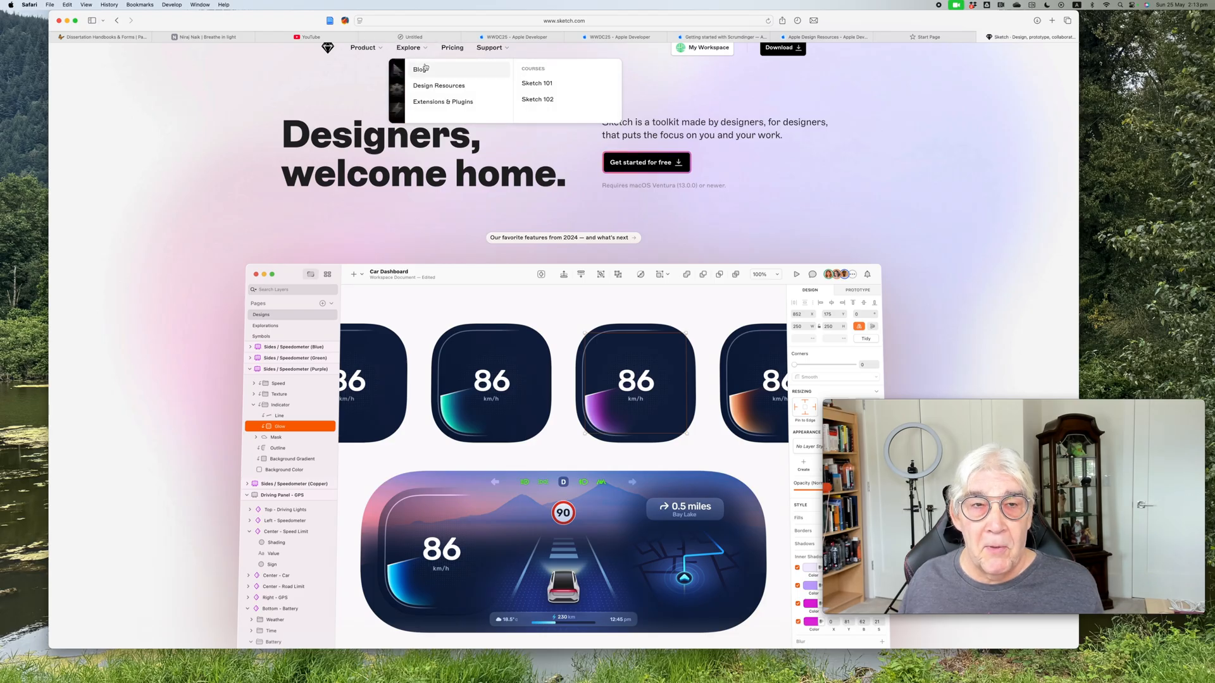
click(536, 82)
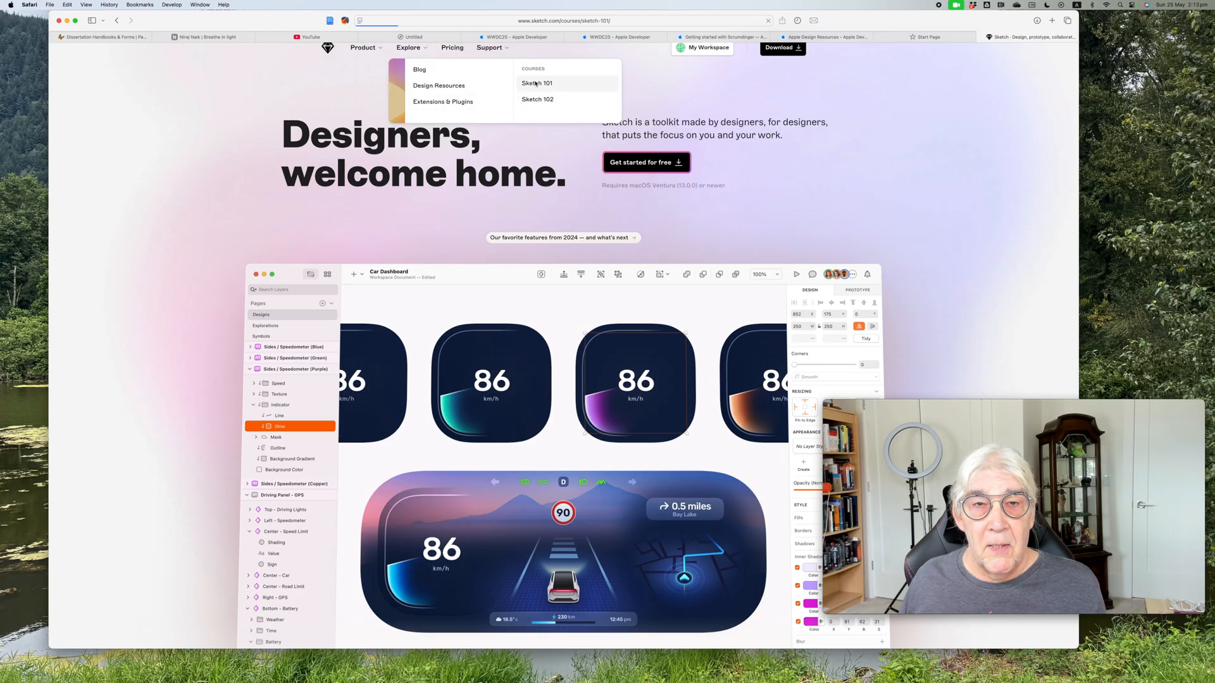
click(537, 83)
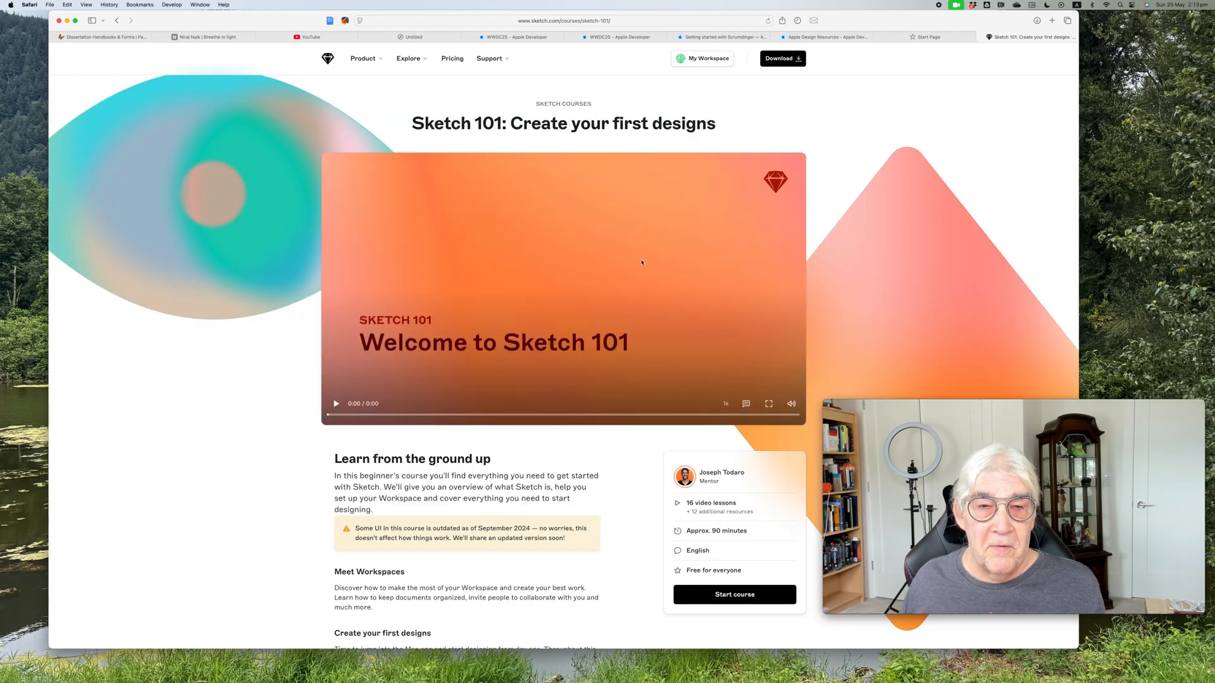
scroll(down, 3)
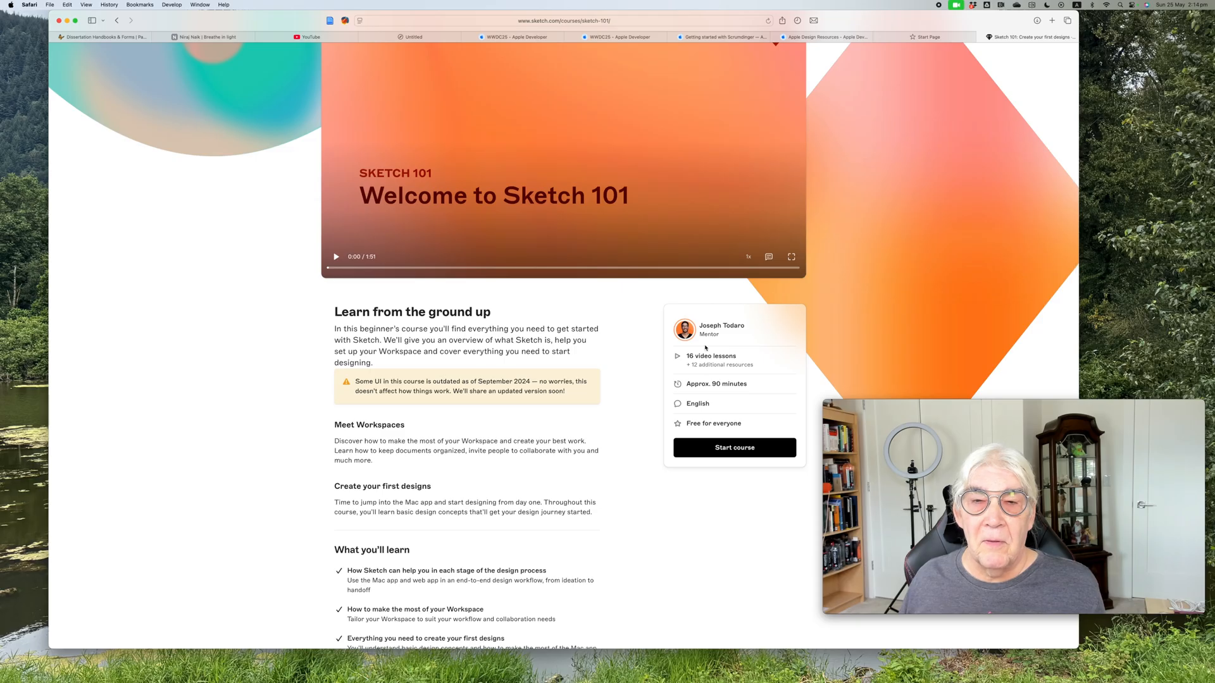
mouse_move(679, 358)
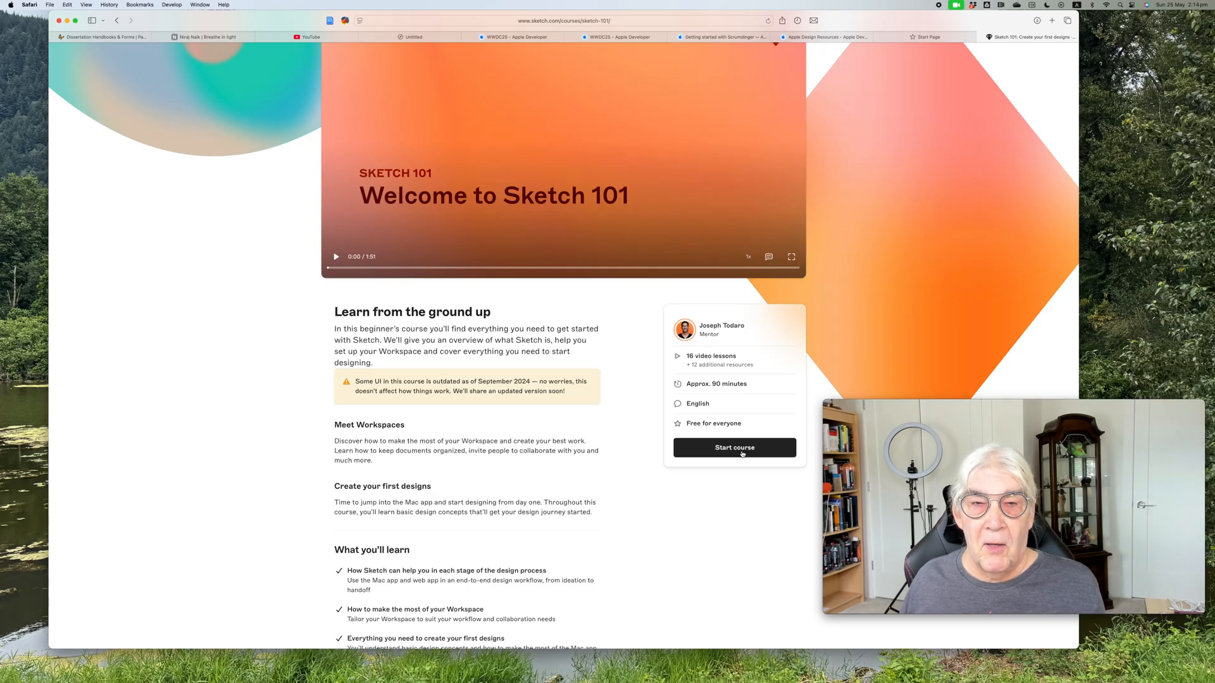
click(734, 448)
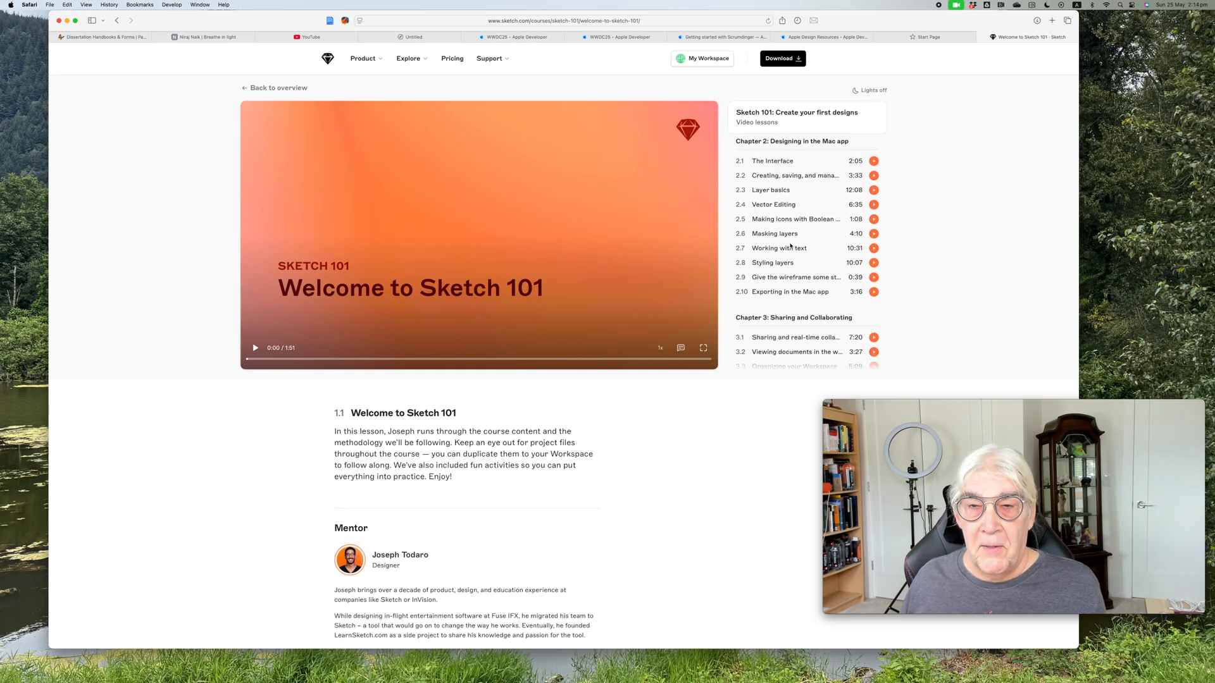
scroll(down, 3)
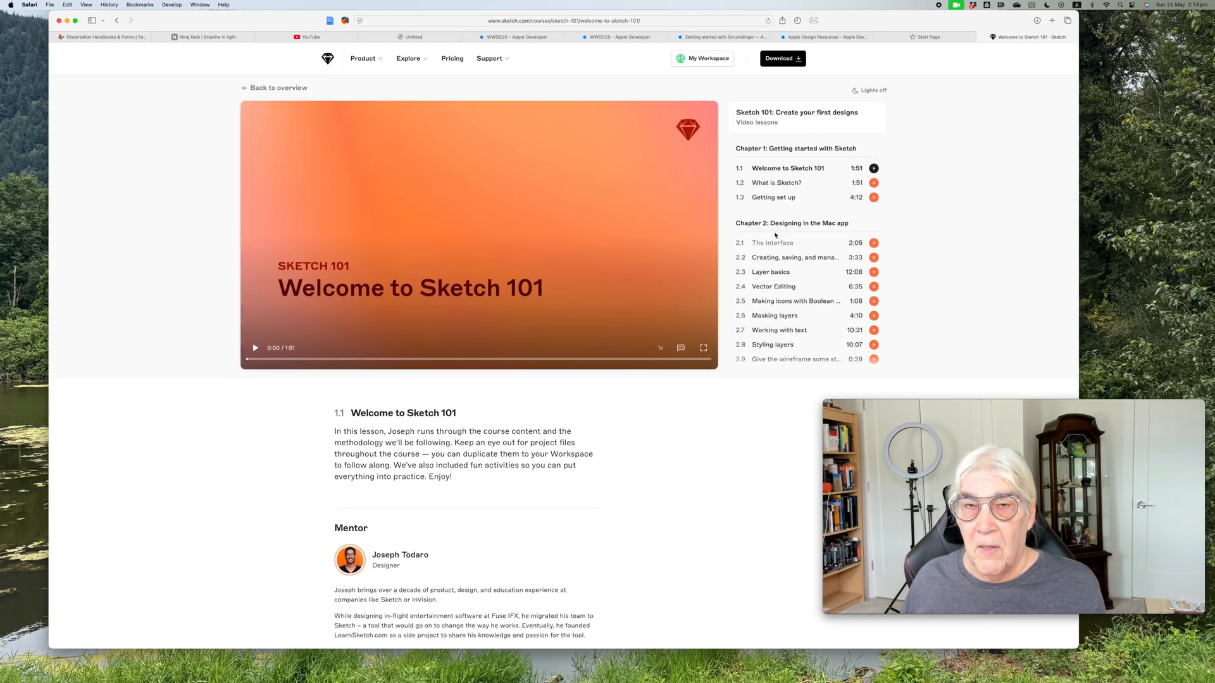
Pick Sketch 102 from the Explore menu, start the course, and scroll its lesson list.
click(409, 58)
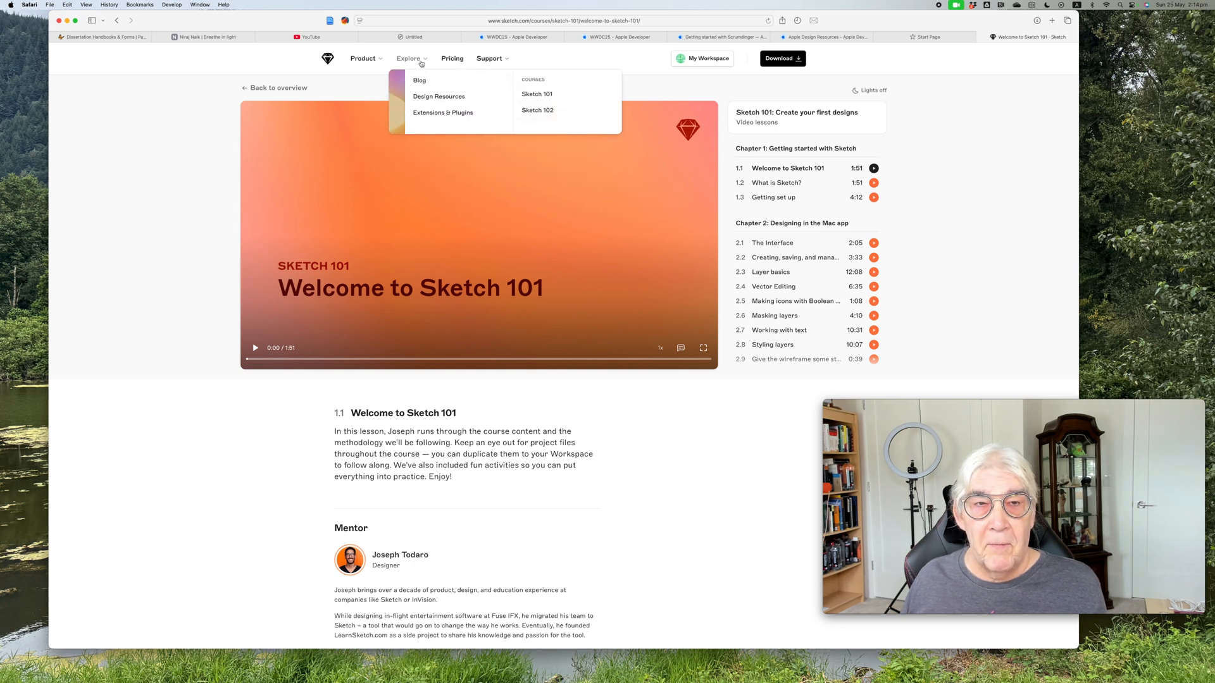
click(536, 109)
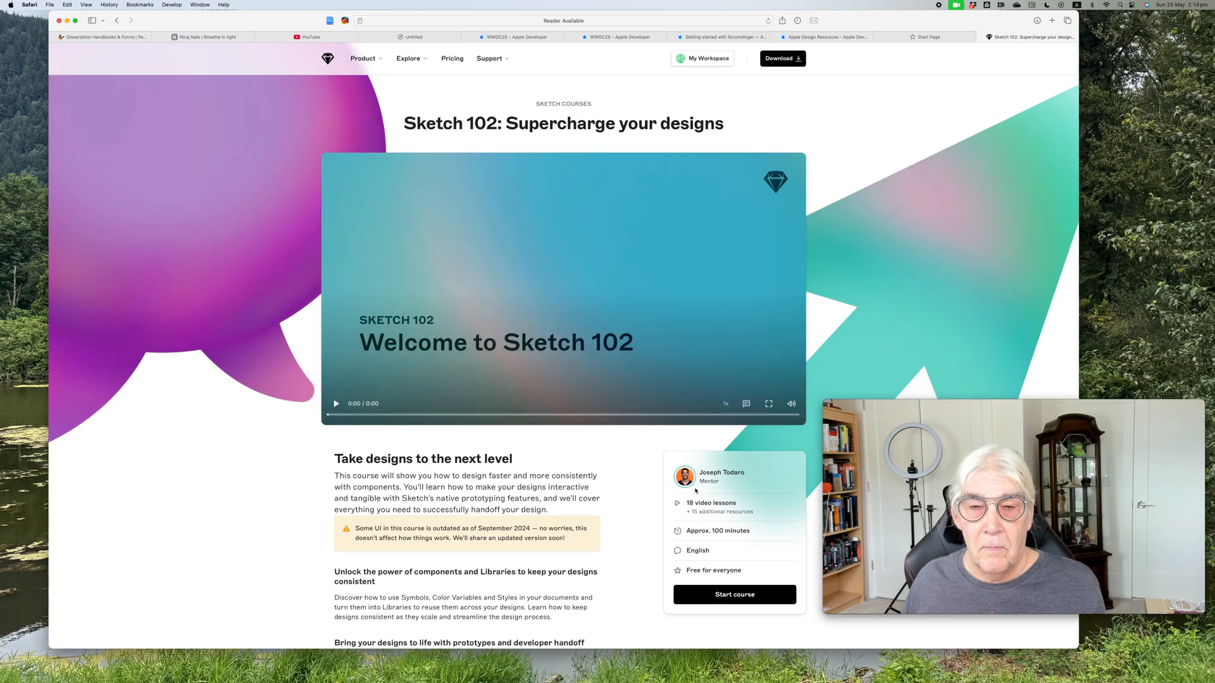
click(733, 594)
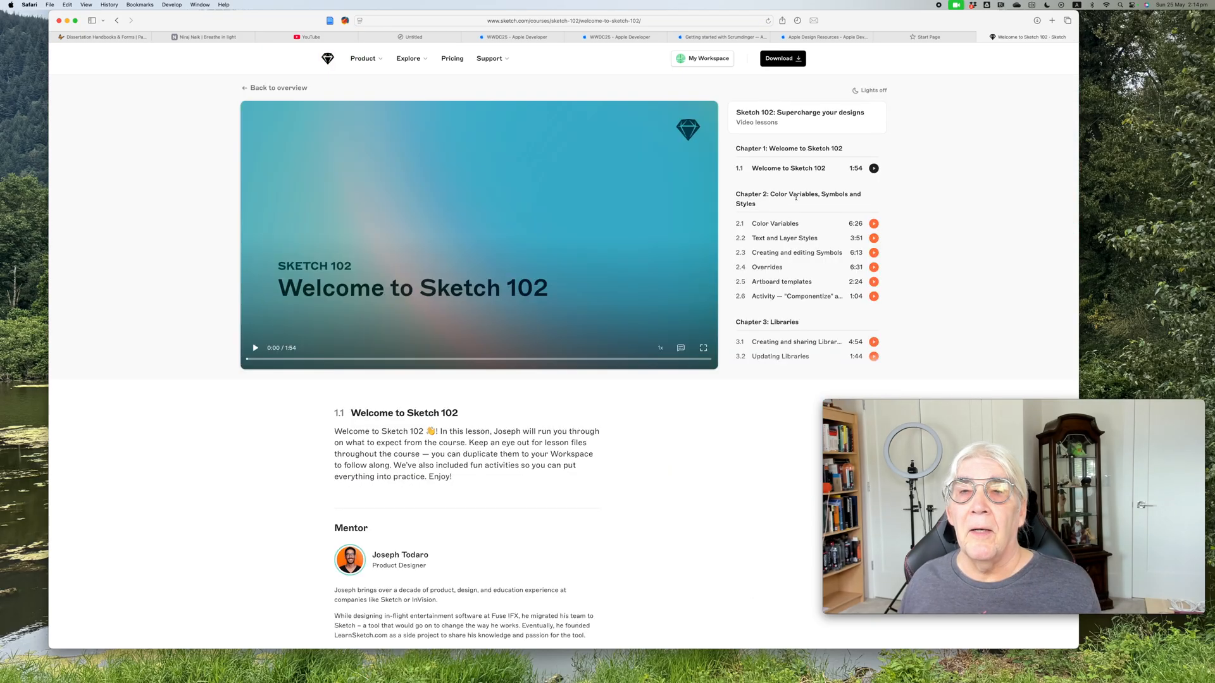
scroll(down, 3)
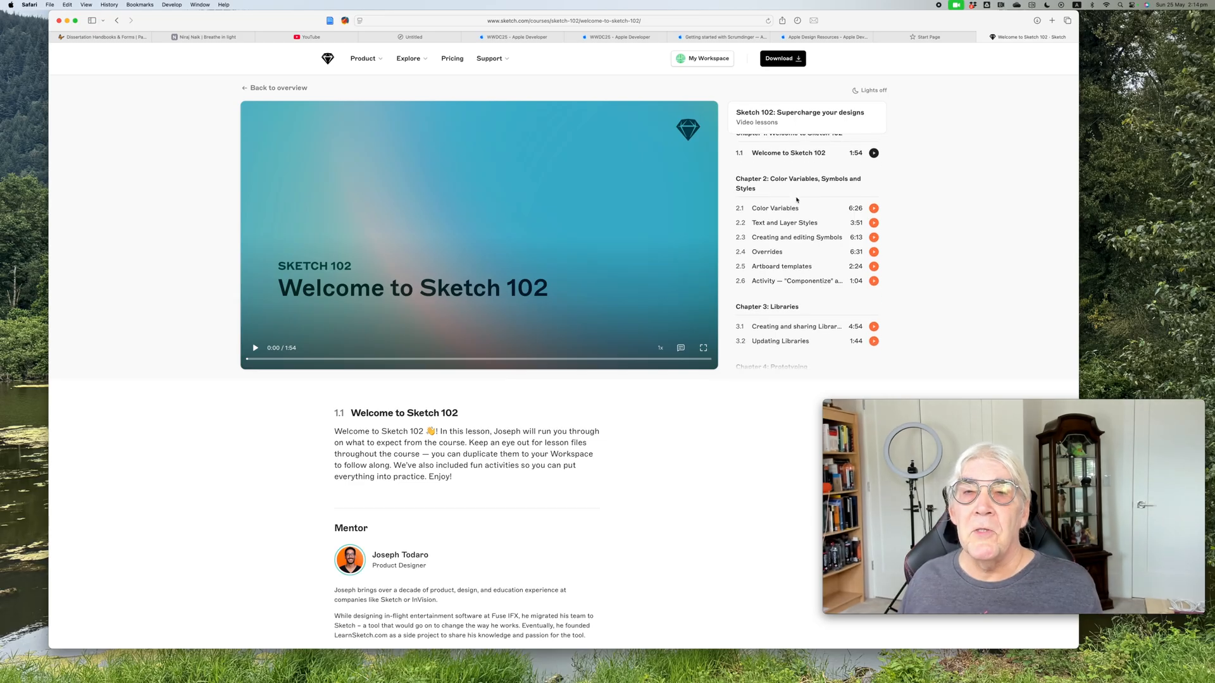
scroll(down, 3)
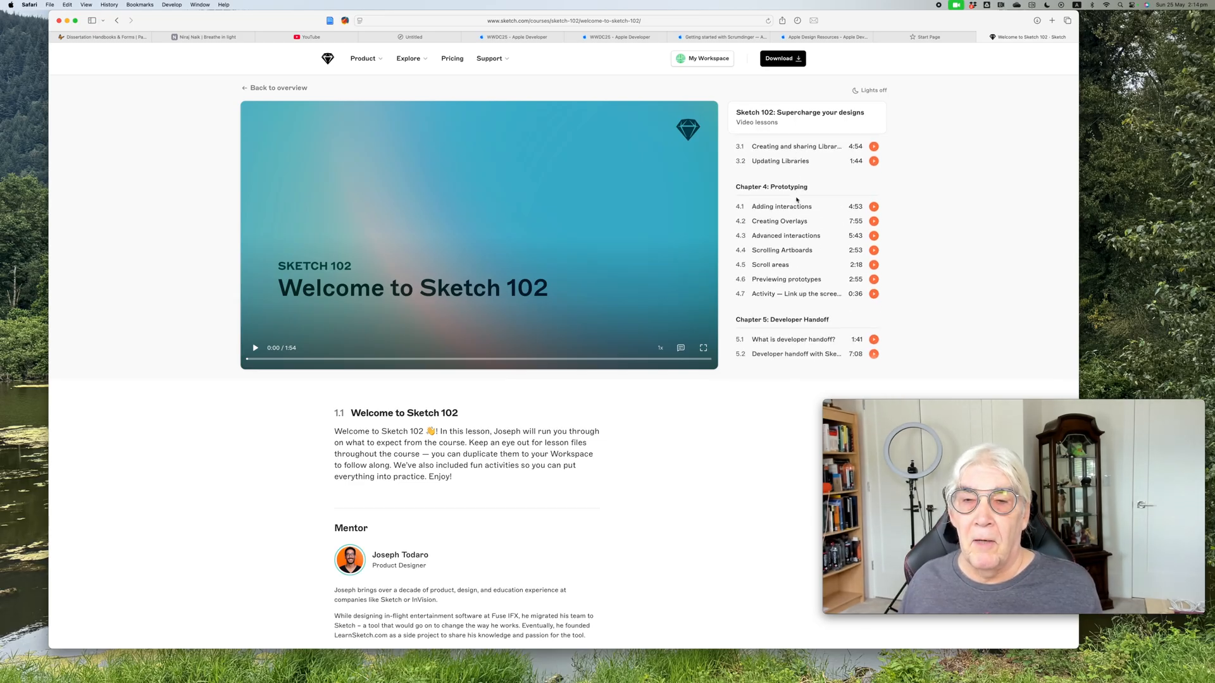
scroll(down, 3)
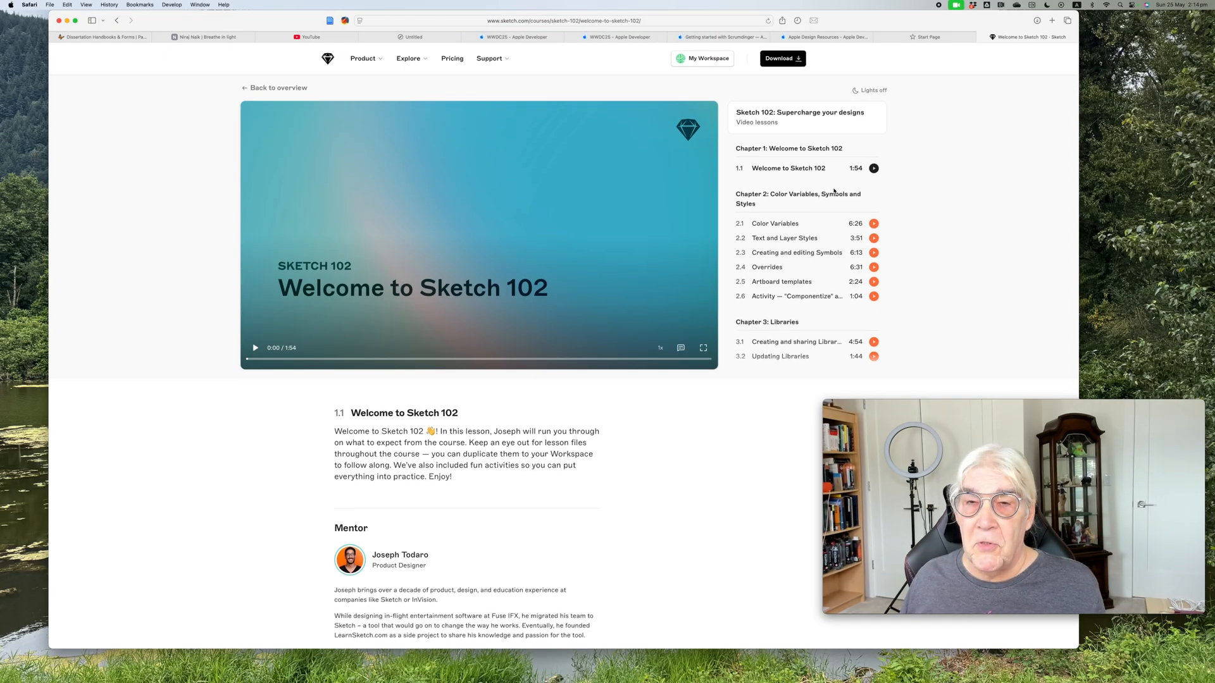
mouse_move(550, 205)
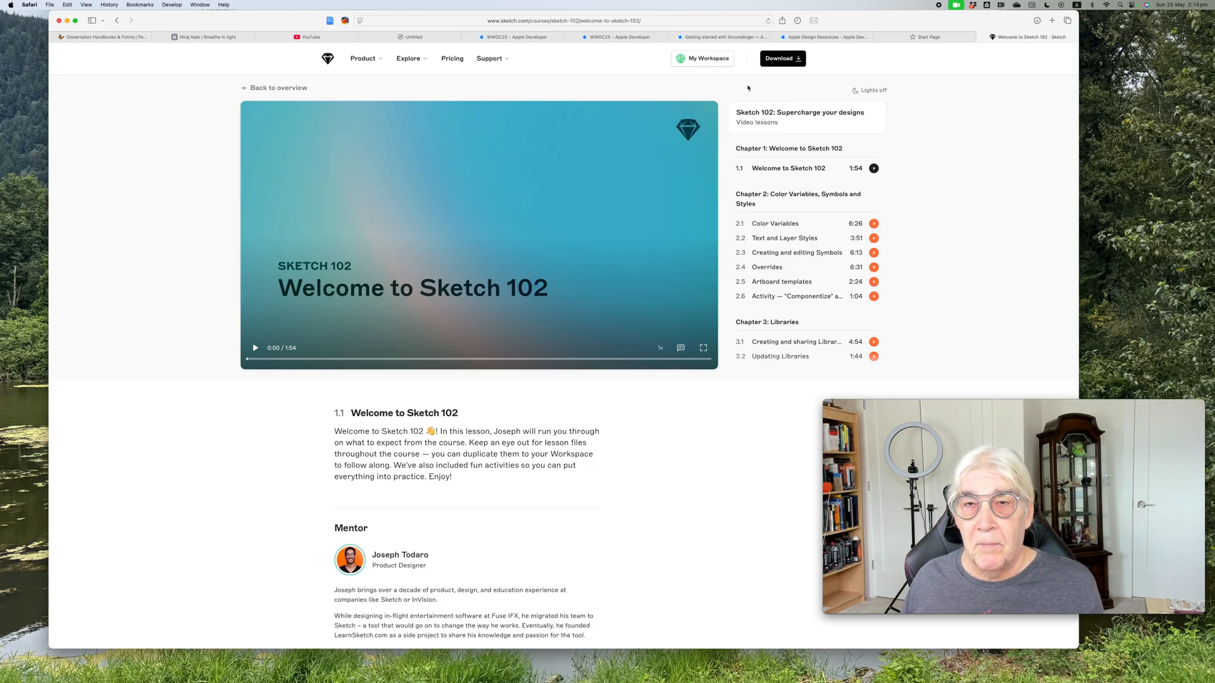
mouse_move(596, 85)
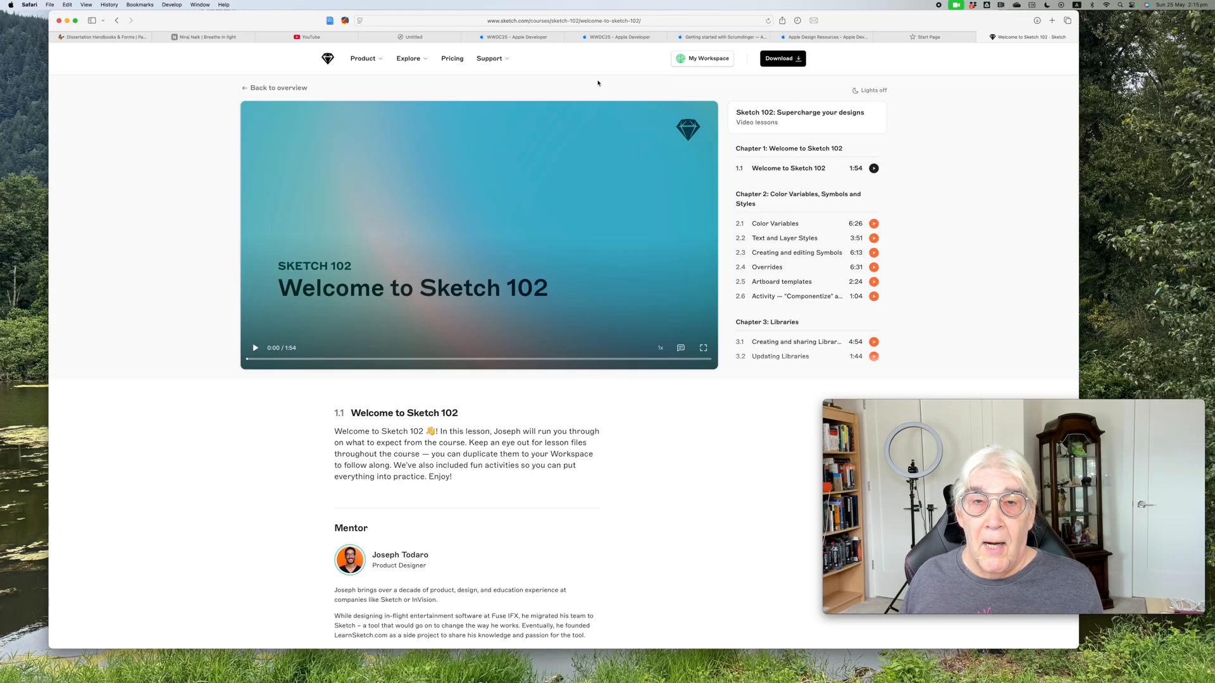
mouse_move(600, 88)
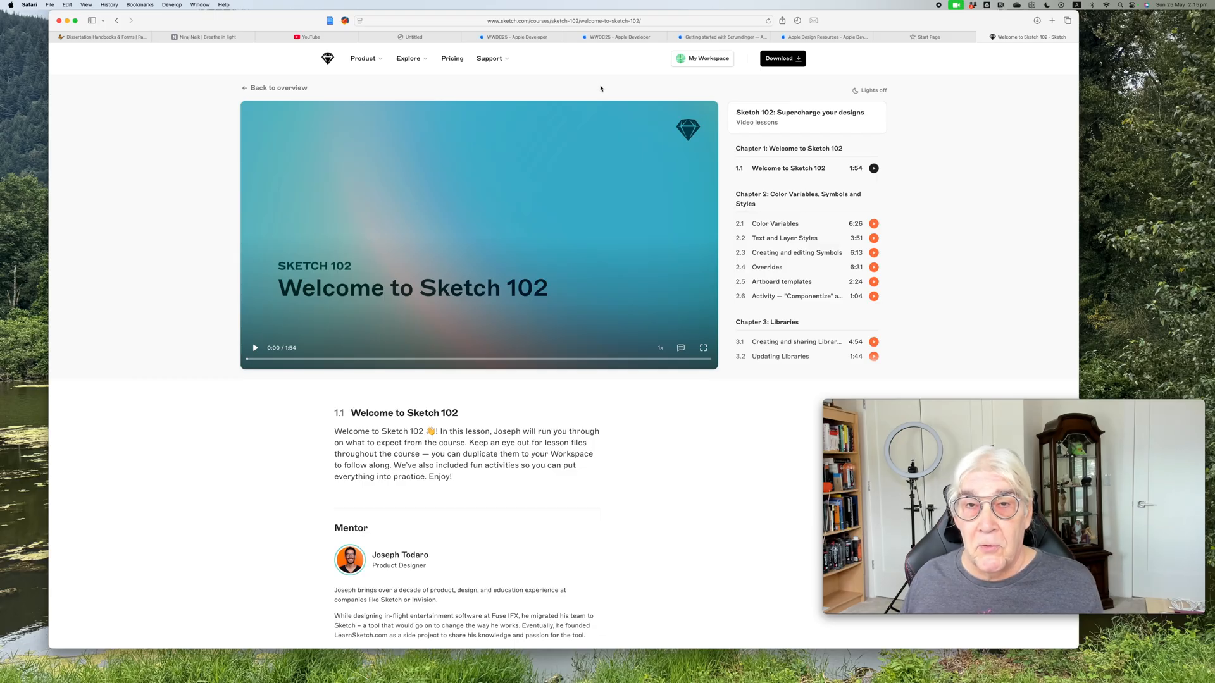
mouse_move(600, 86)
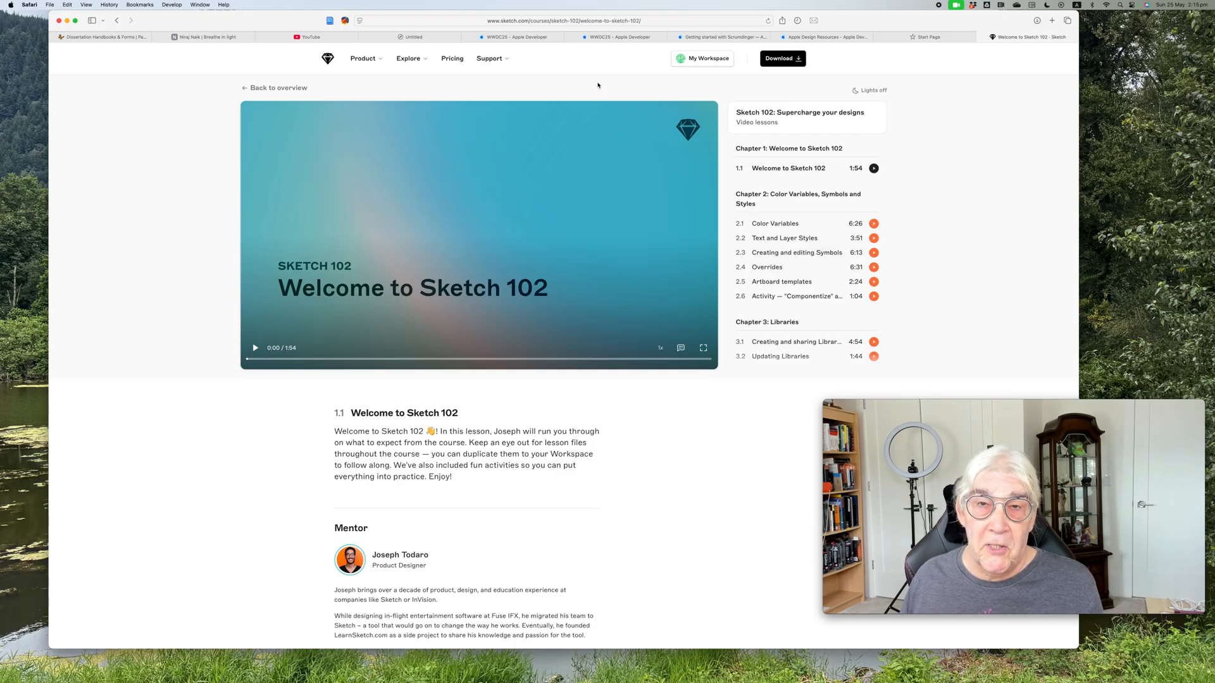
mouse_move(594, 87)
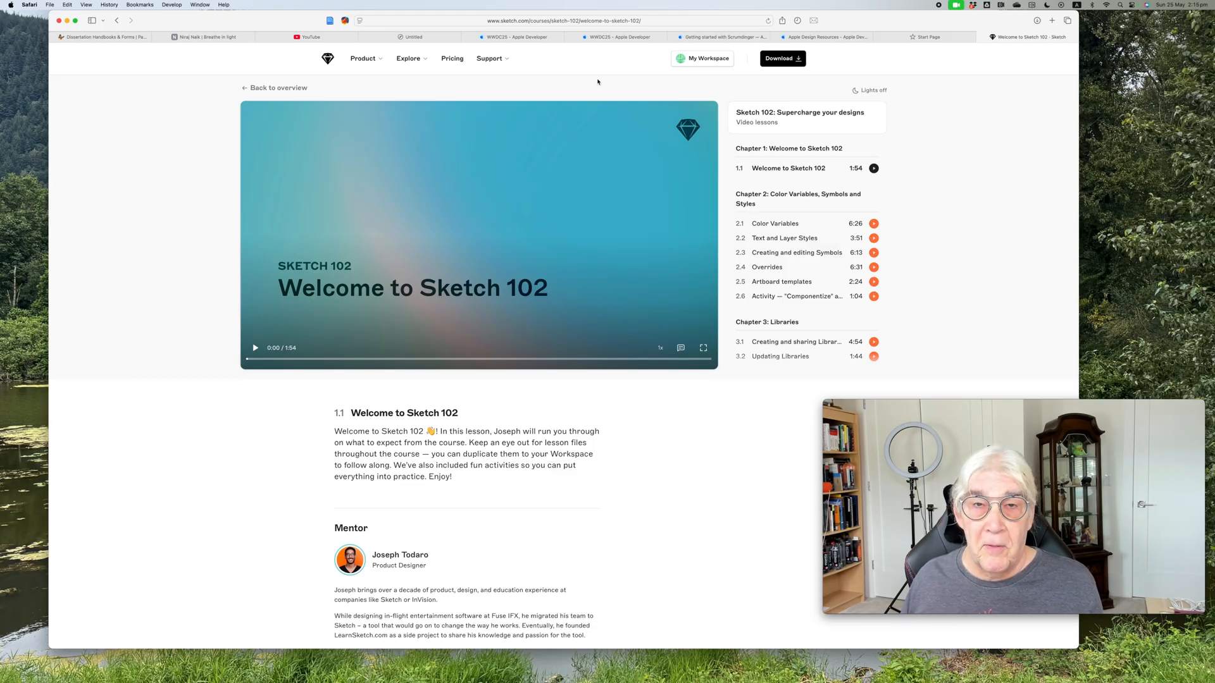
mouse_move(592, 84)
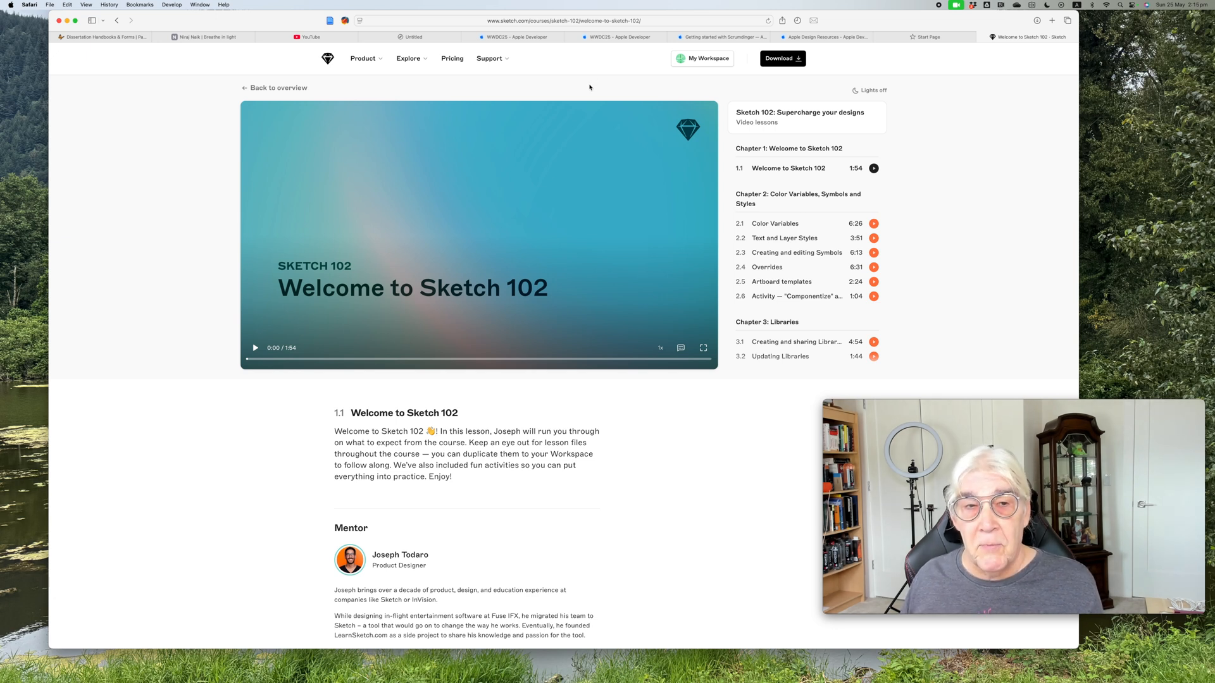
mouse_move(576, 225)
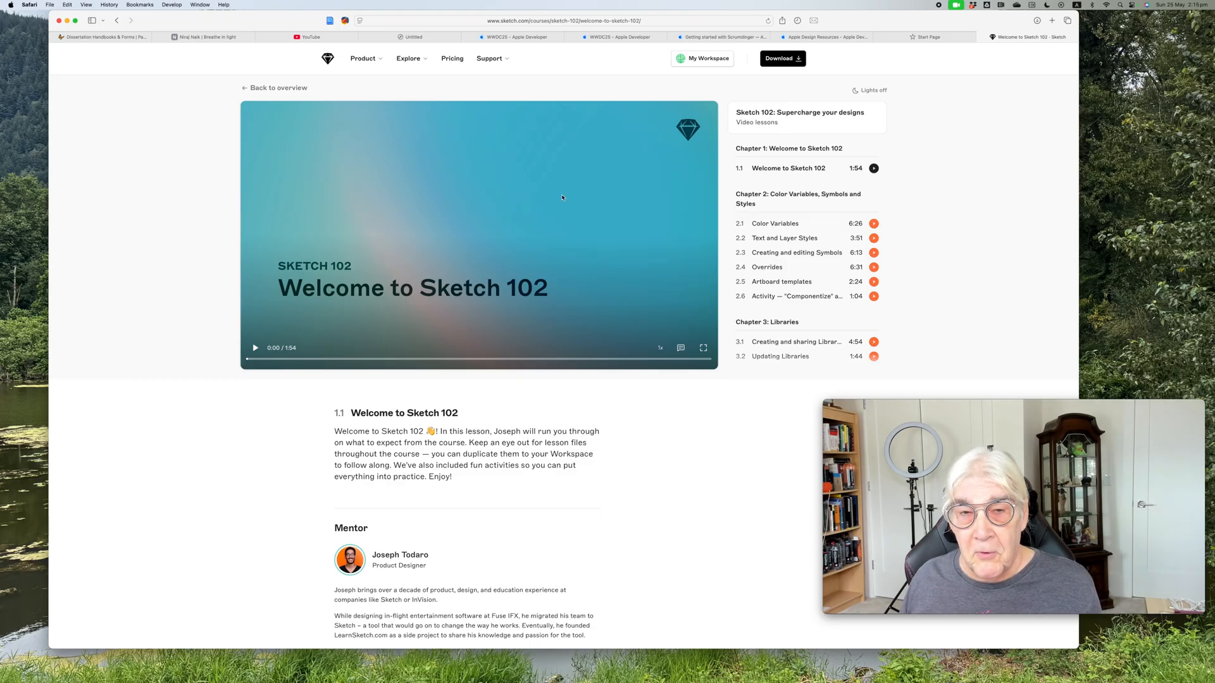
mouse_move(569, 179)
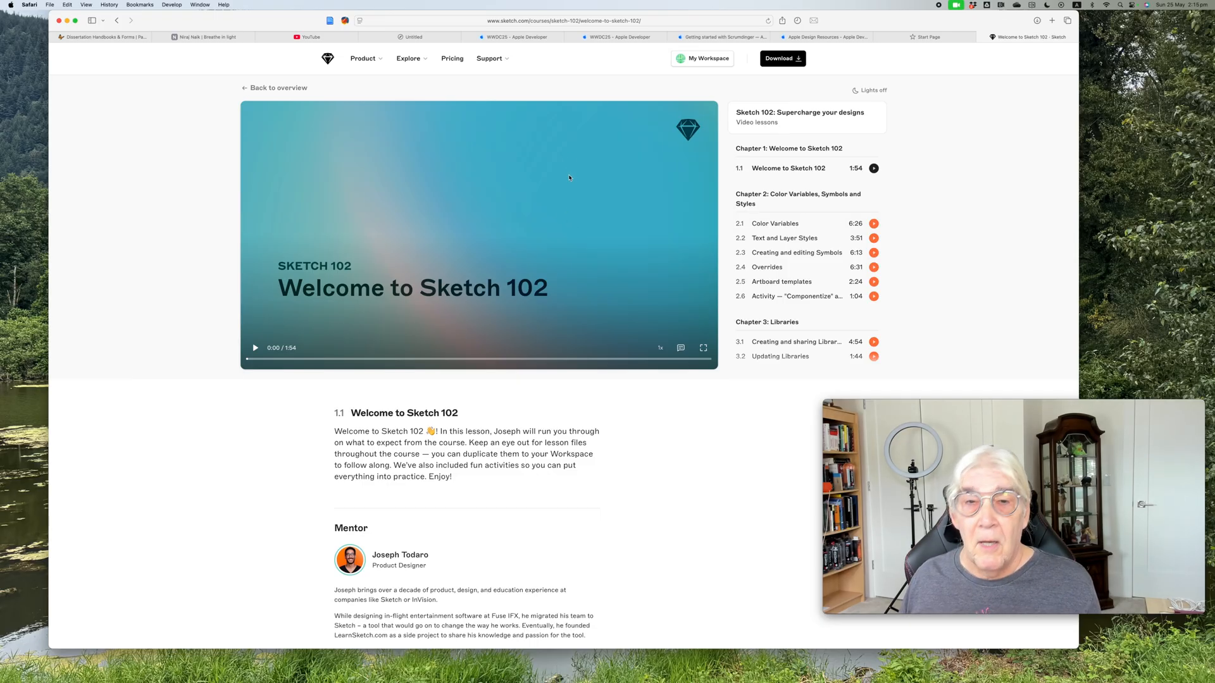
mouse_move(562, 93)
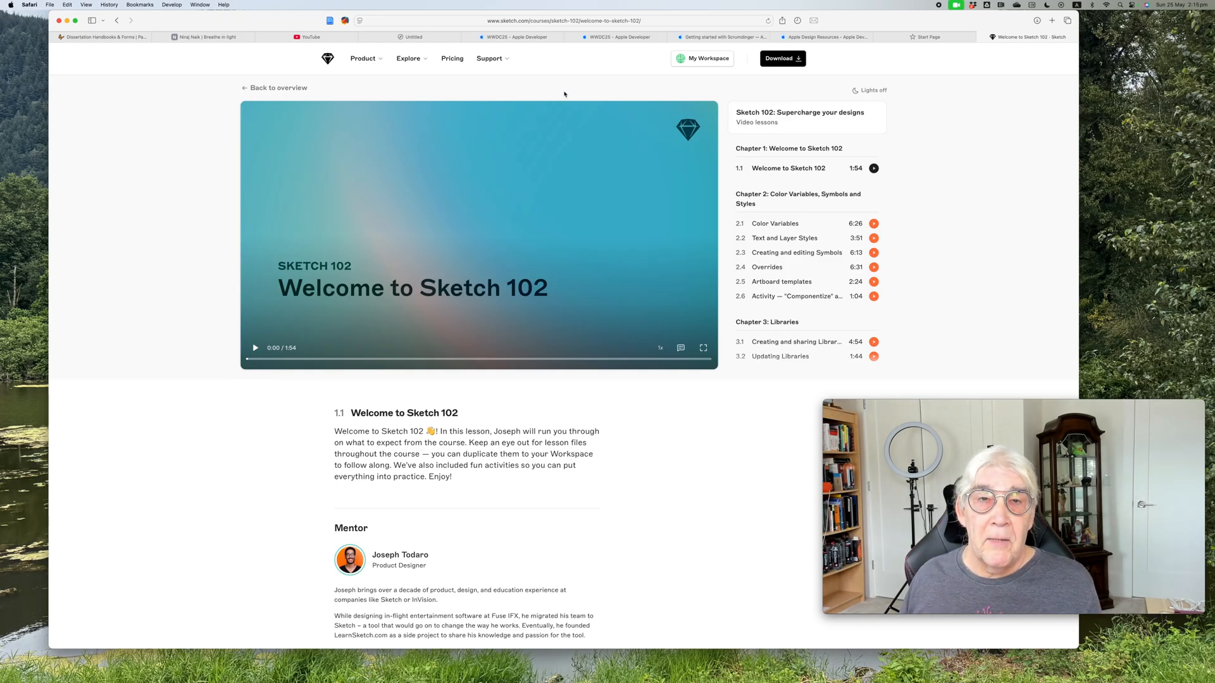
mouse_move(569, 93)
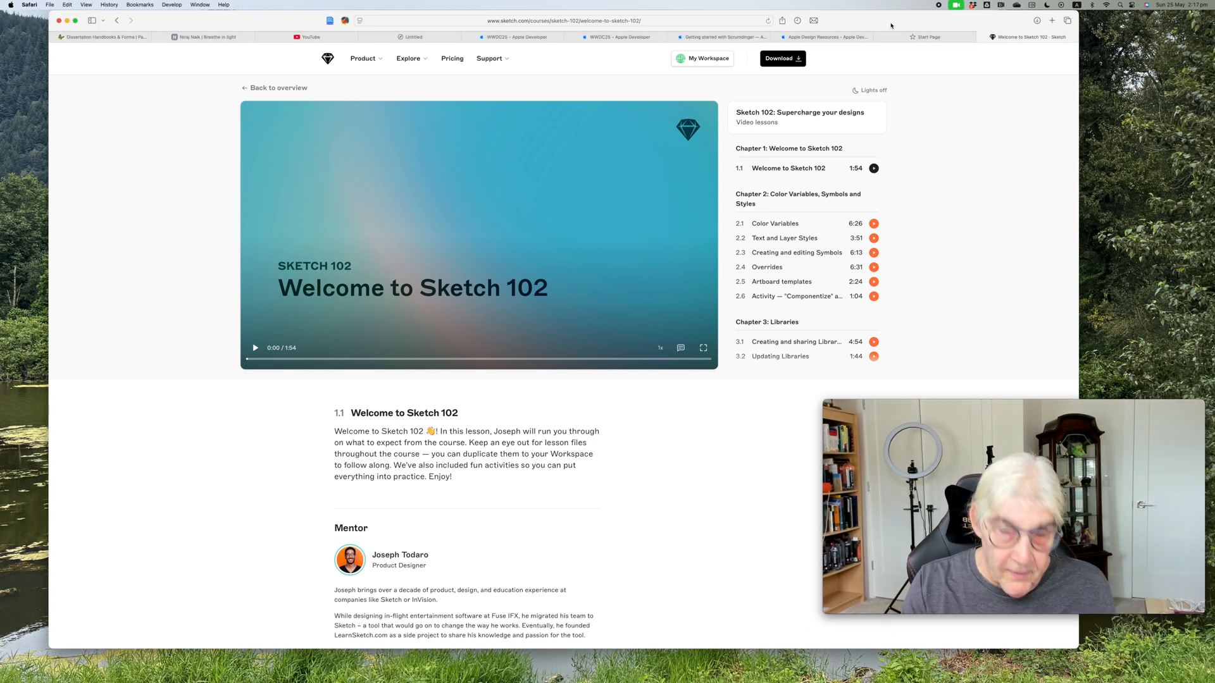
Go from the Apple Developer home page through News to the Discover page.
click(1053, 20)
text(developer.apple.com)
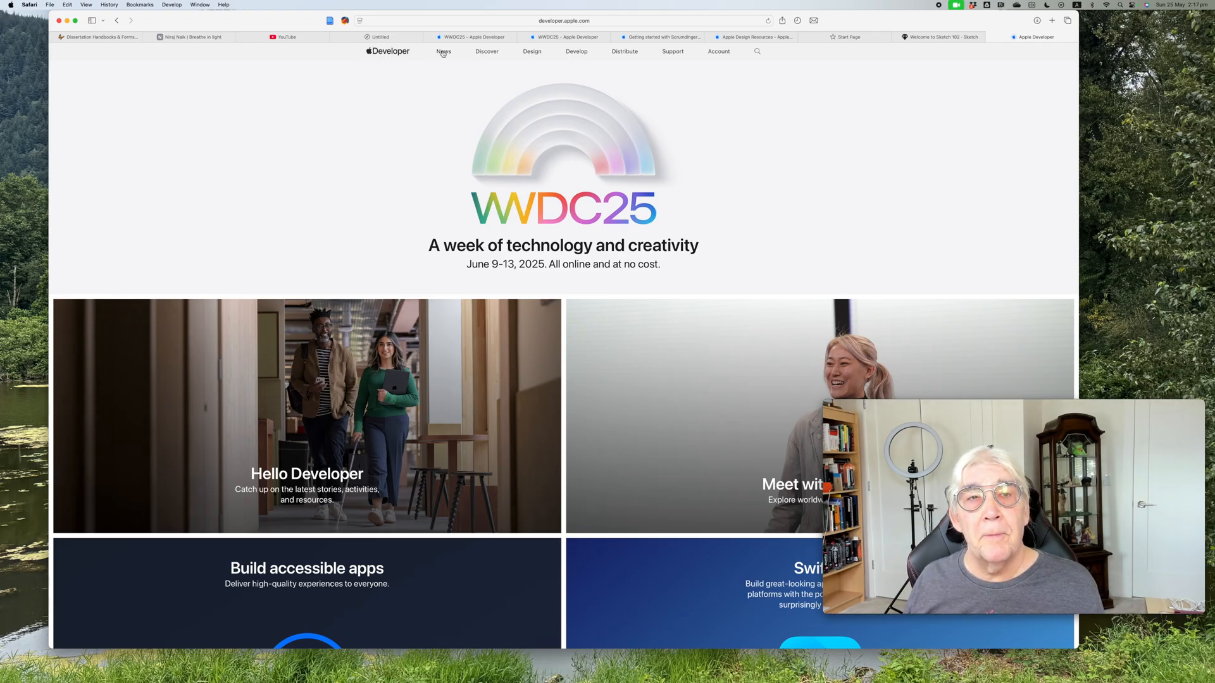
click(443, 51)
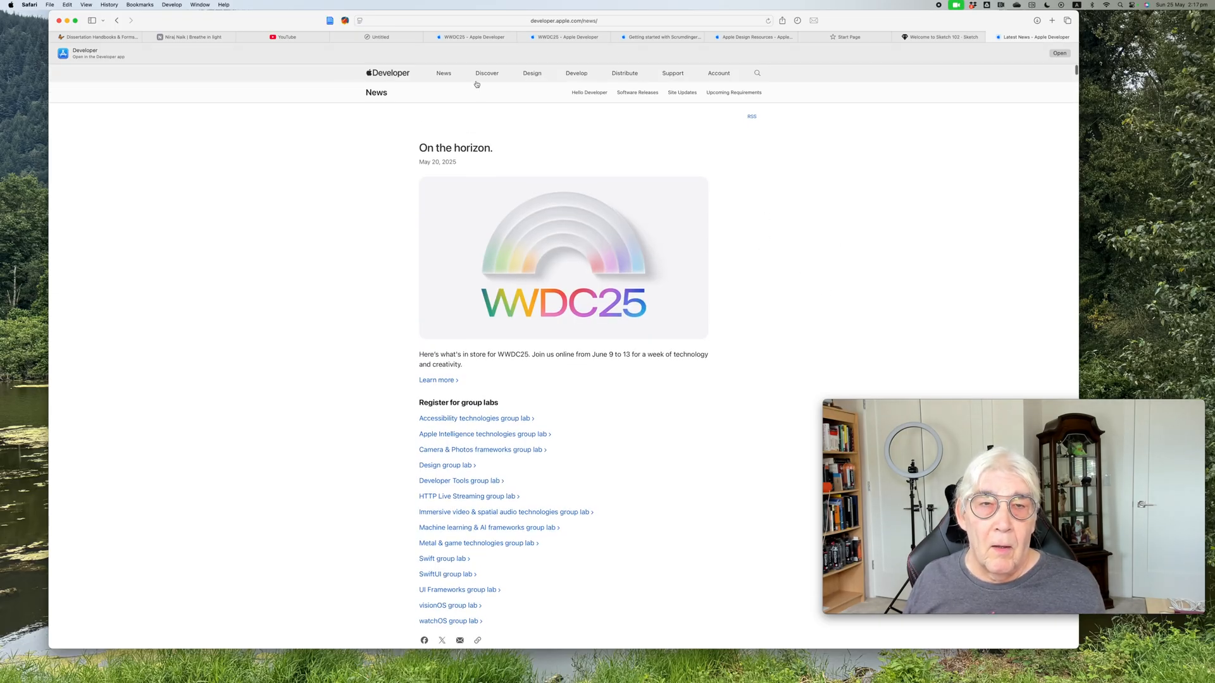
click(486, 51)
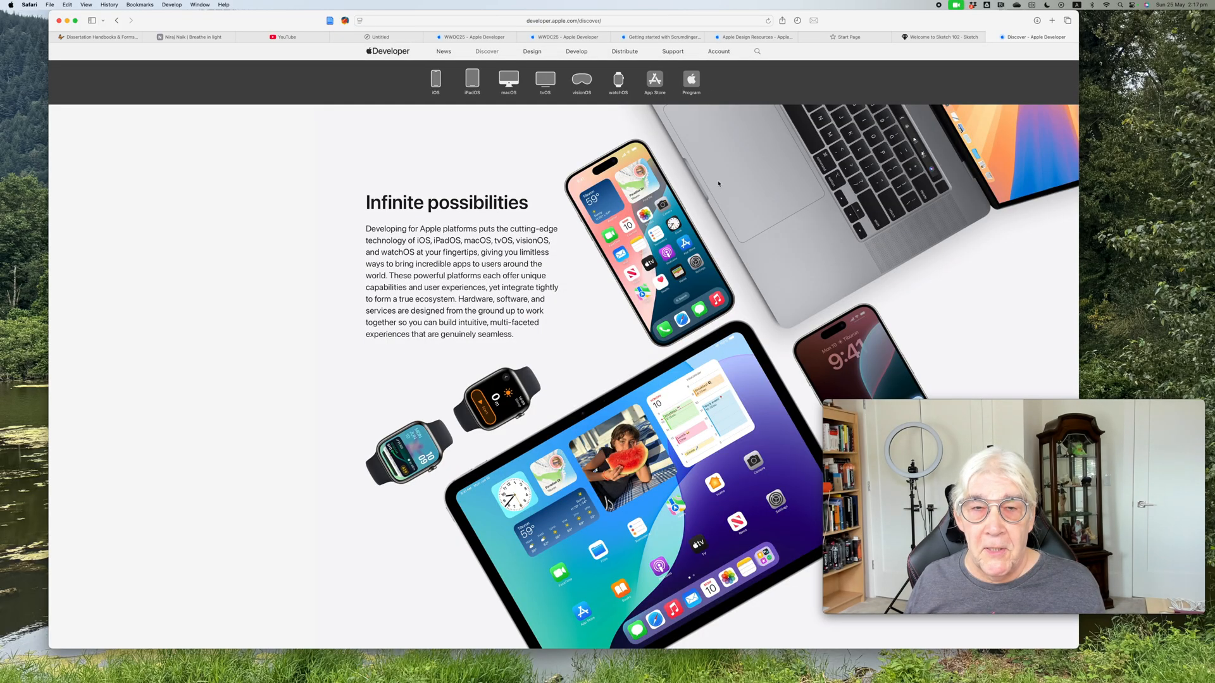
mouse_move(707, 77)
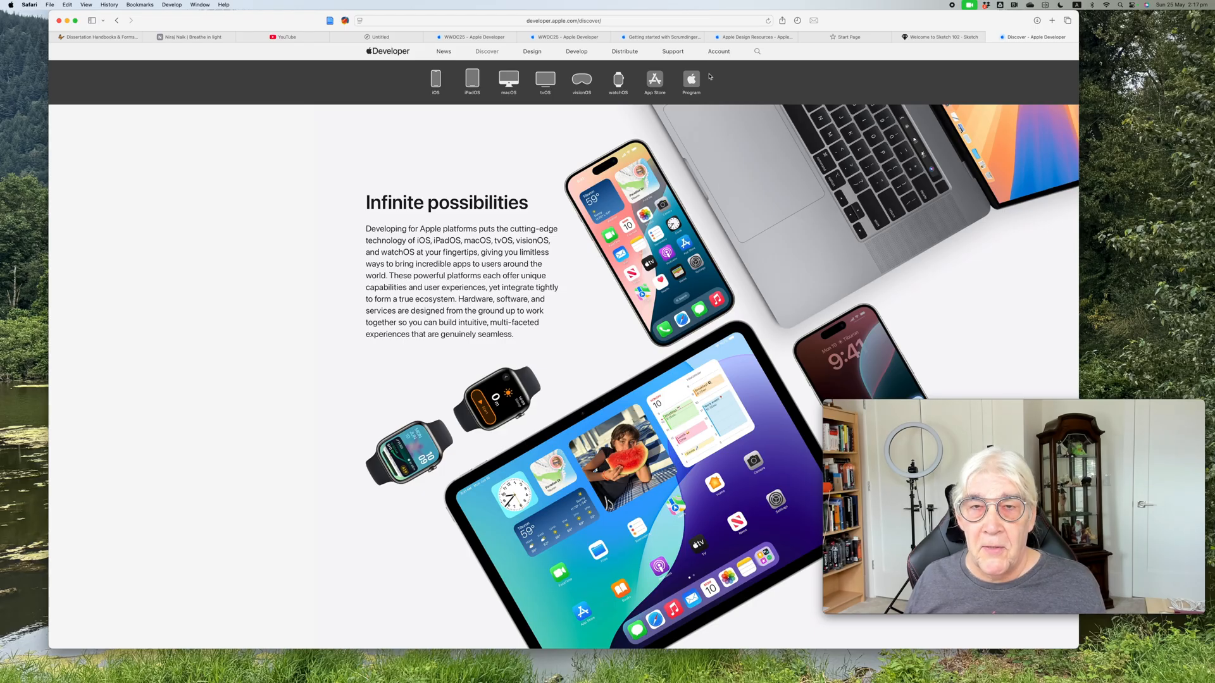
Open the Apple Developer account sign-in page via the Account link.
click(718, 52)
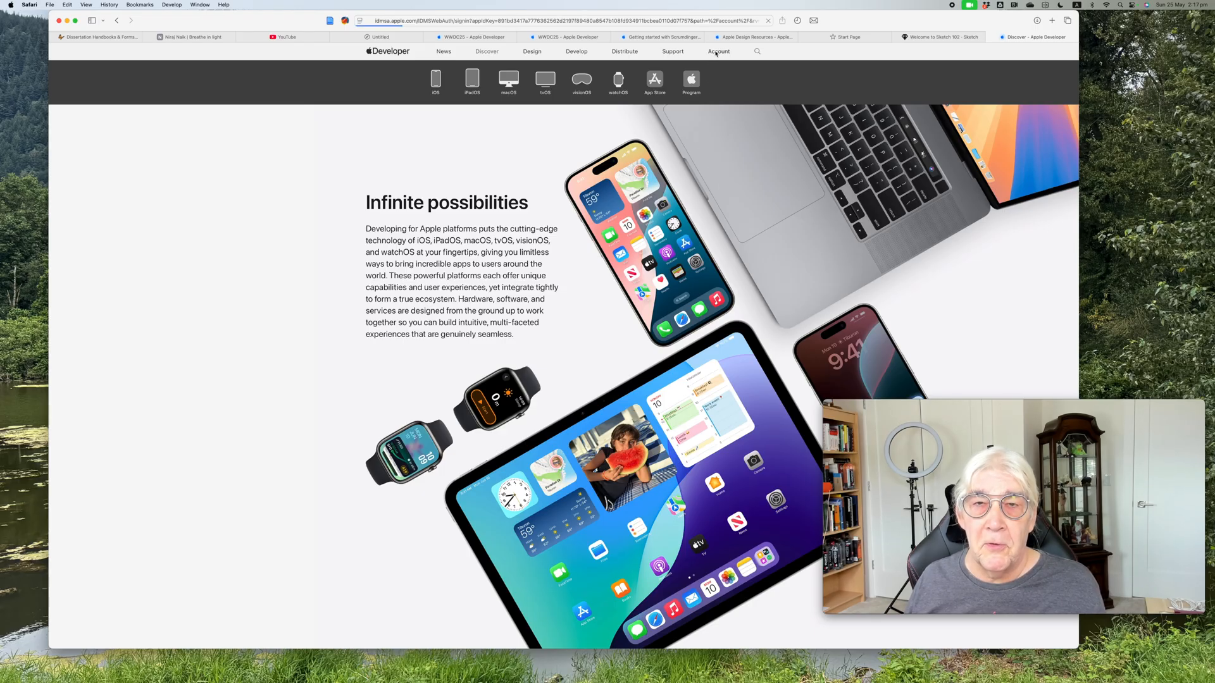
click(718, 51)
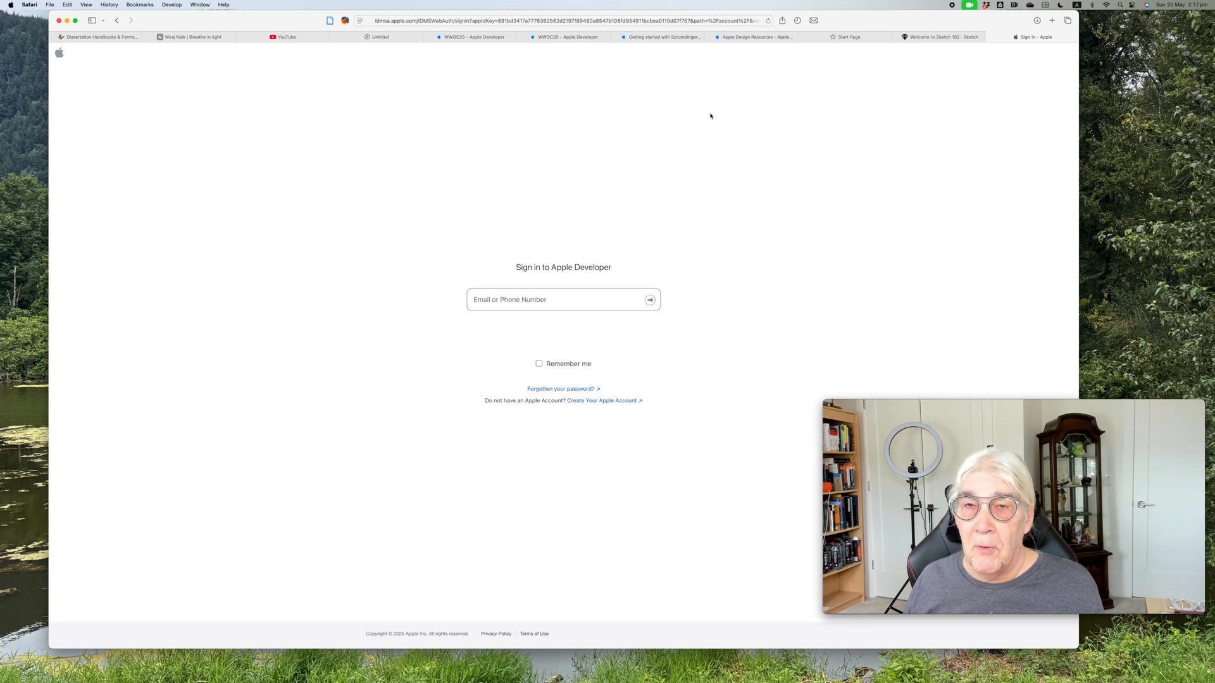
mouse_move(692, 72)
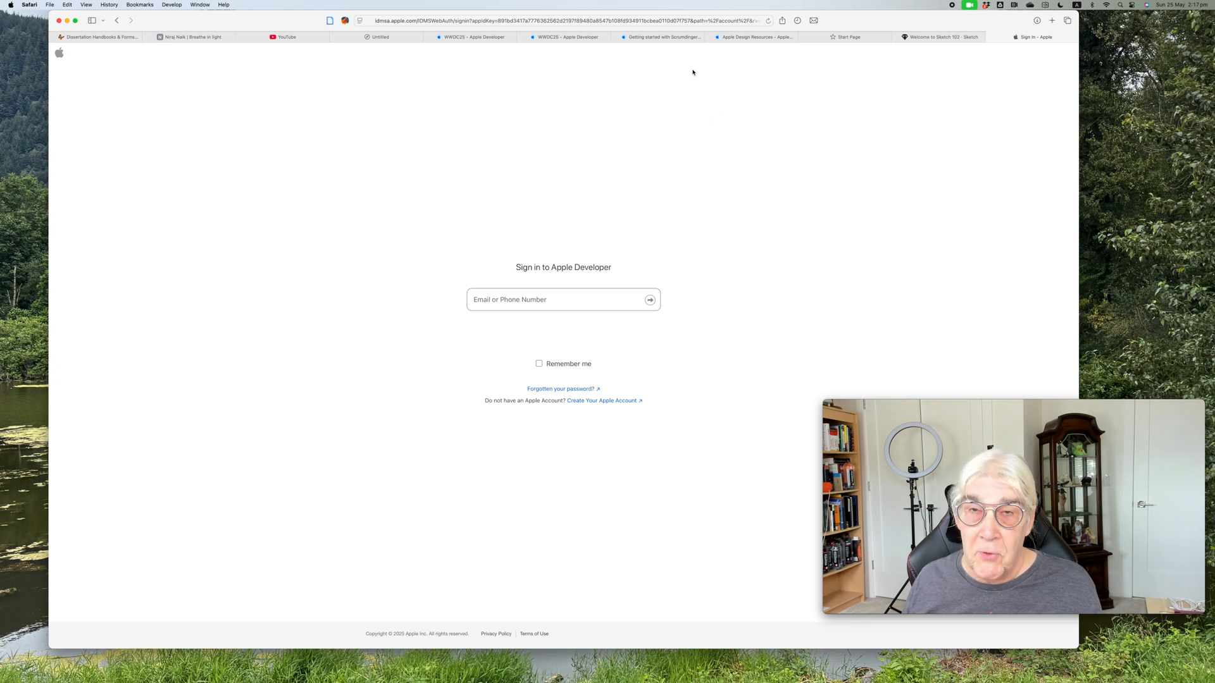
mouse_move(695, 93)
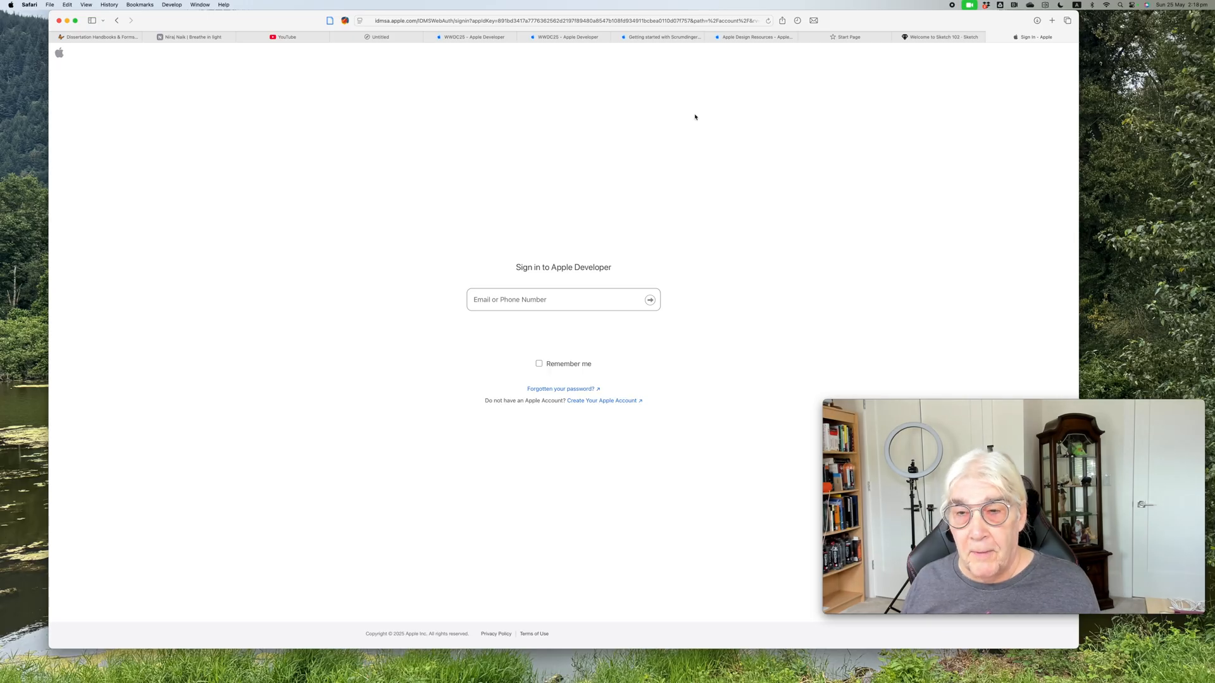
mouse_move(648, 72)
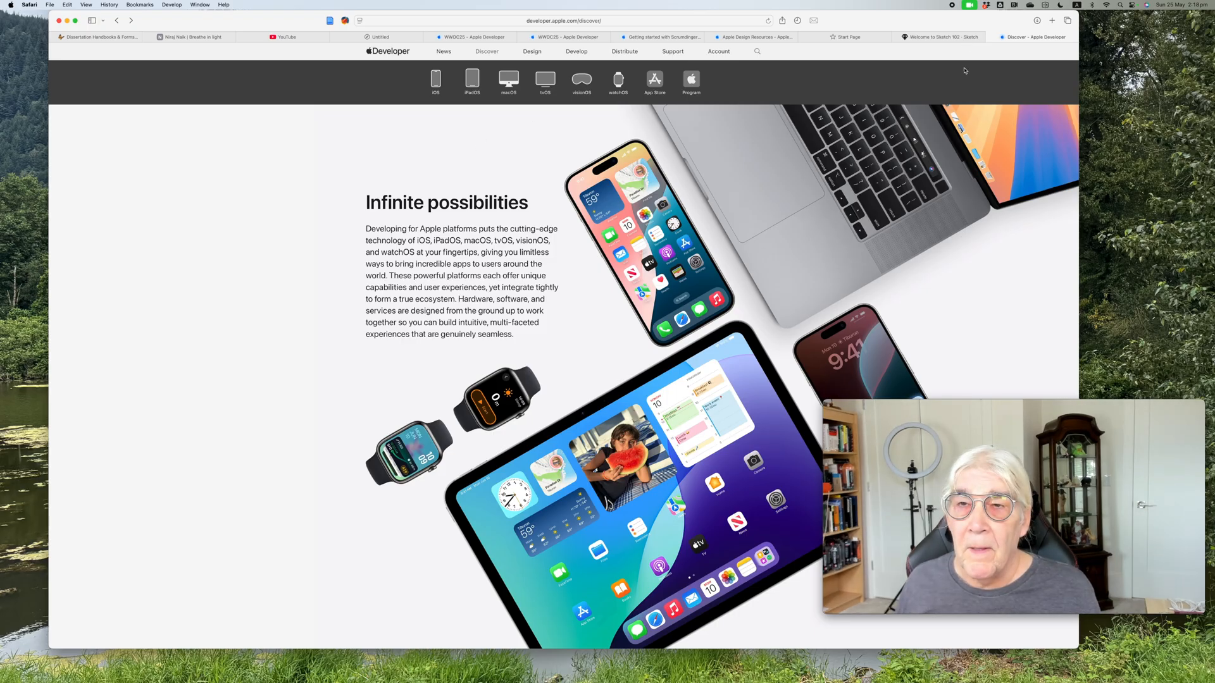
mouse_move(474, 165)
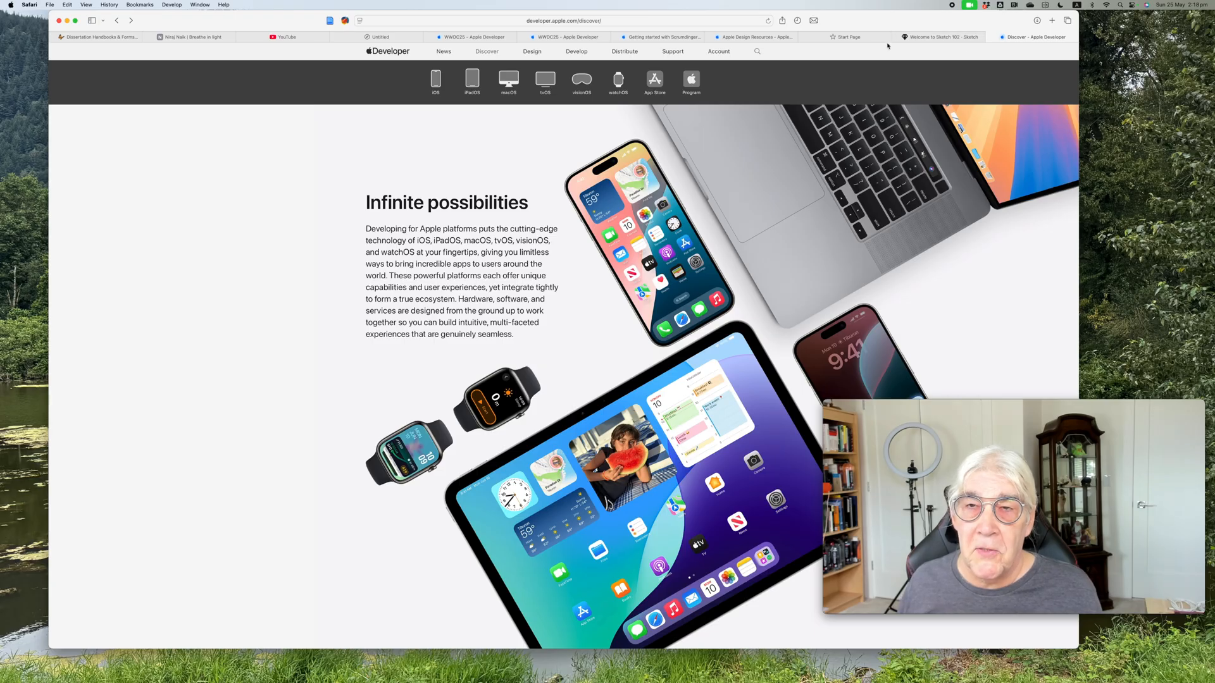
Go back from the sign-in page to the Discover page.
click(563, 21)
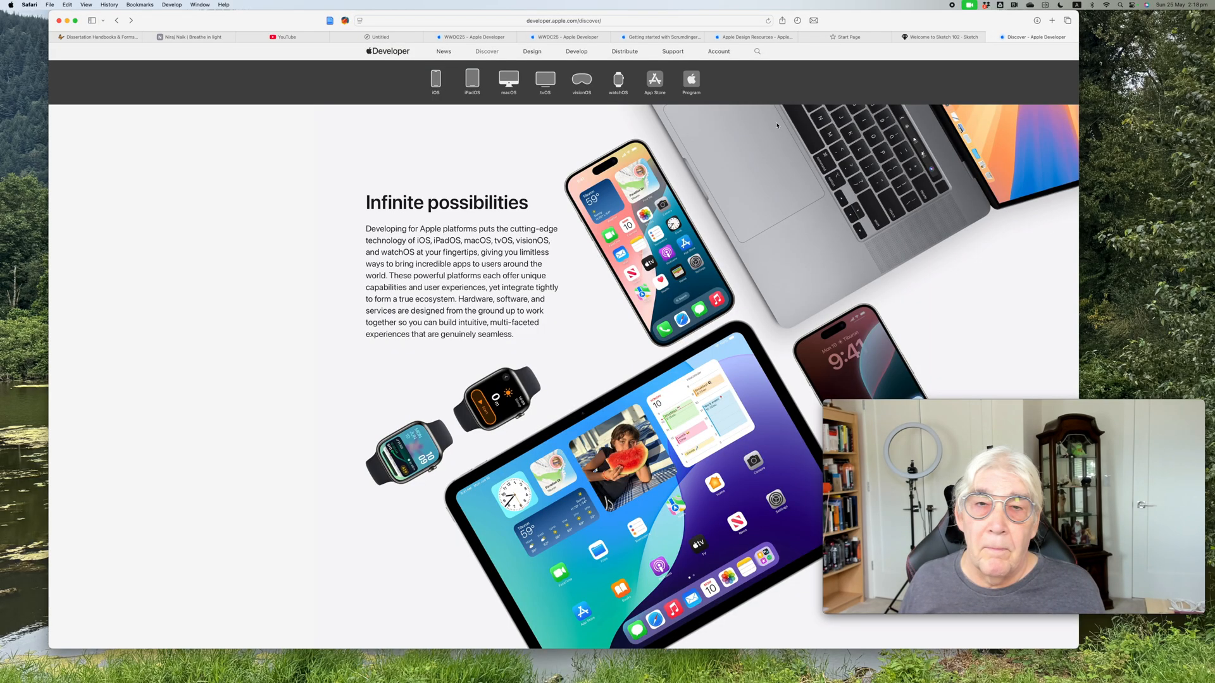
mouse_move(508, 146)
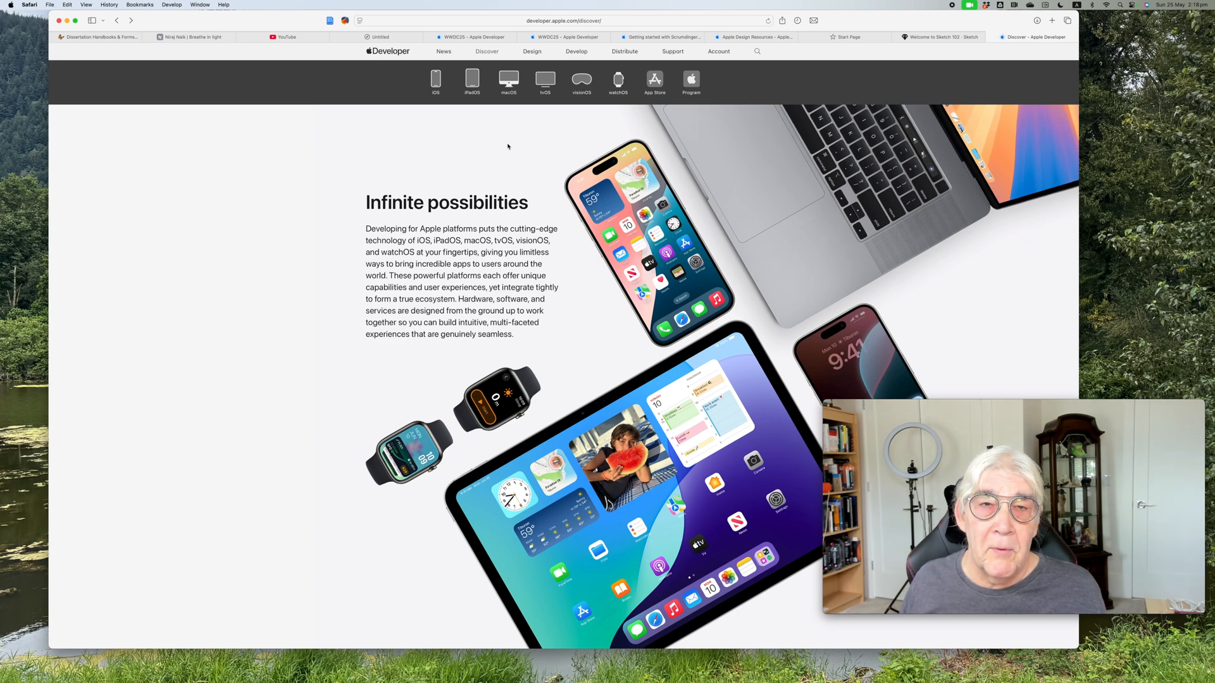
mouse_move(745, 205)
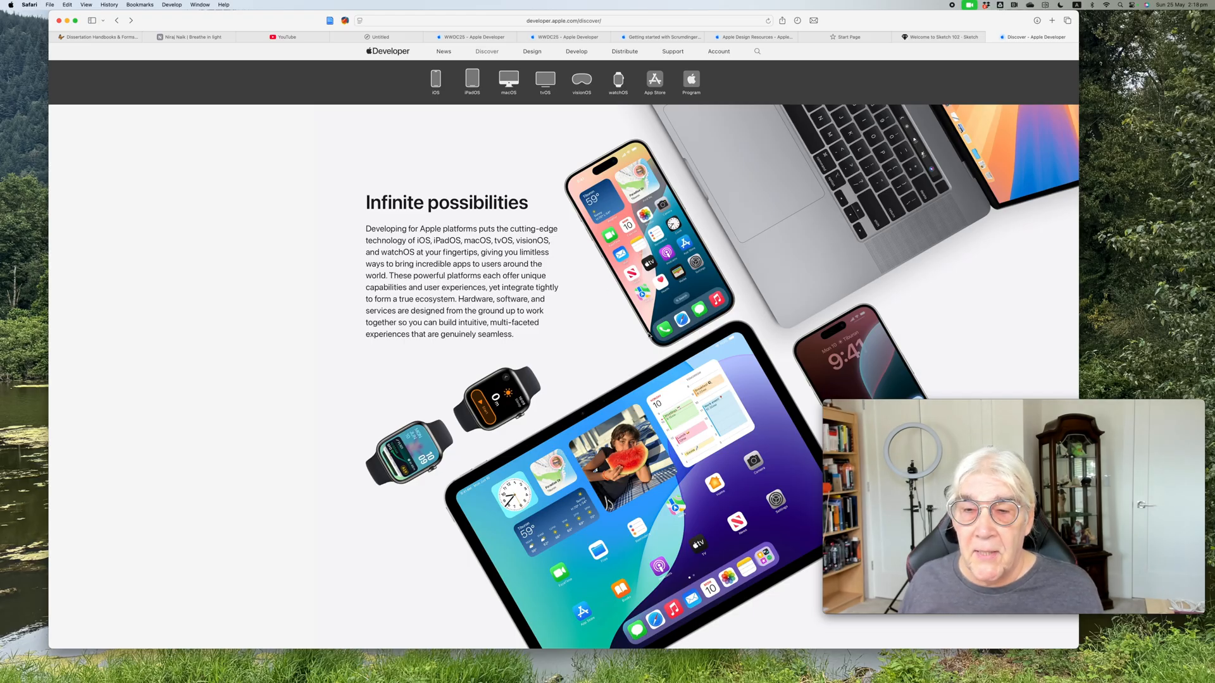
mouse_move(547, 311)
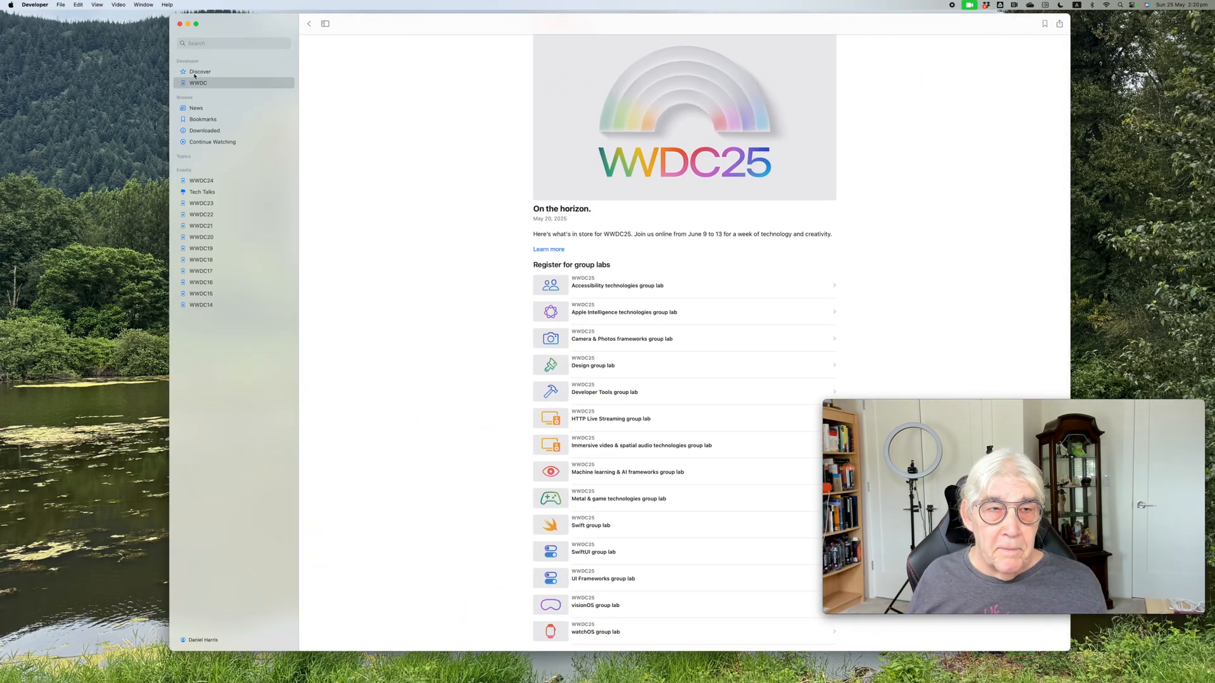
Show Discover in the Apple Developer app, then open the WWDC25 news page.
click(200, 72)
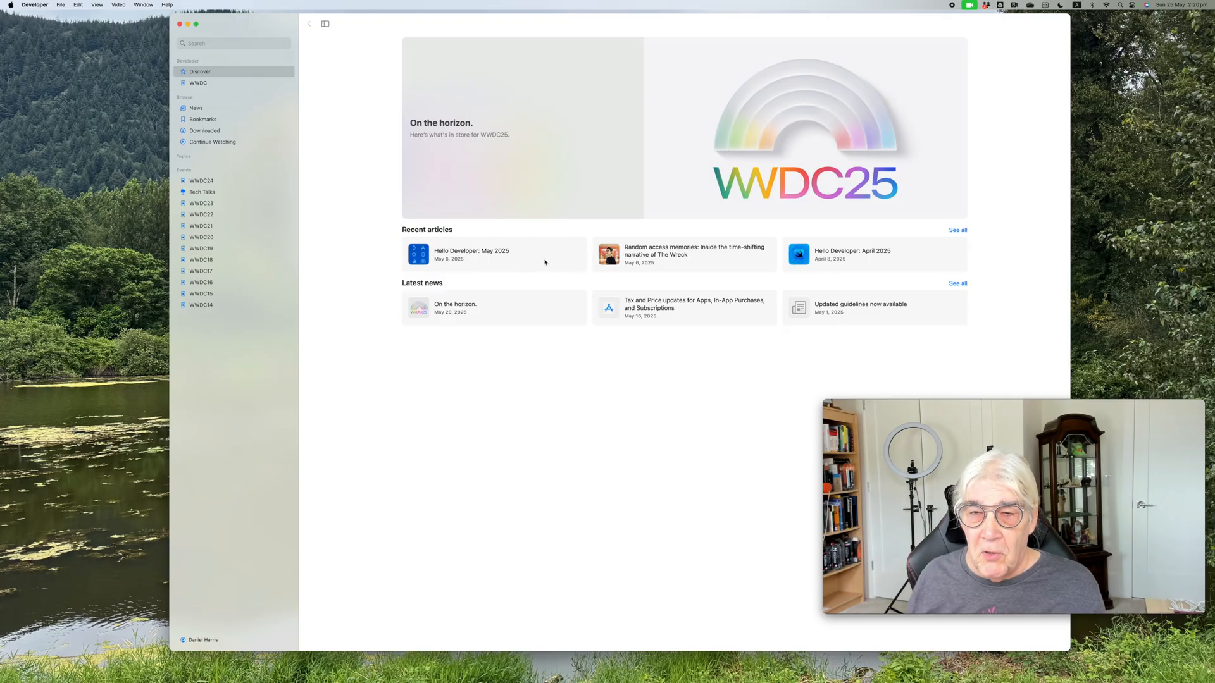
mouse_move(602, 176)
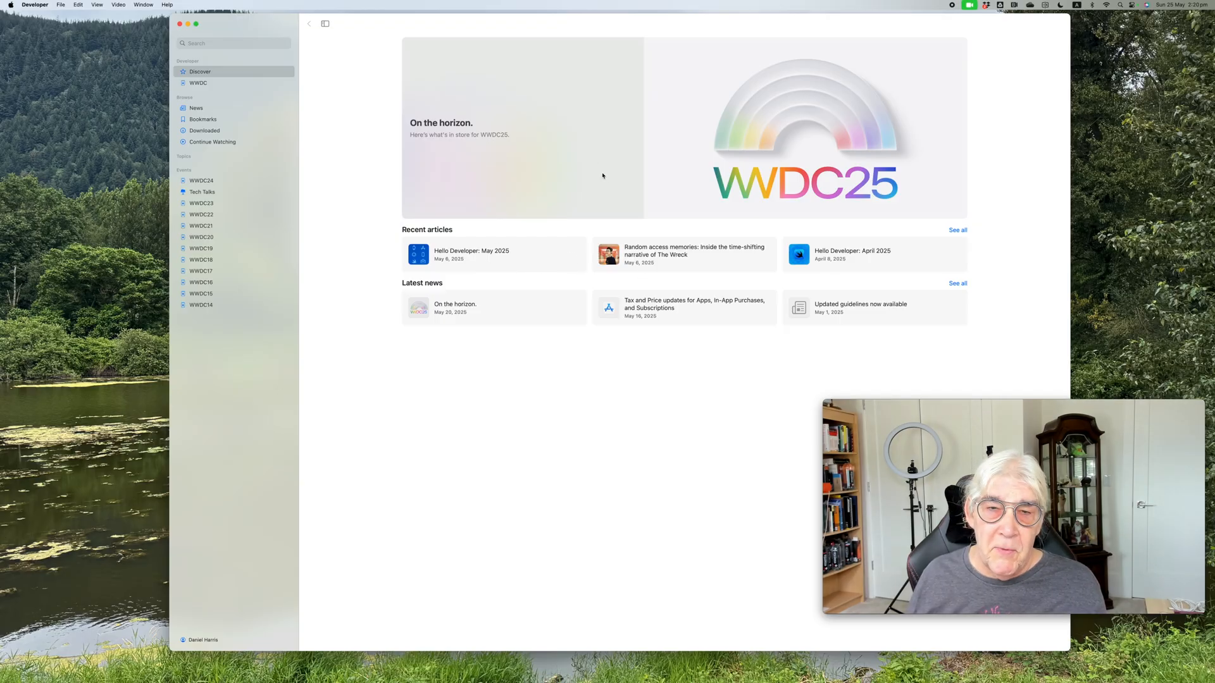
mouse_move(631, 199)
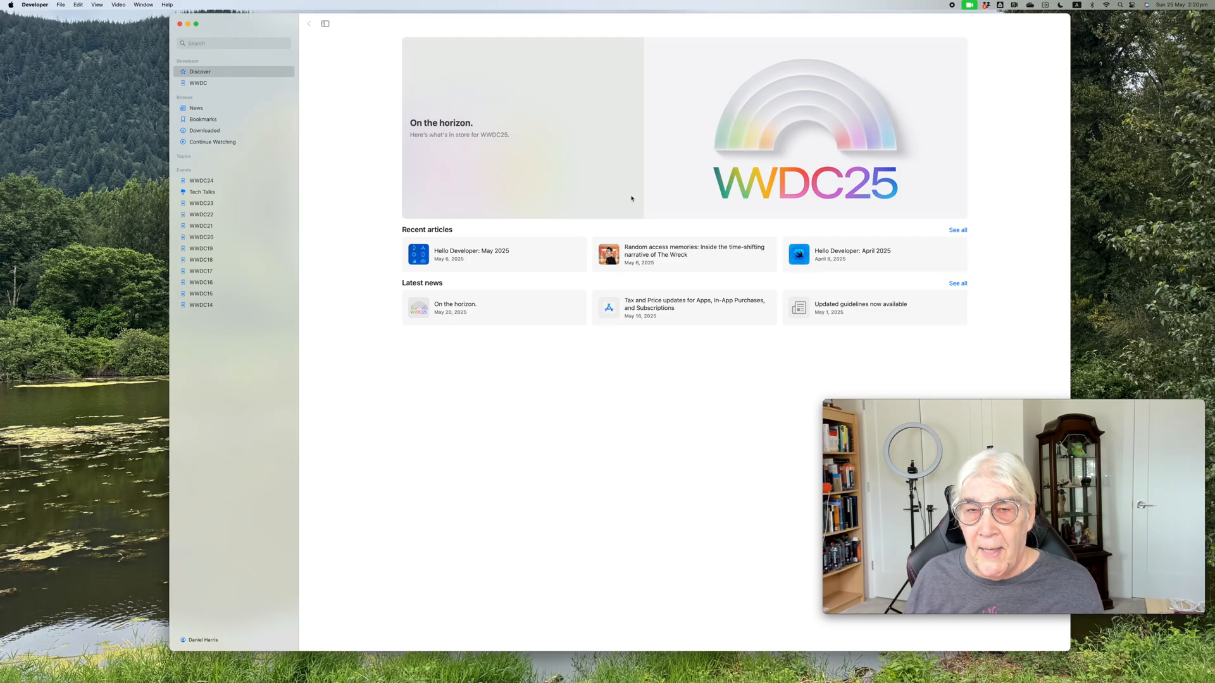
mouse_move(629, 211)
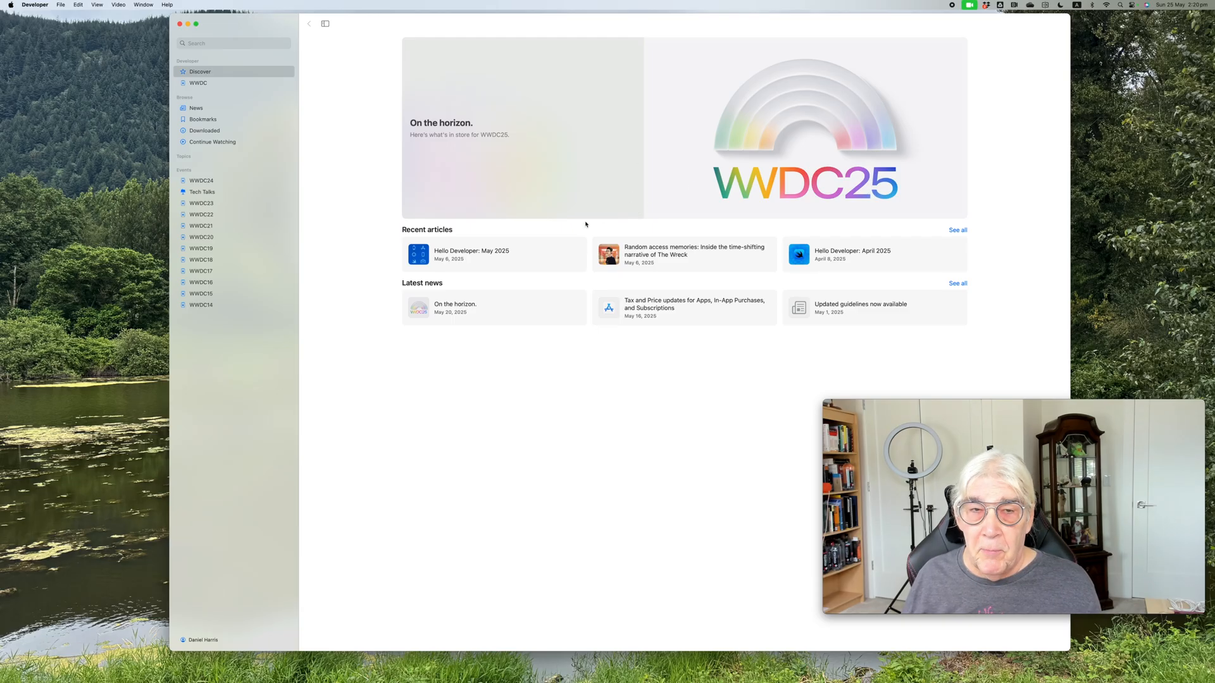
mouse_move(542, 272)
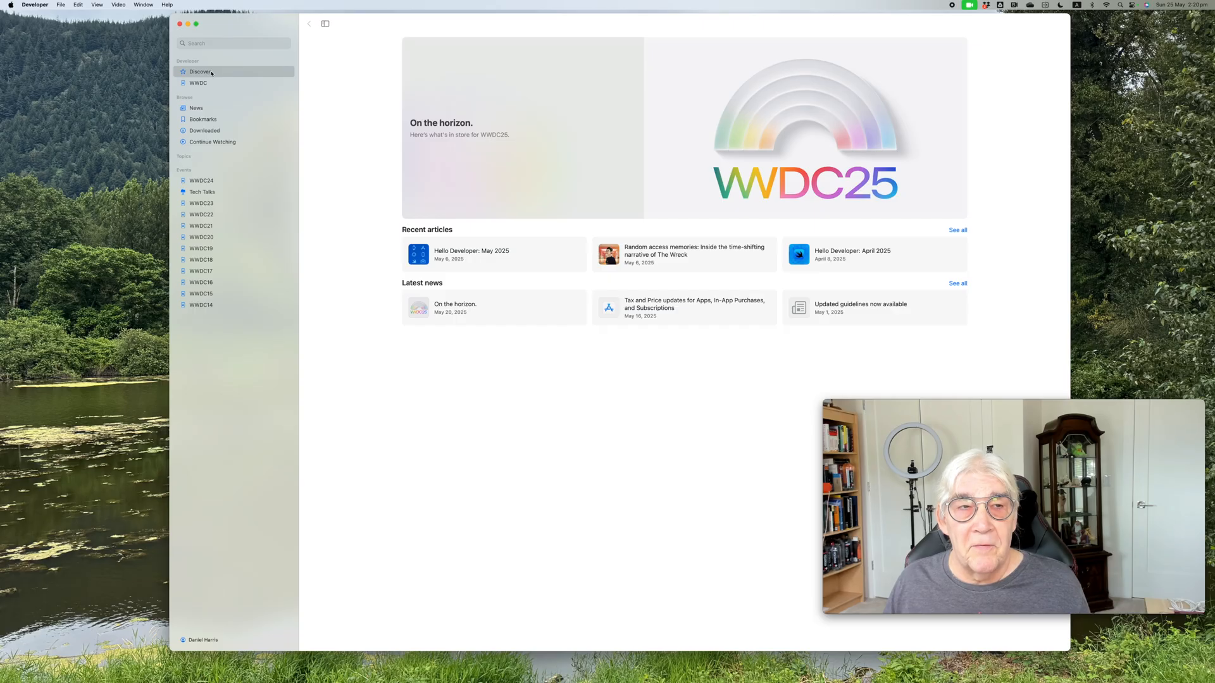
click(198, 83)
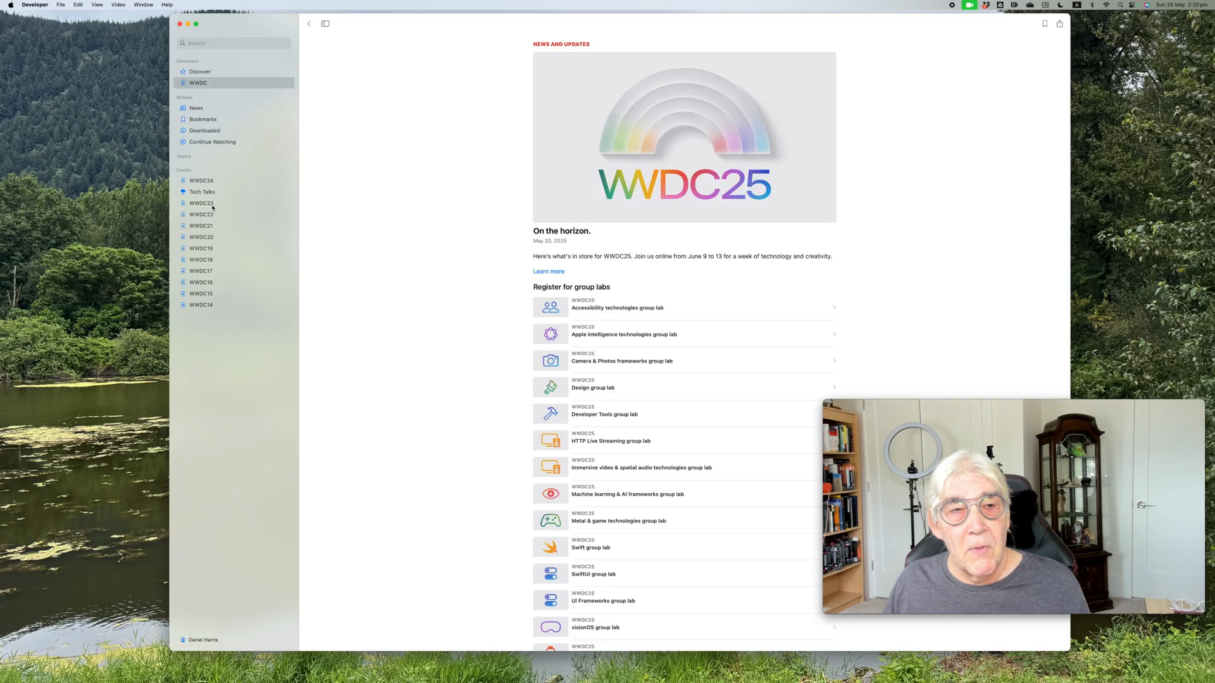
Browse WWDC23 and WWDC22 videos, then open the WWDC24 session list.
click(201, 203)
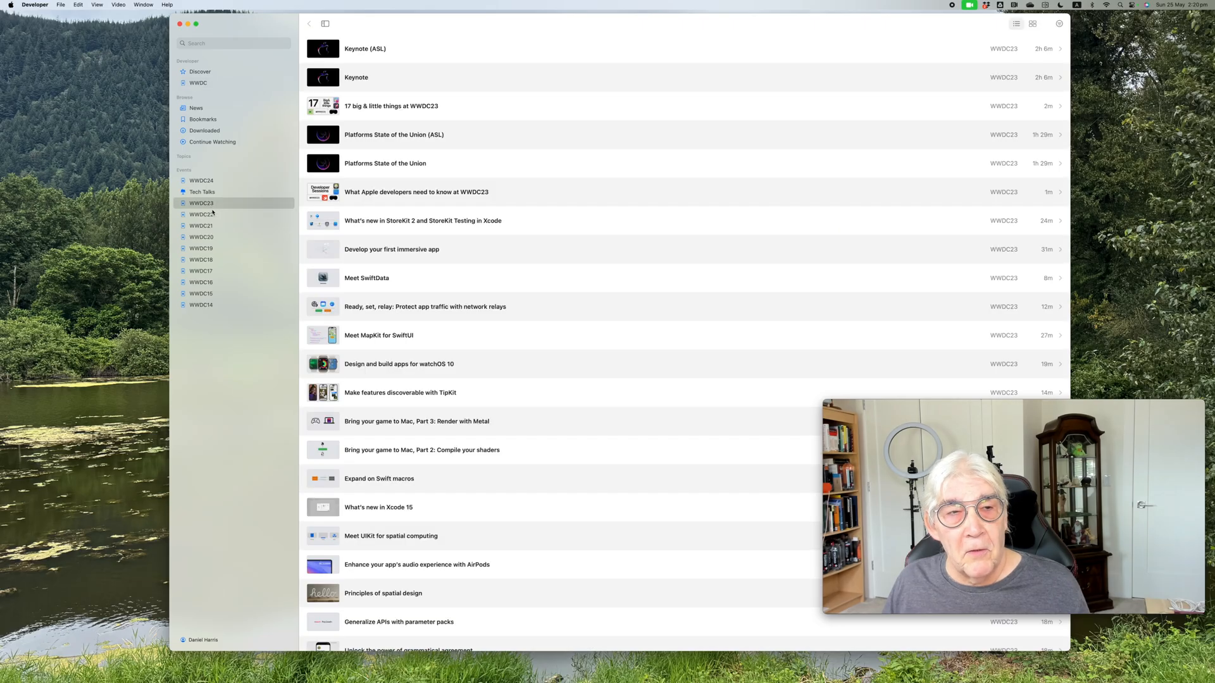
click(200, 214)
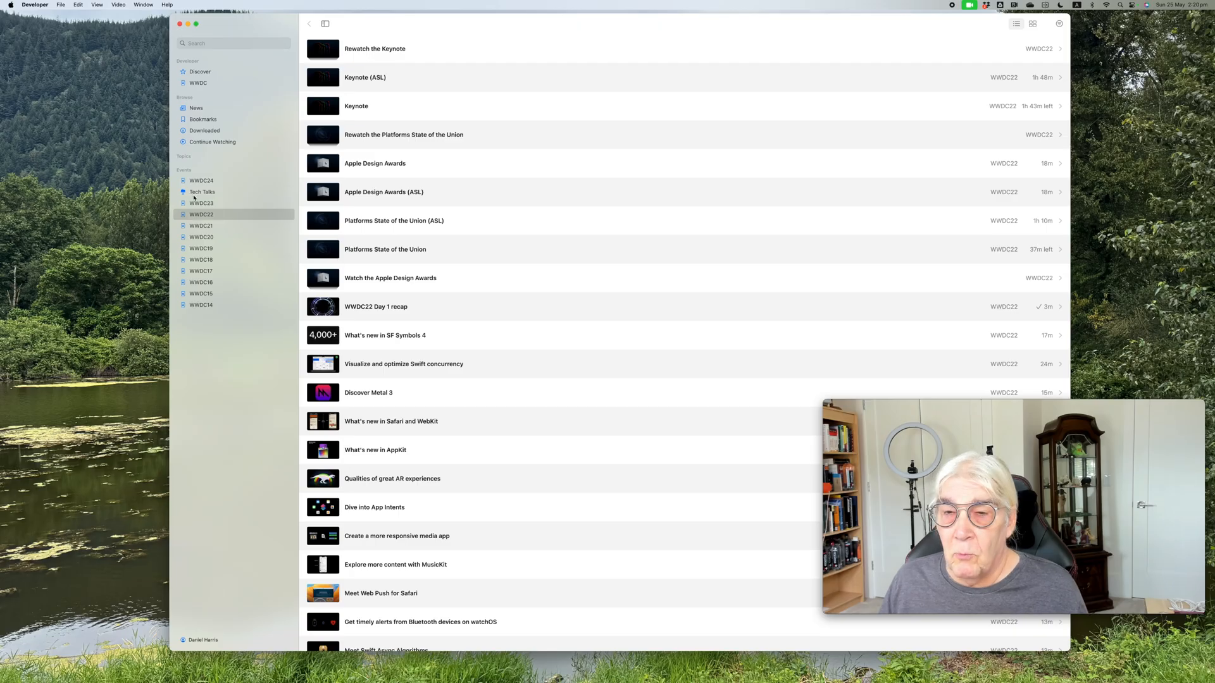
mouse_move(221, 314)
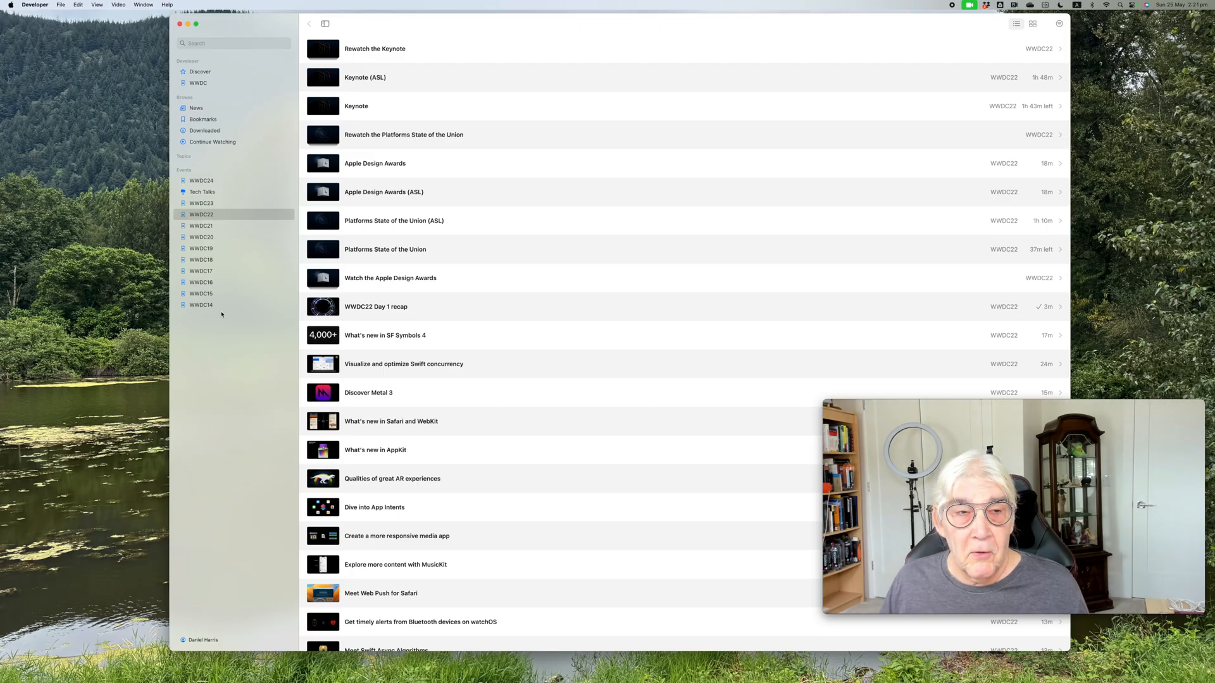
click(201, 305)
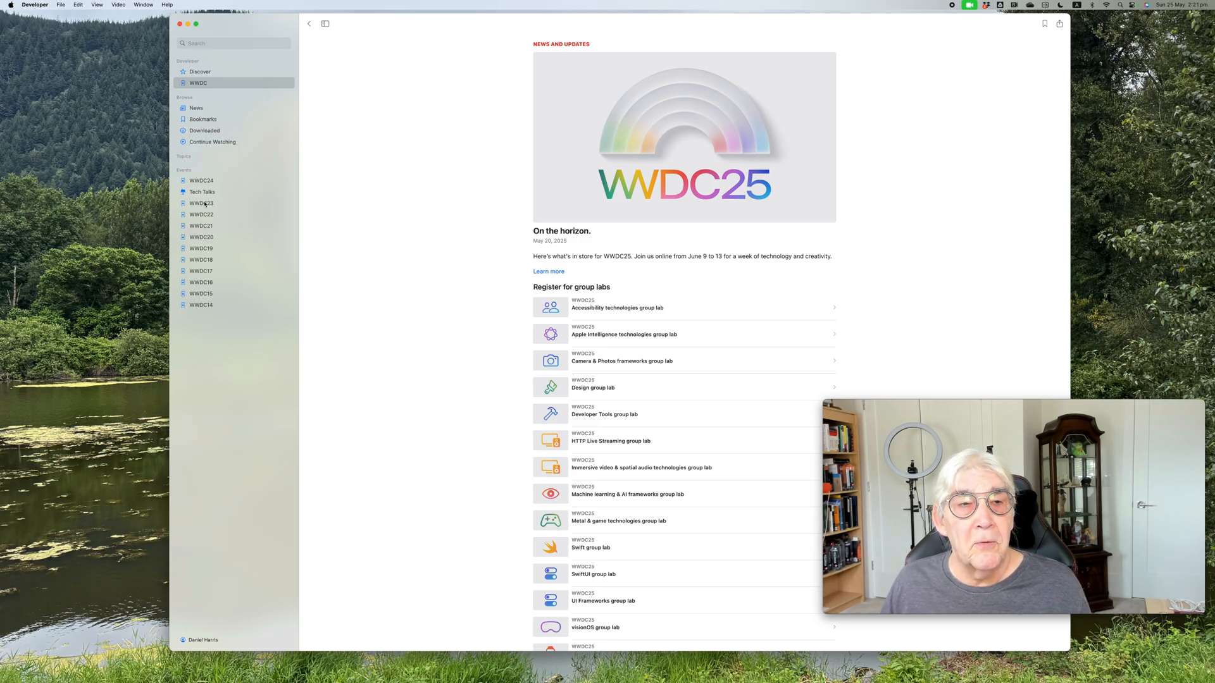
click(200, 204)
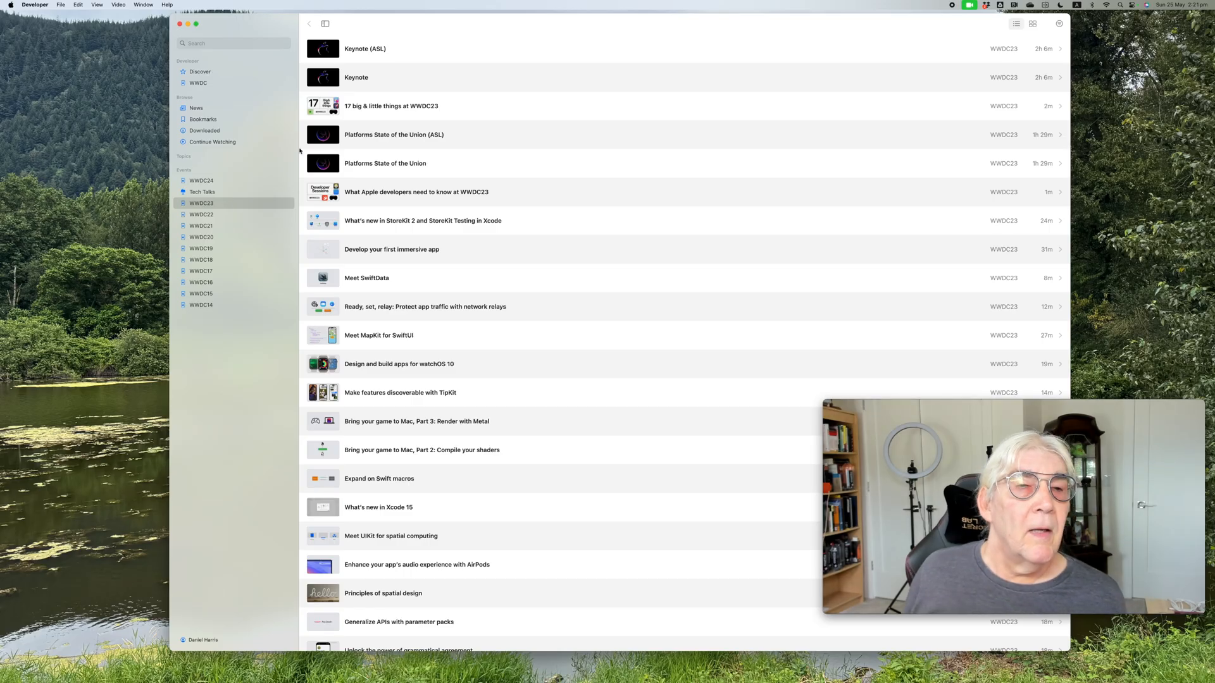
click(200, 180)
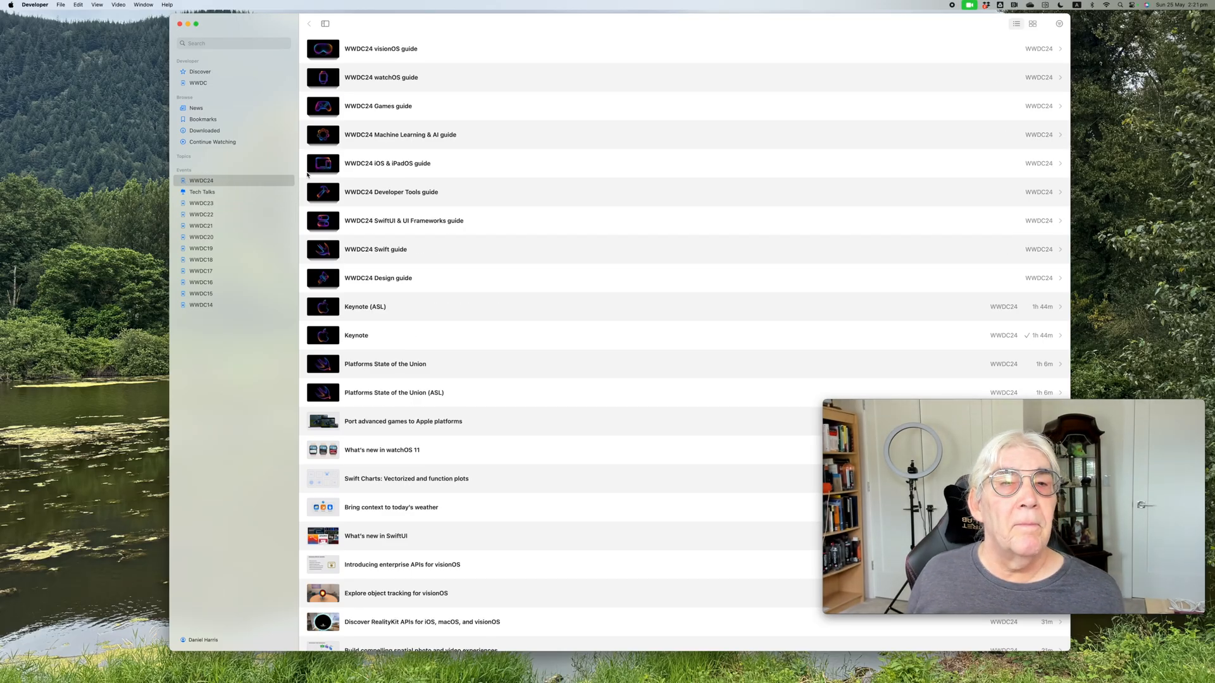
mouse_move(422, 98)
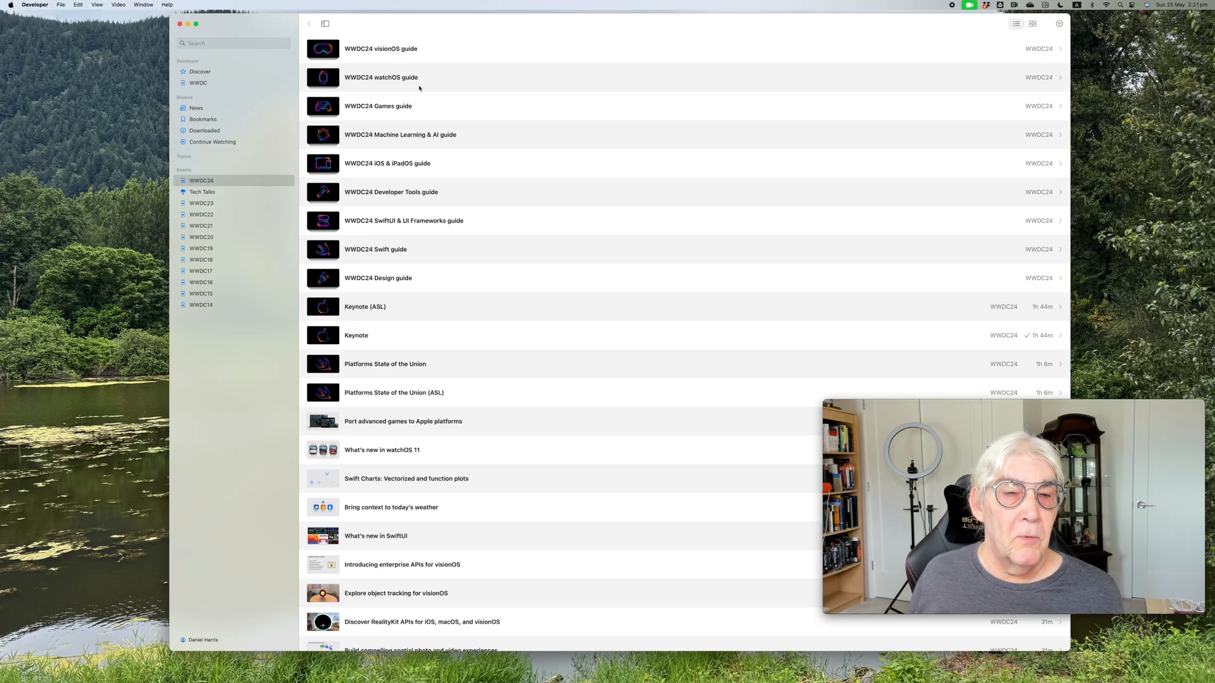
Open 'WWDC24 watchOS guide' from the WWDC24 list.
click(380, 77)
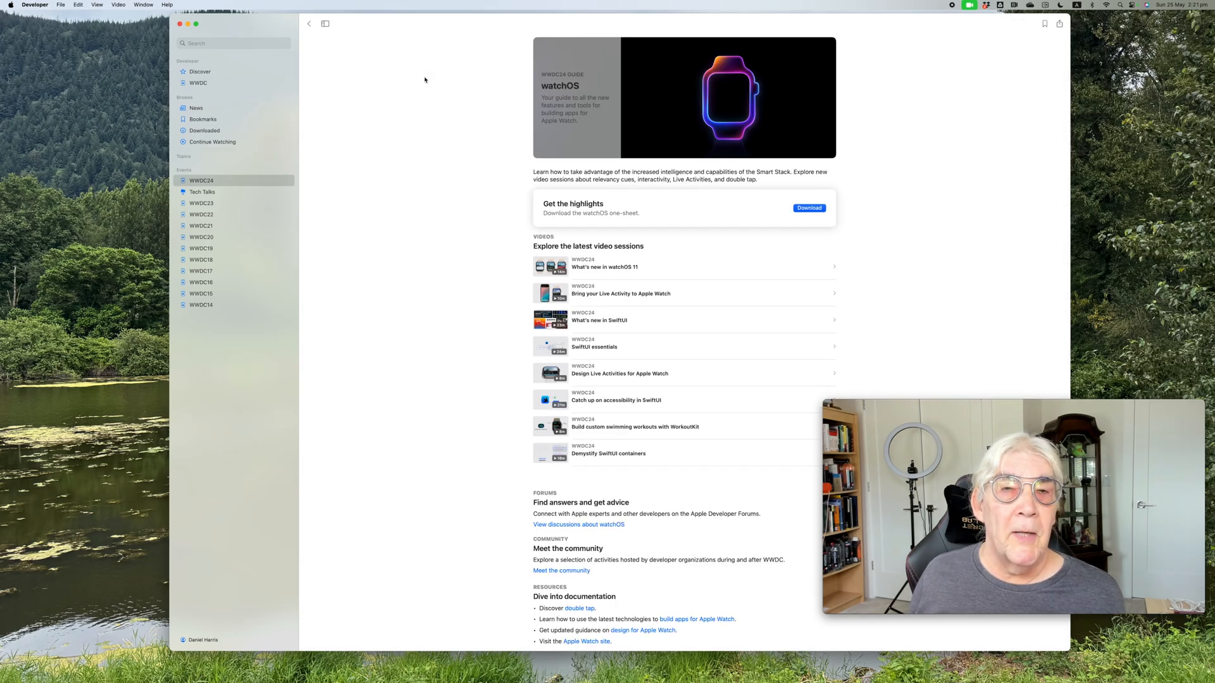
mouse_move(639, 145)
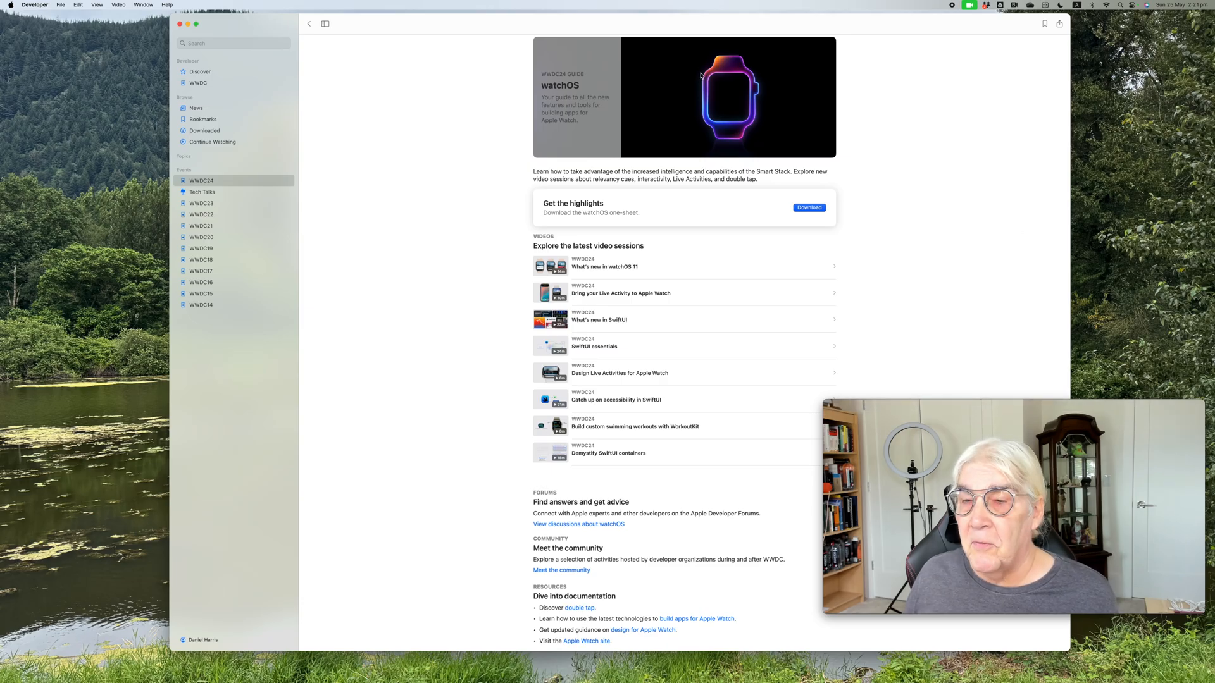
mouse_move(723, 93)
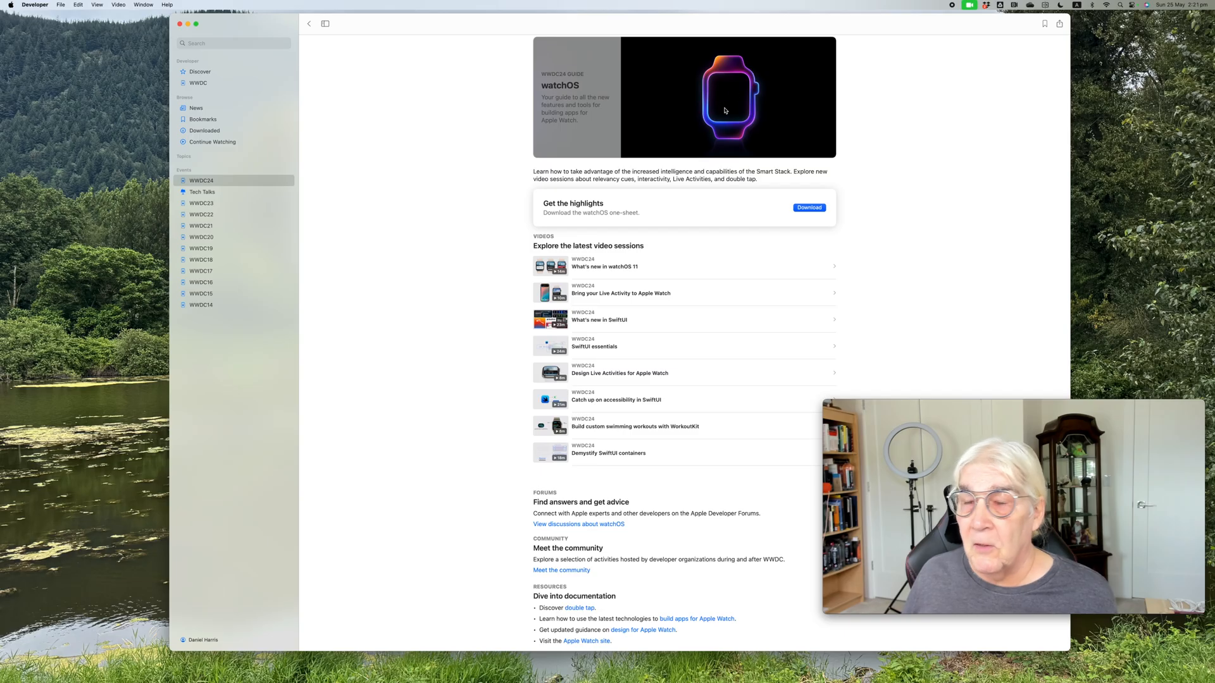
mouse_move(695, 113)
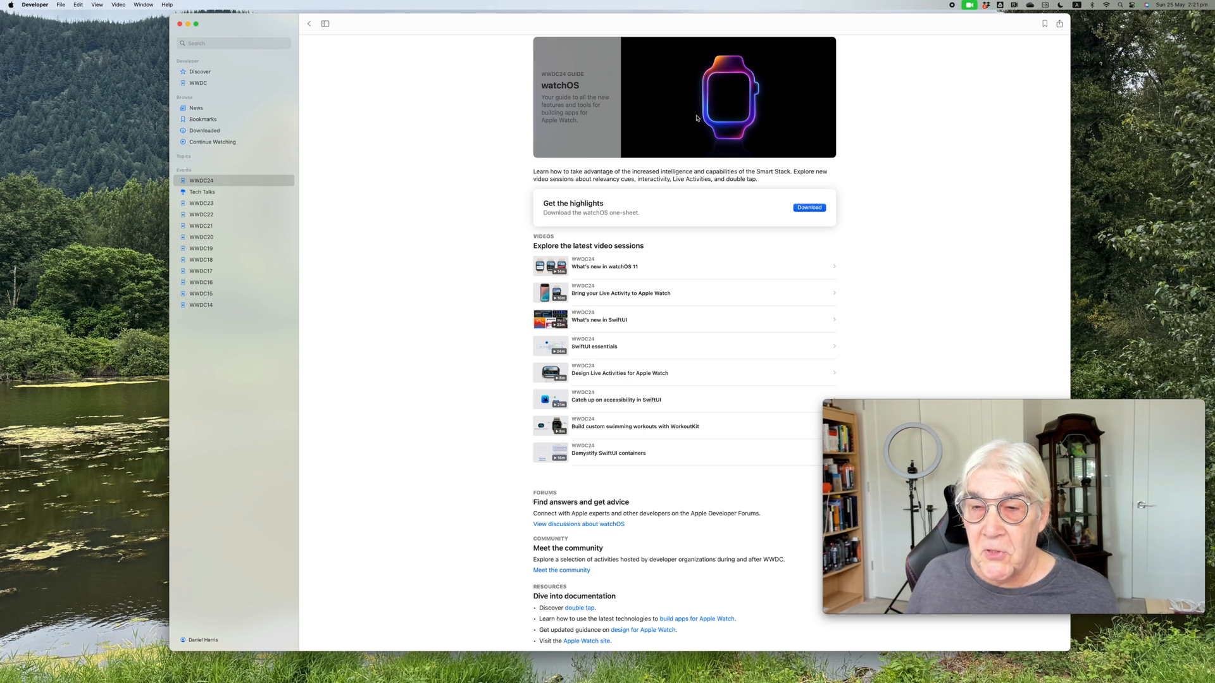
mouse_move(638, 128)
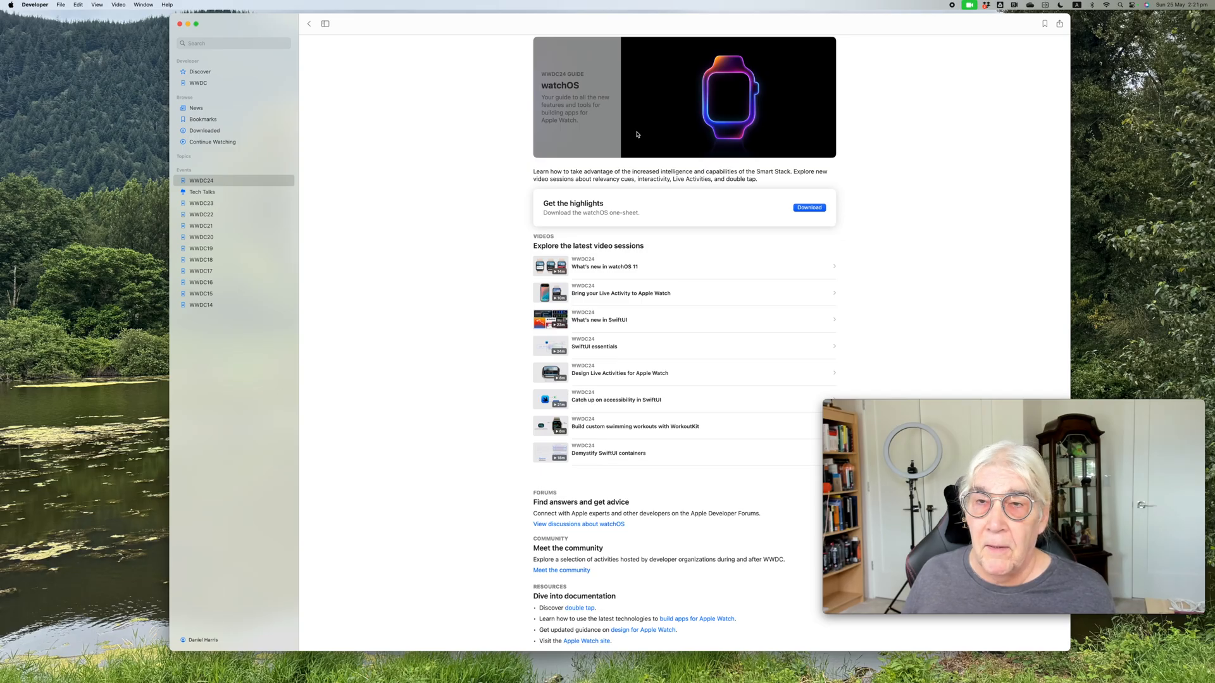
mouse_move(657, 119)
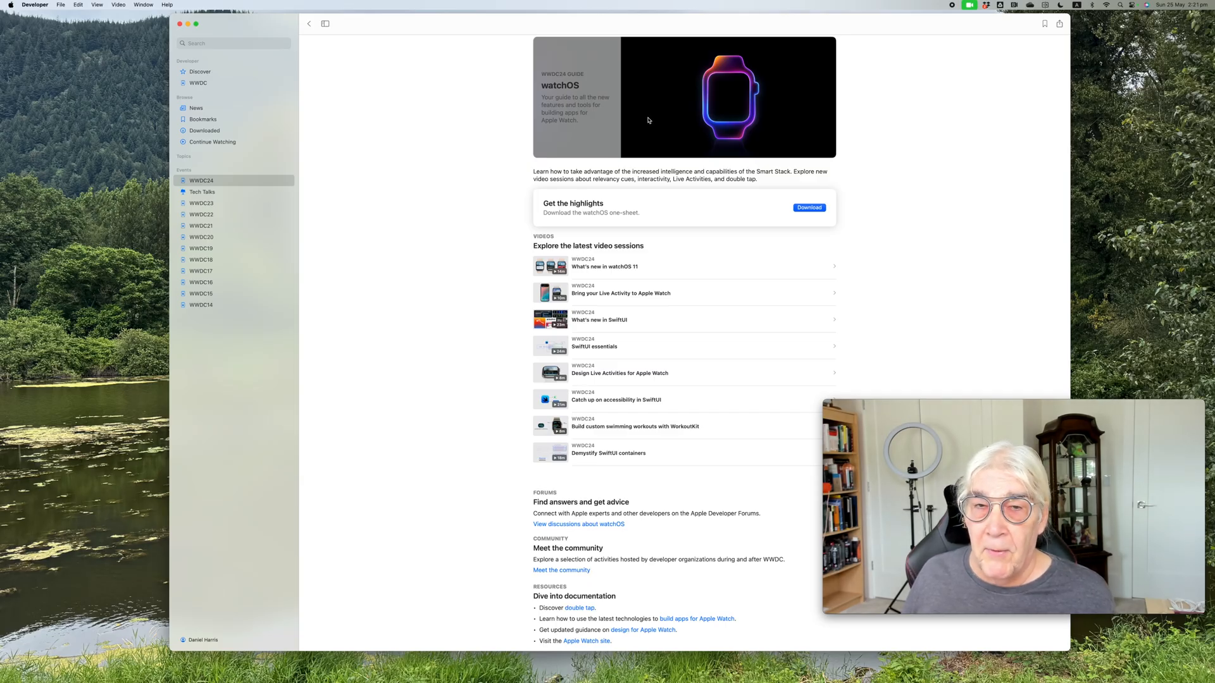
mouse_move(659, 127)
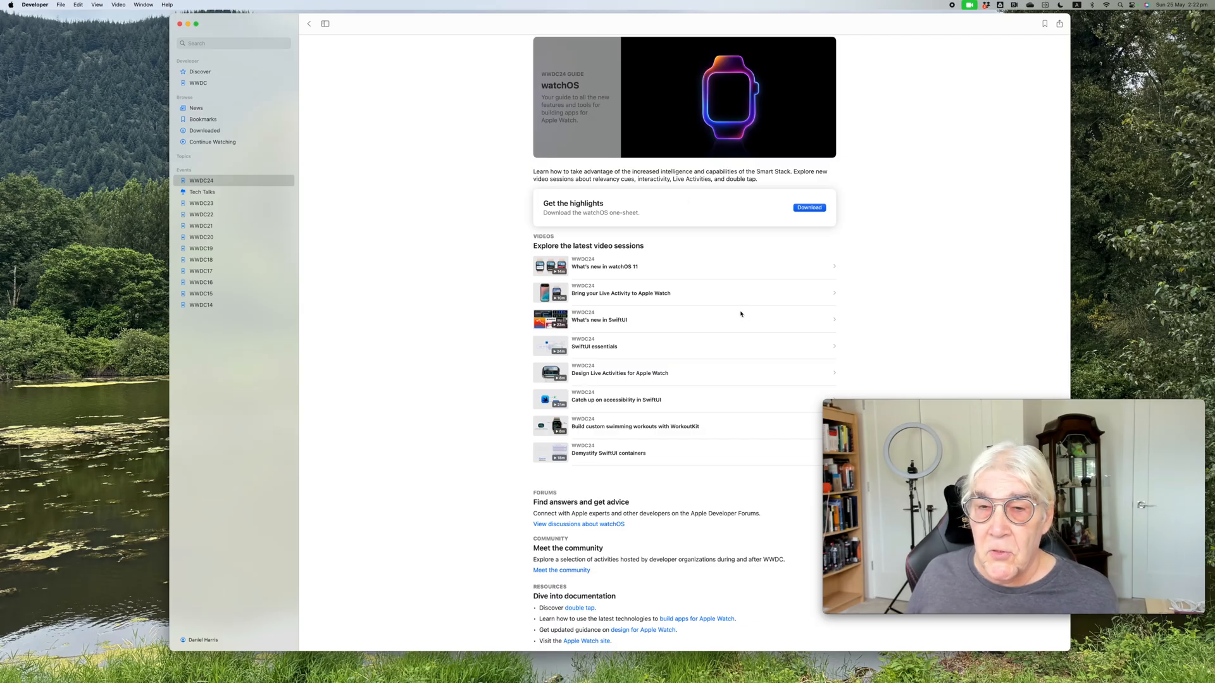
mouse_move(707, 476)
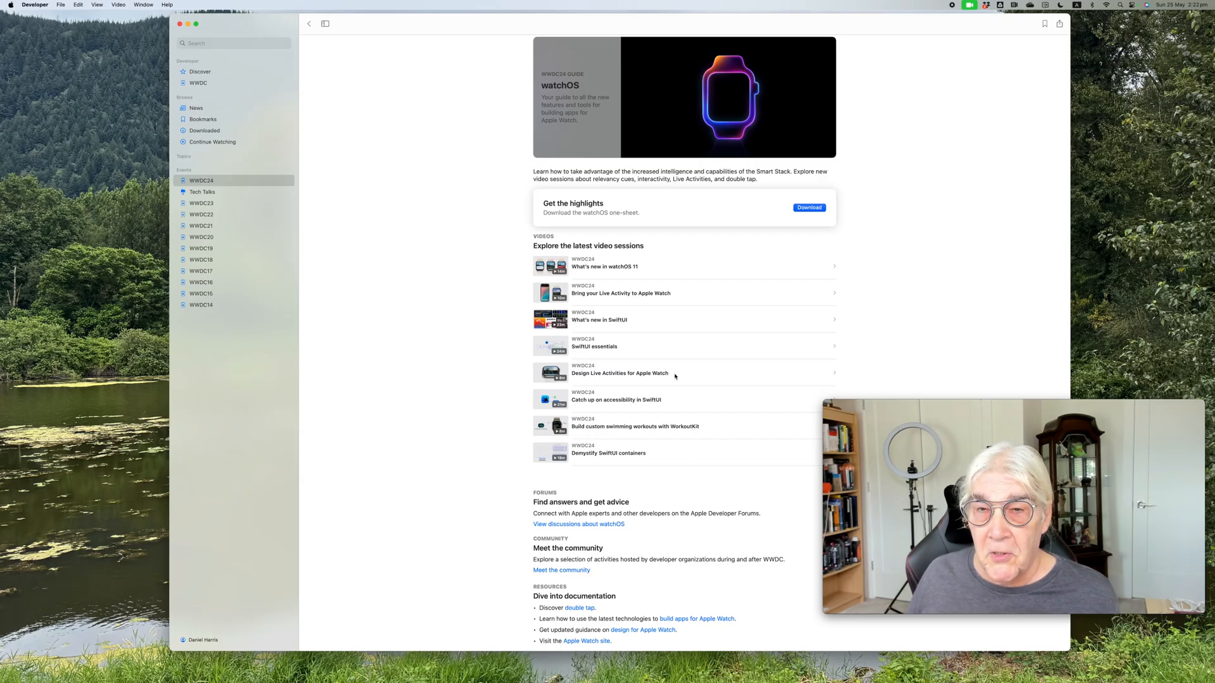
mouse_move(667, 400)
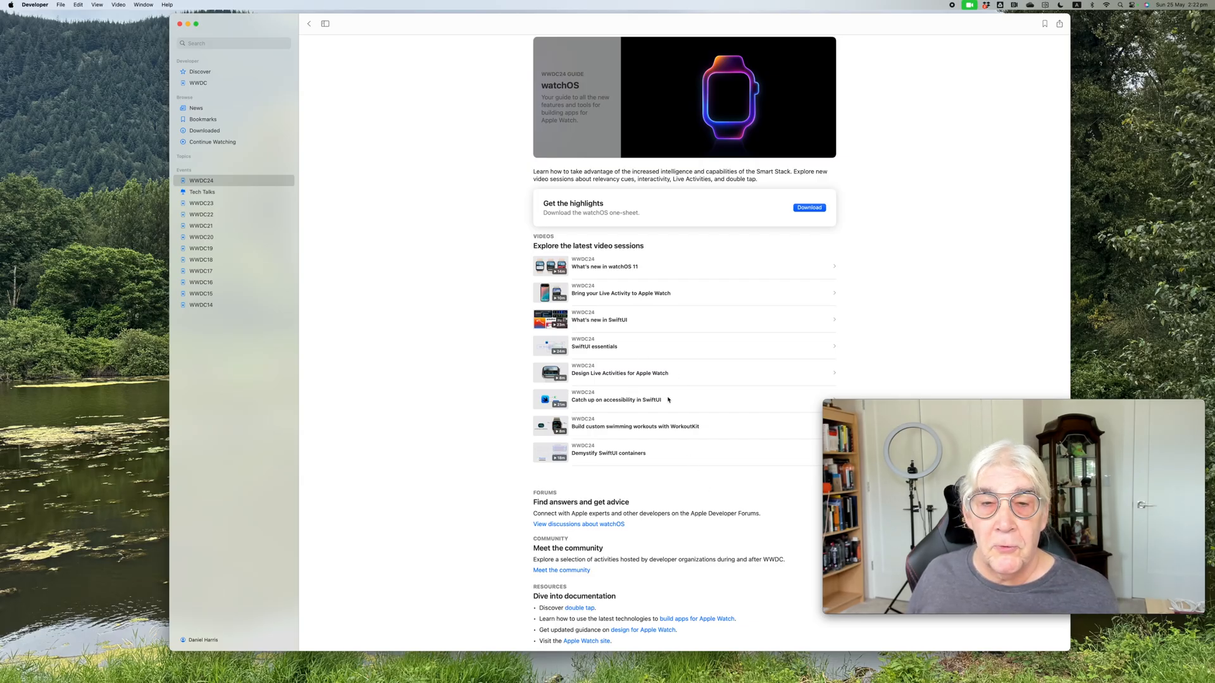
Open 'Catch up on accessibility in SwiftUI', play its video, then pause it.
click(616, 399)
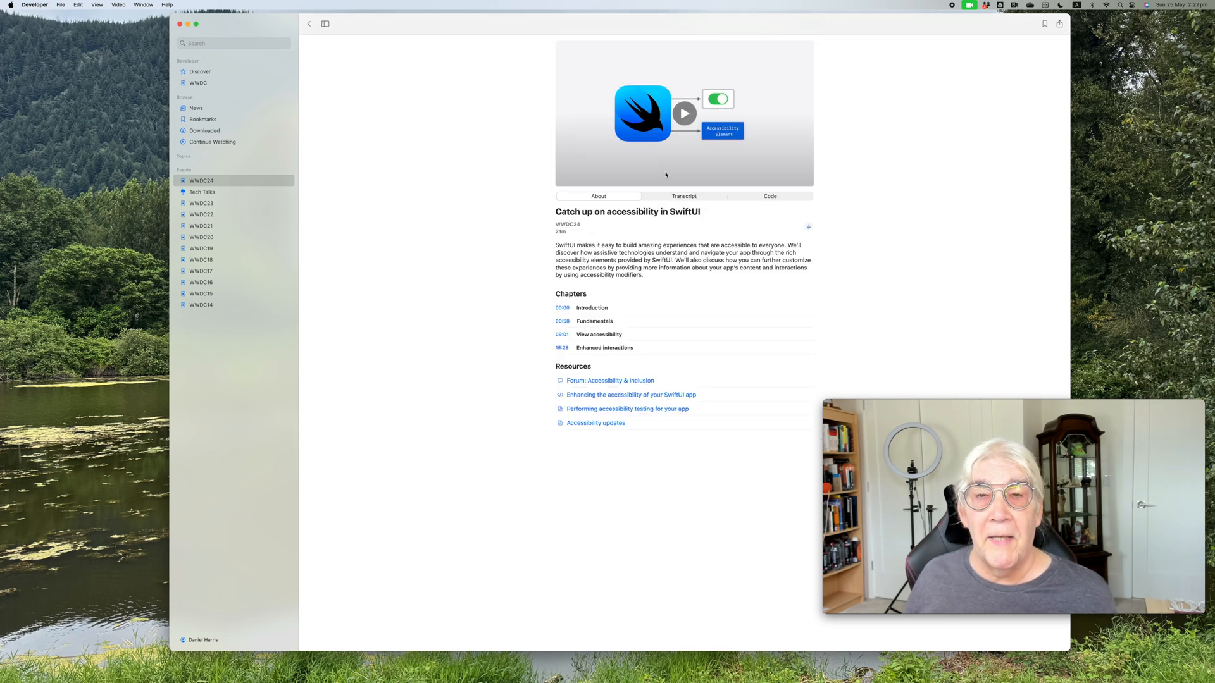
click(684, 114)
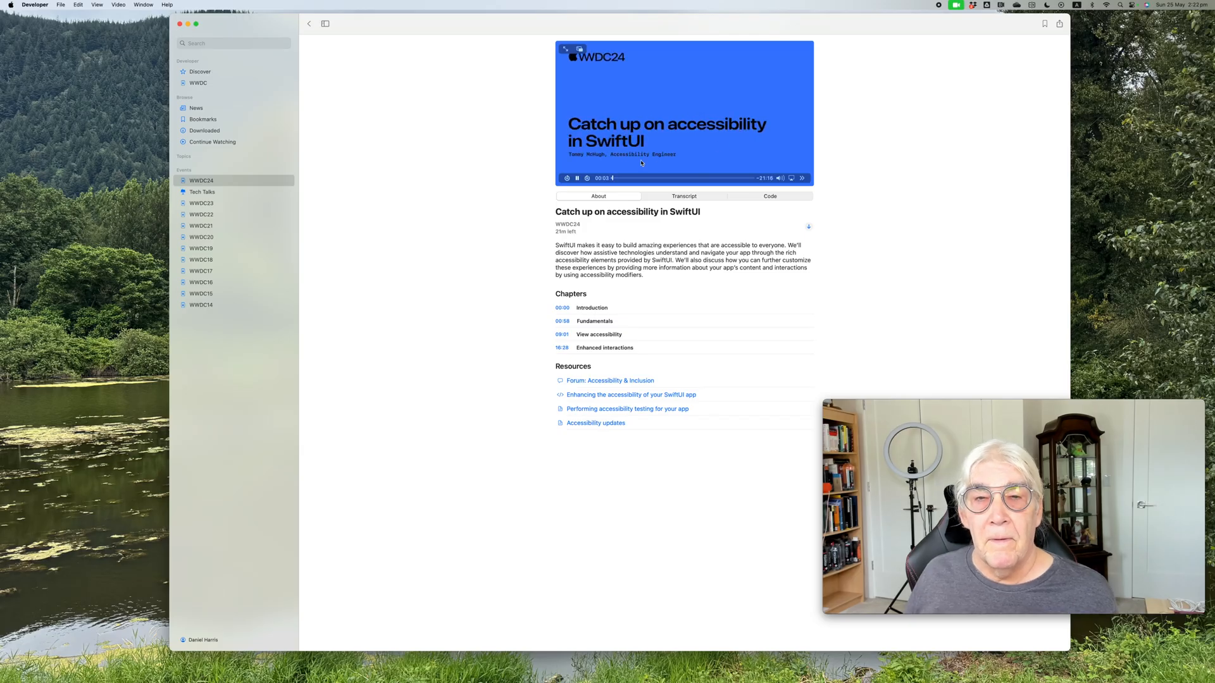
click(576, 177)
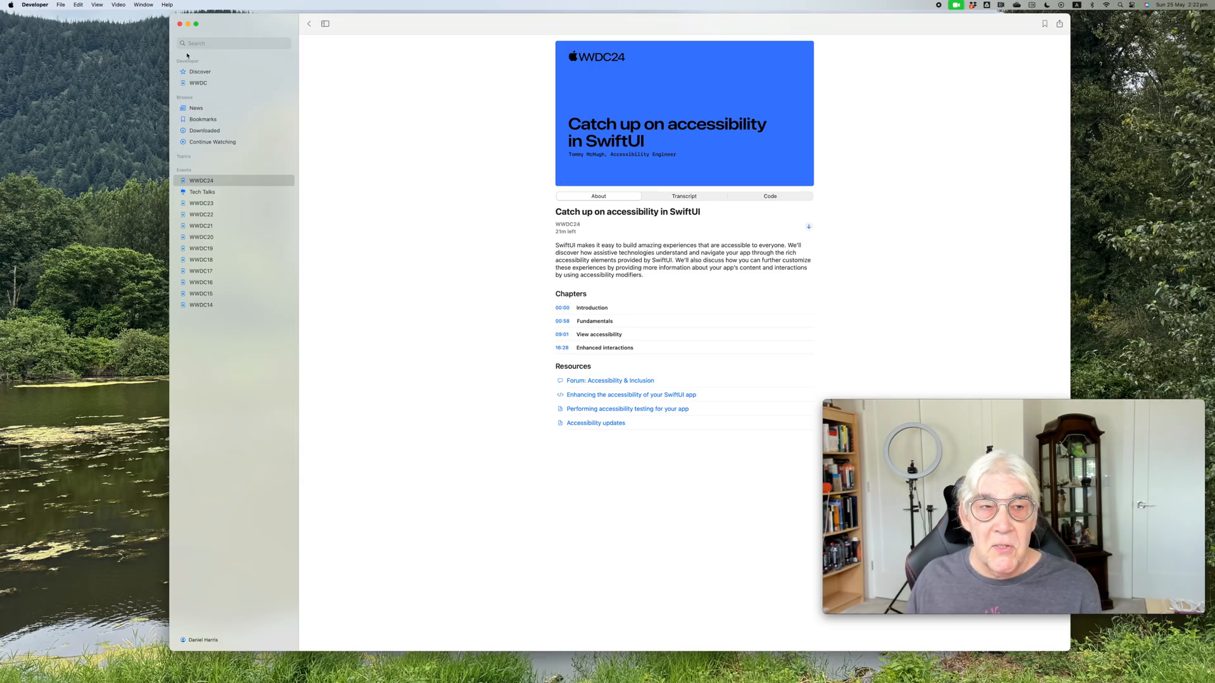
Go back to the Discover page with the WWDC25 banner and latest news.
click(199, 72)
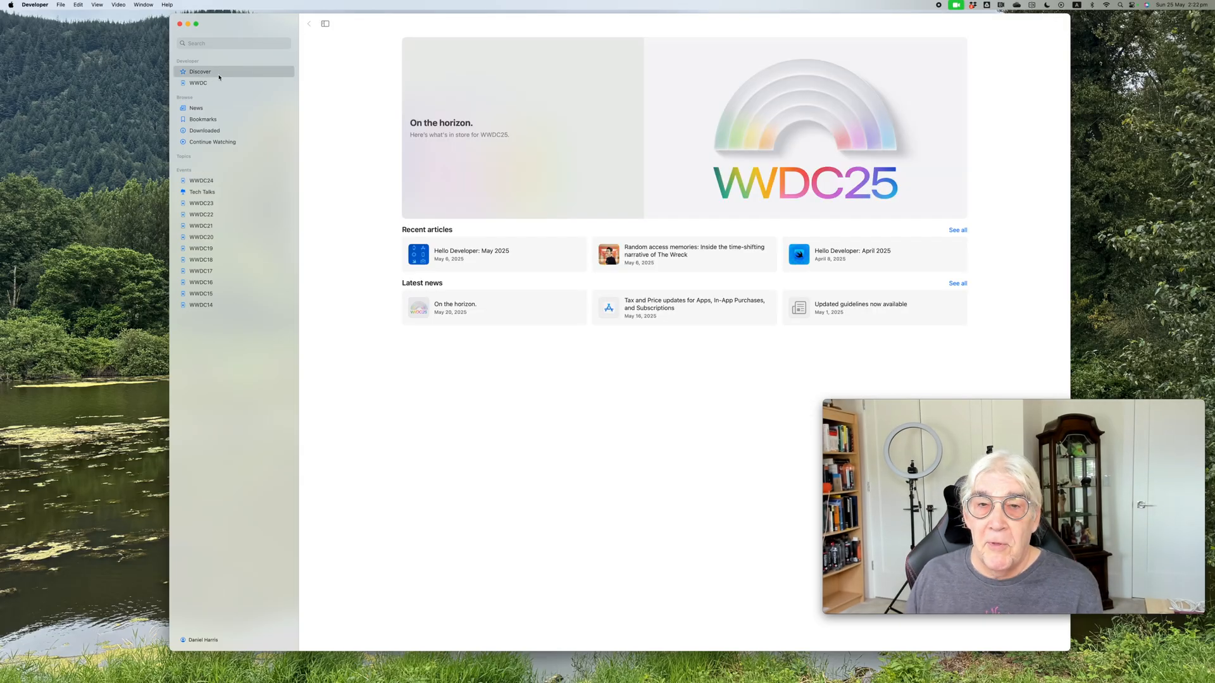
mouse_move(602, 116)
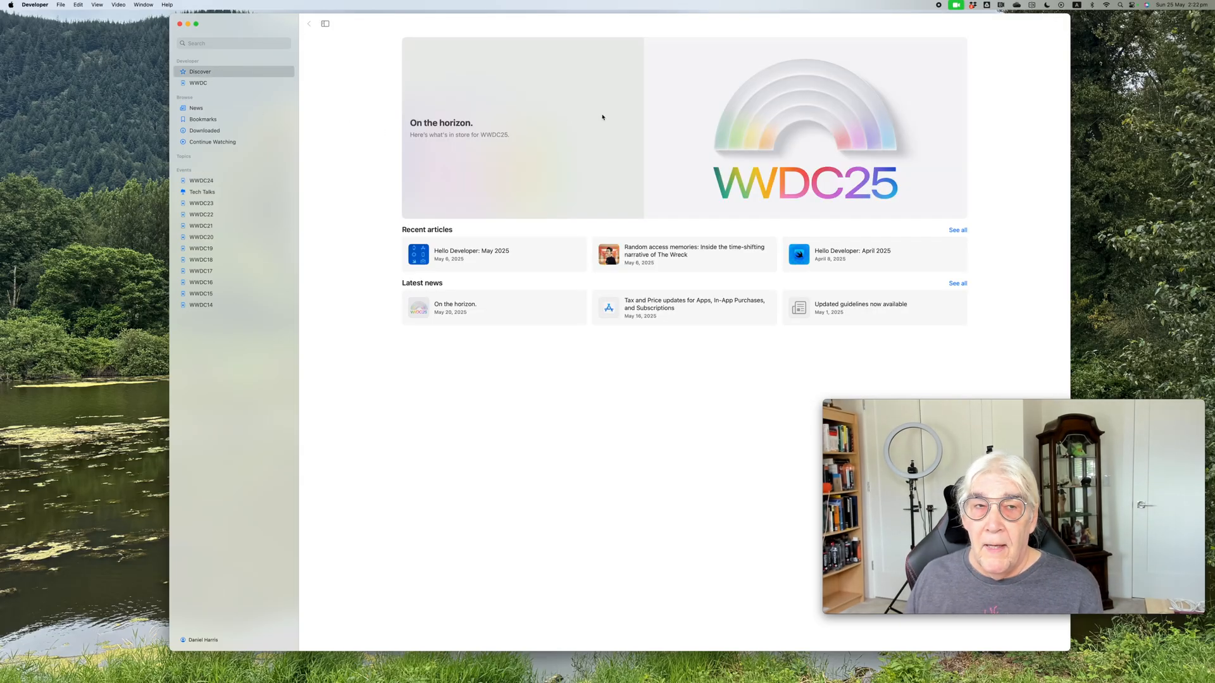
mouse_move(253, 32)
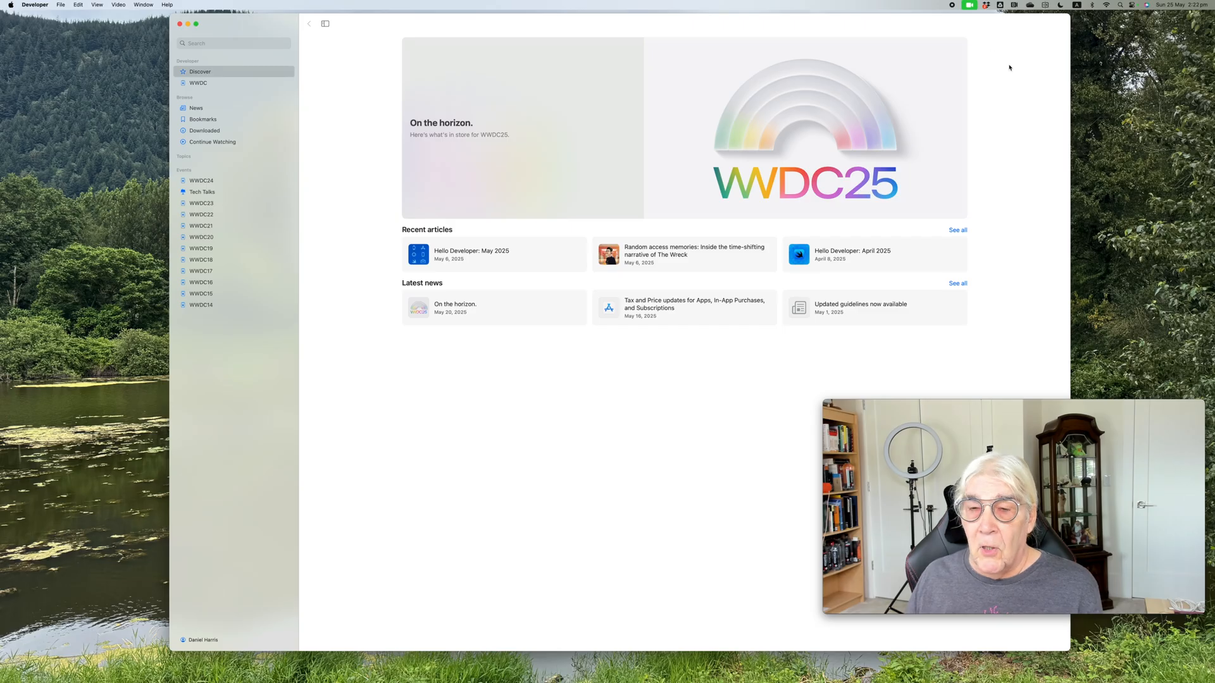
mouse_move(954, 28)
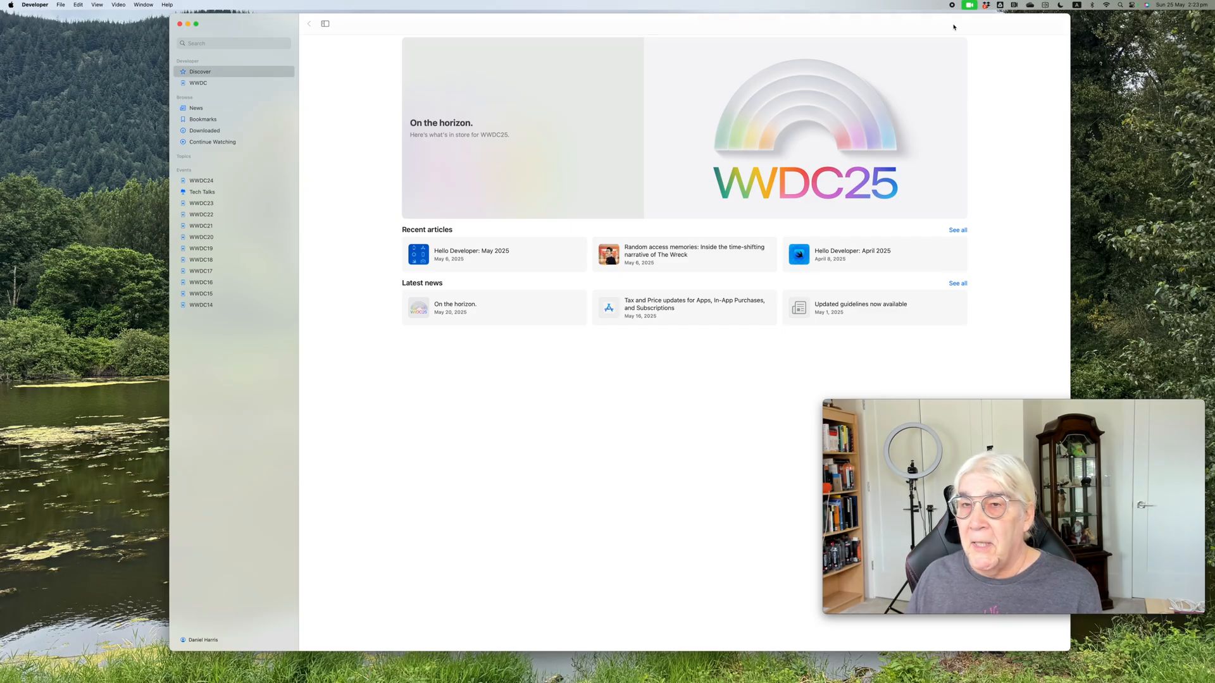